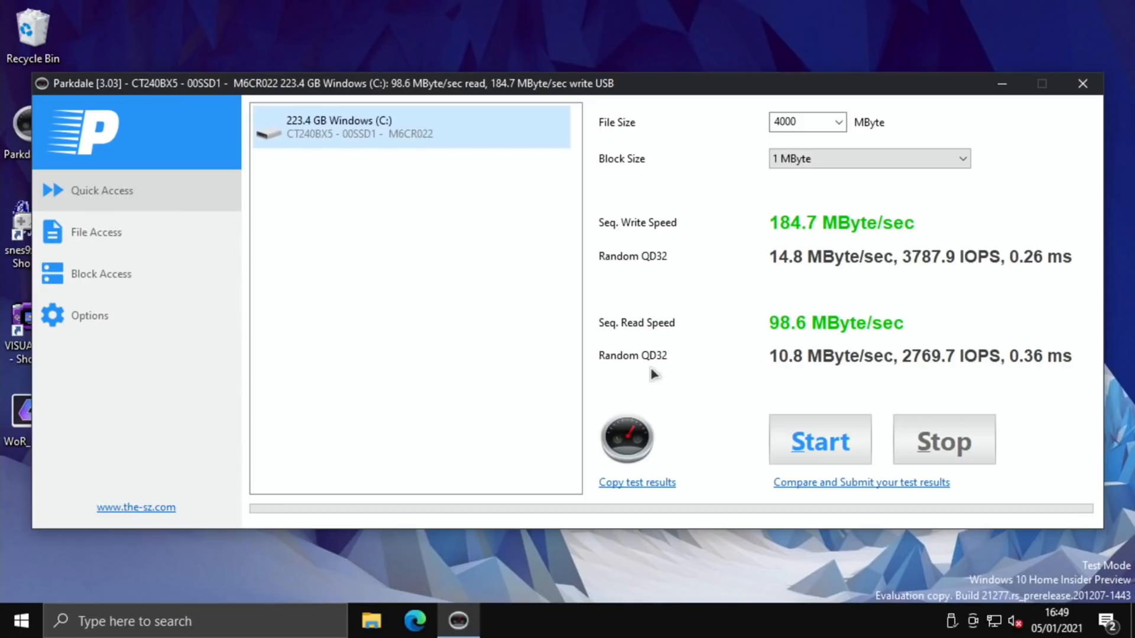
{"action": "mouse_move", "coordinate": [852, 232]}
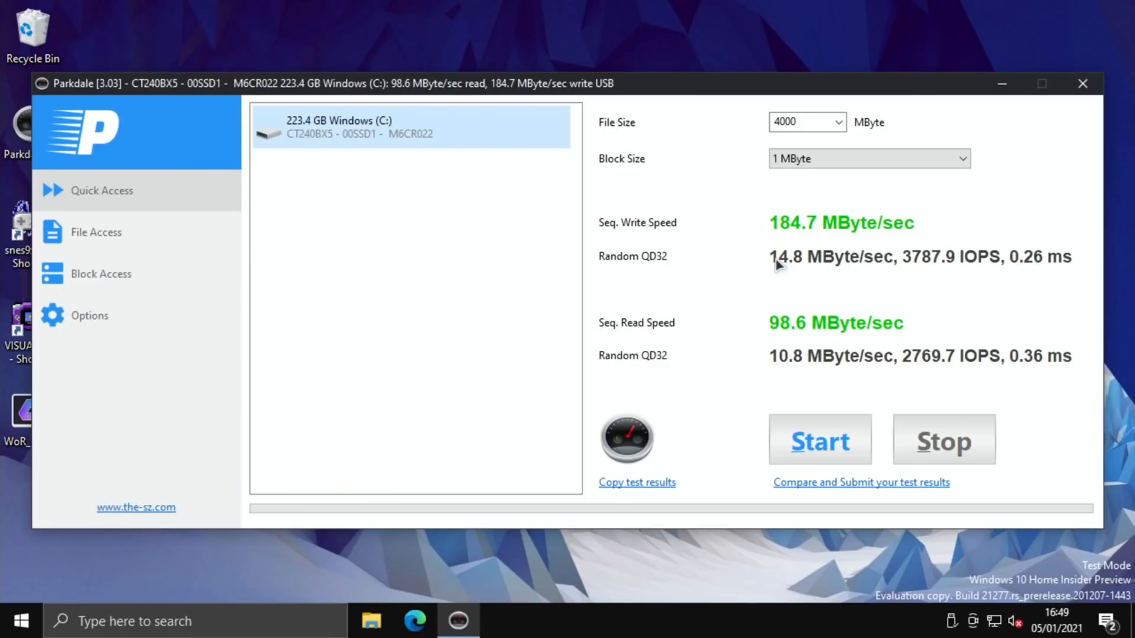
Close the Parkdale benchmark window showing 184.7 MByte/sec write and 98.6 MByte/sec read.
{"action": "left_click", "coordinate": [1081, 83]}
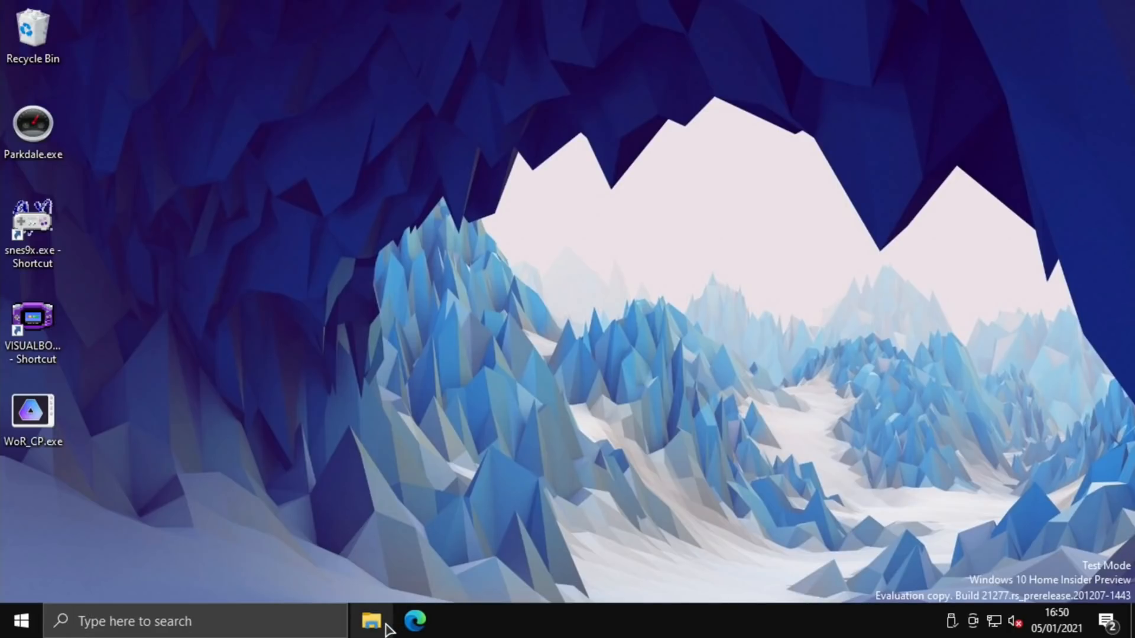
{"action": "left_click", "coordinate": [371, 621]}
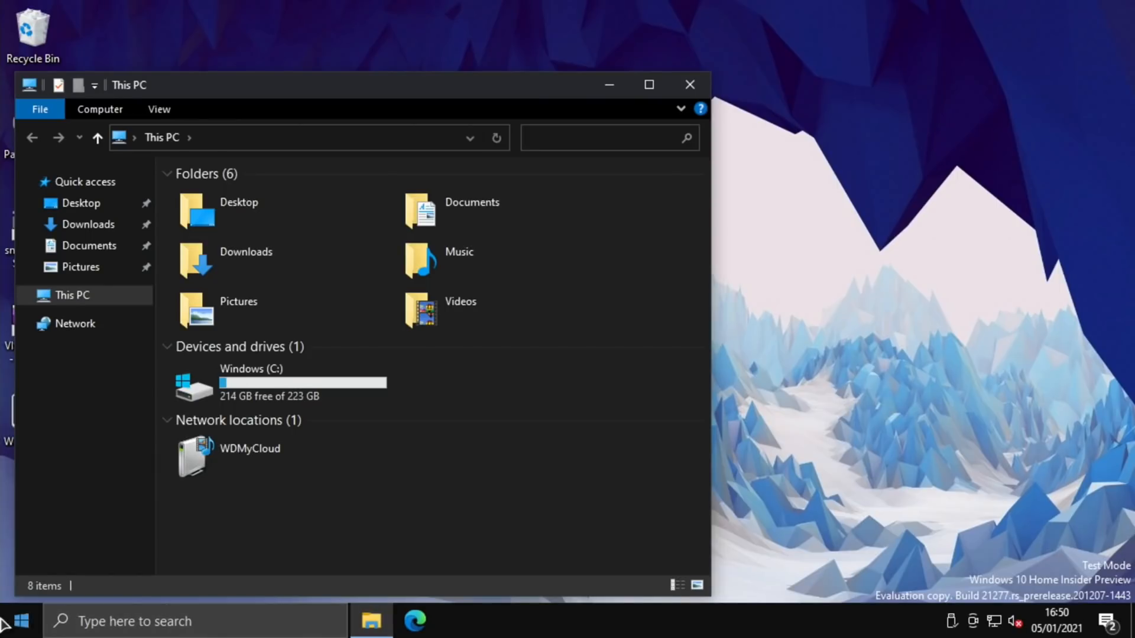
{"action": "left_click", "coordinate": [17, 621]}
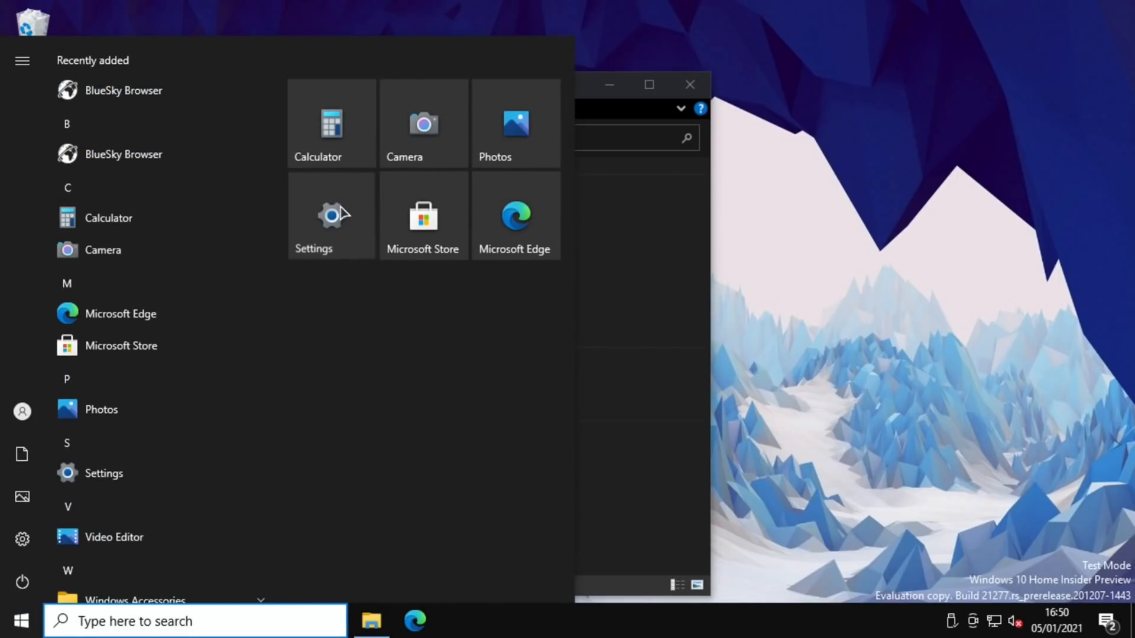
{"action": "left_click", "coordinate": [329, 215]}
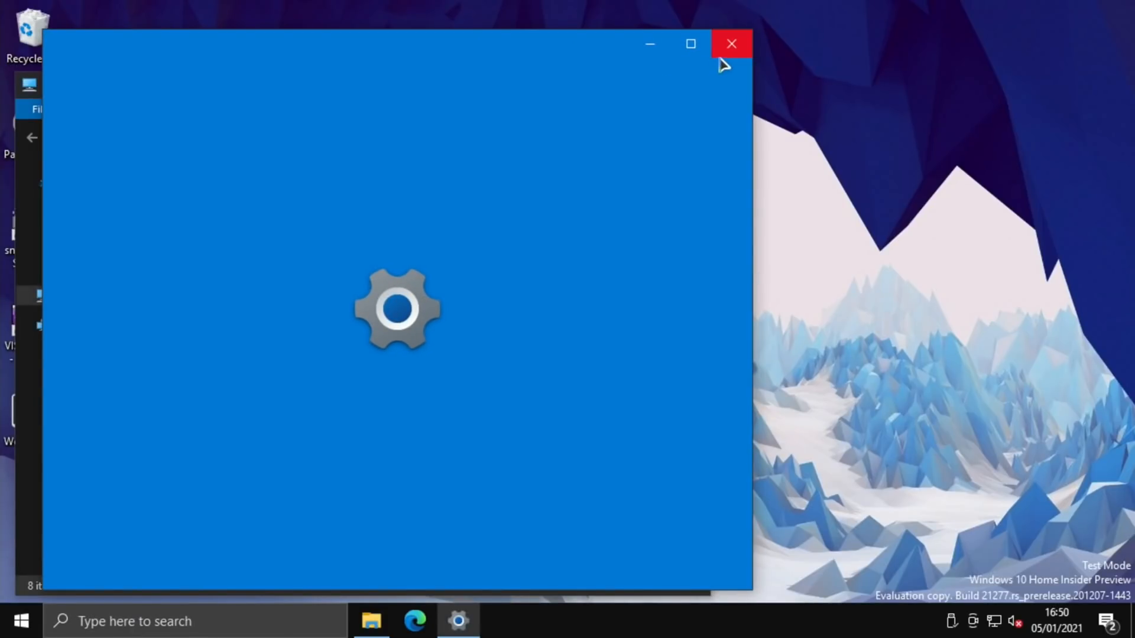
{"action": "mouse_move", "coordinate": [732, 43]}
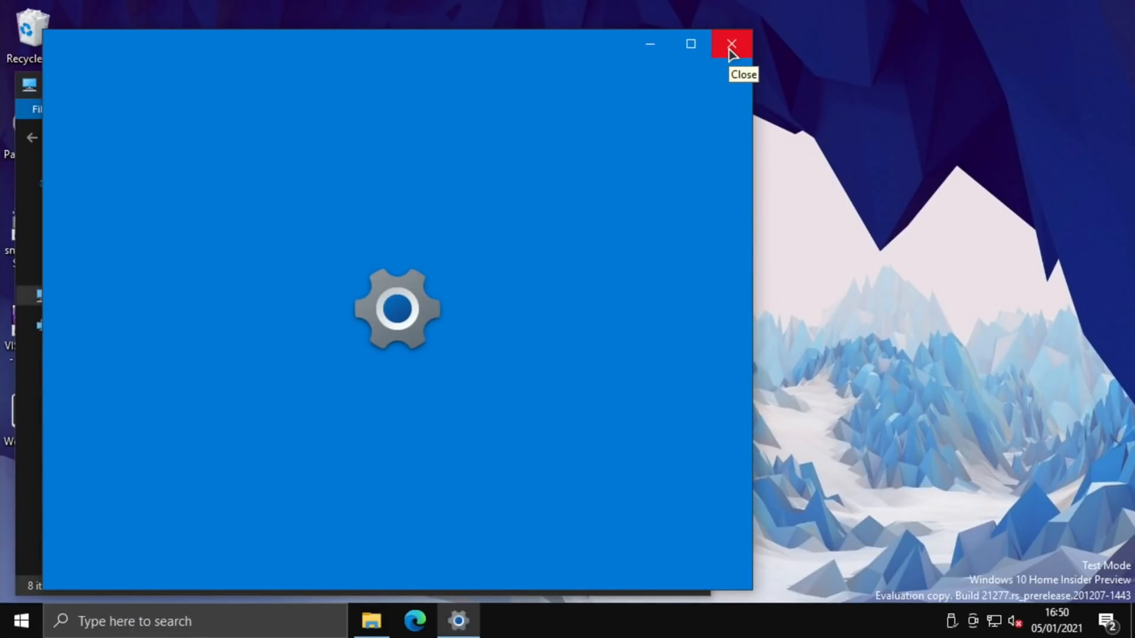
{"action": "left_click", "coordinate": [730, 45]}
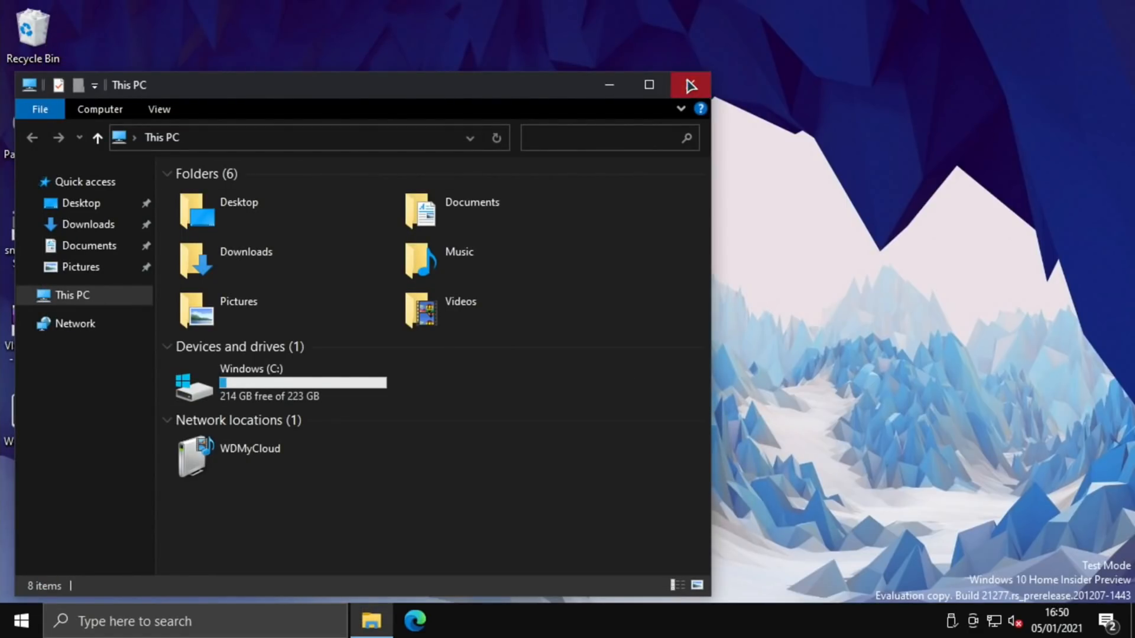
{"action": "left_click", "coordinate": [687, 85]}
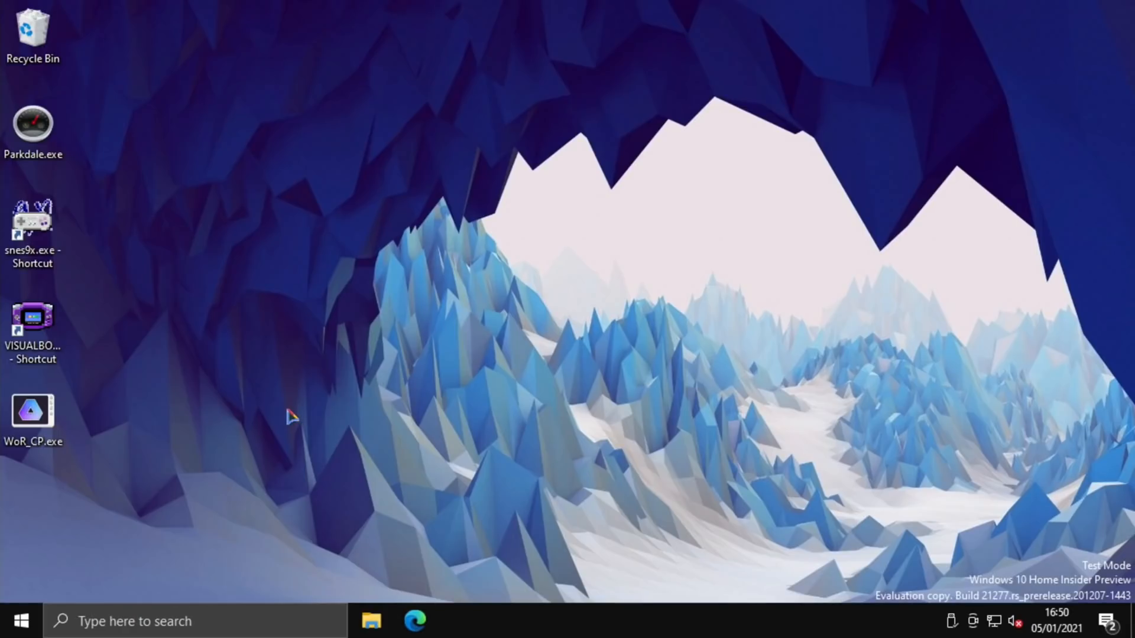
{"action": "mouse_move", "coordinate": [661, 472]}
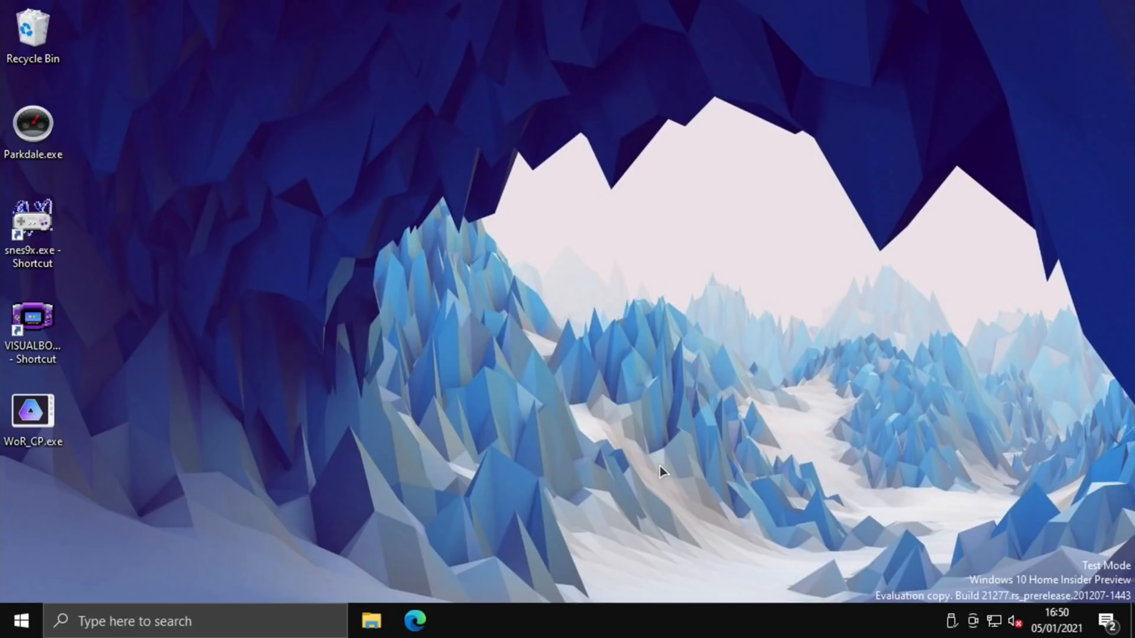
{"action": "mouse_move", "coordinate": [192, 589]}
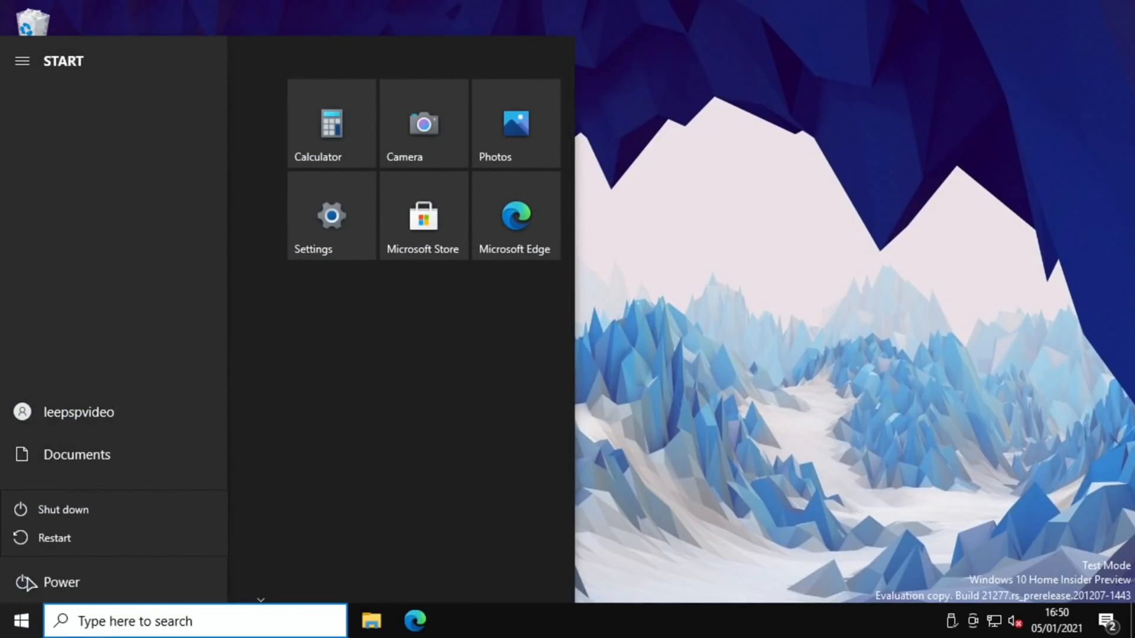
Shut the PC down from the Start menu's power option.
{"action": "left_click", "coordinate": [62, 509]}
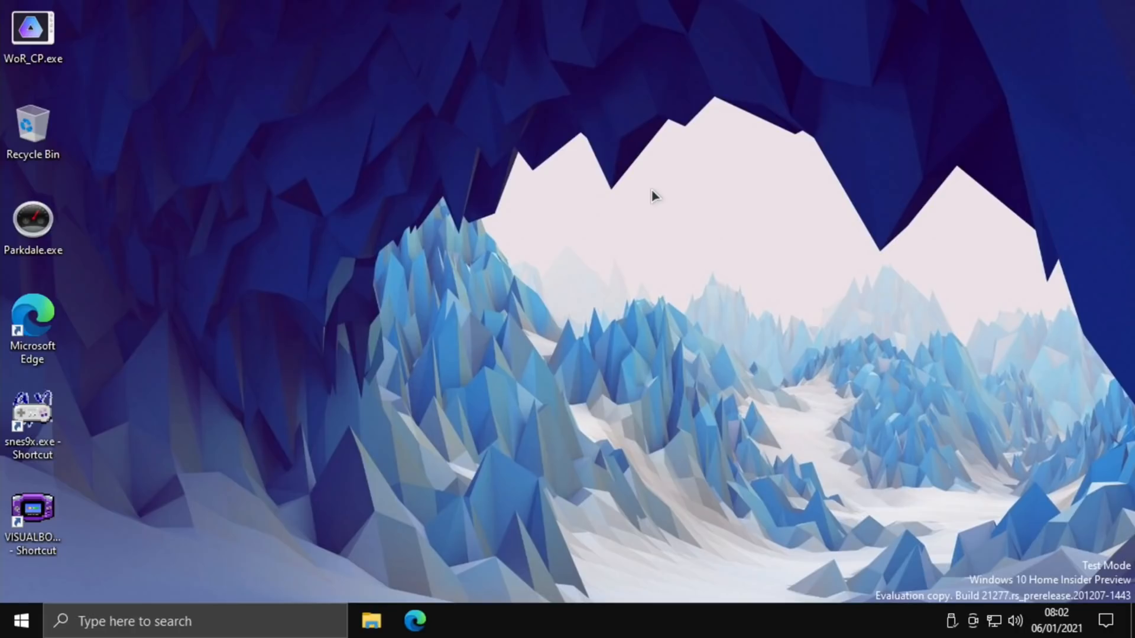
{"action": "mouse_move", "coordinate": [955, 525]}
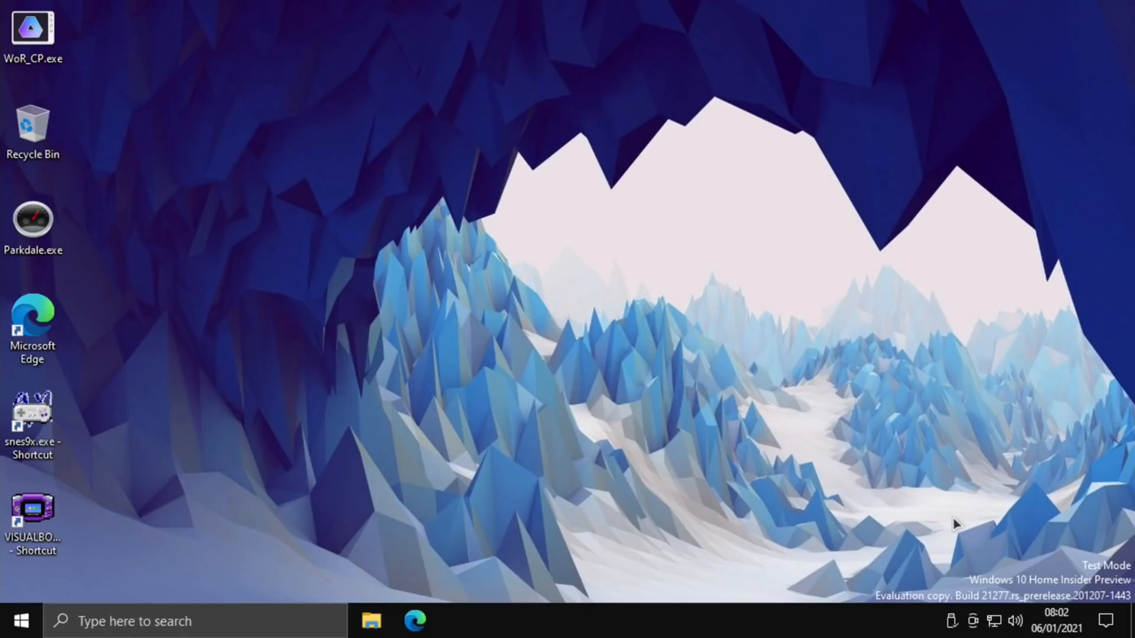
{"action": "mouse_move", "coordinate": [1107, 621]}
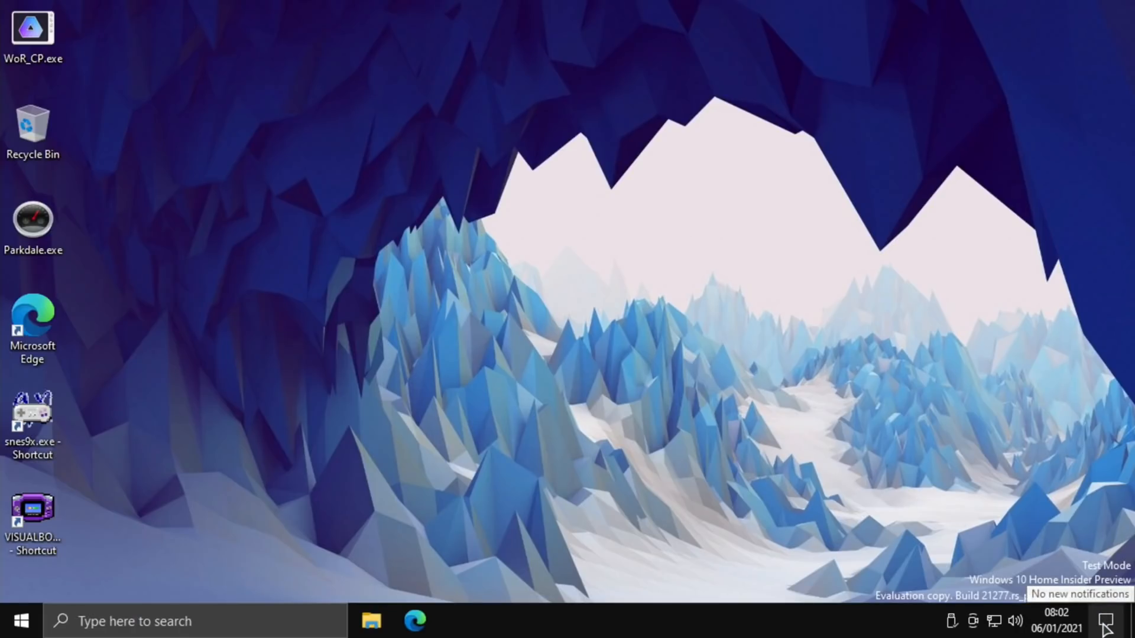
{"action": "left_click", "coordinate": [1107, 621]}
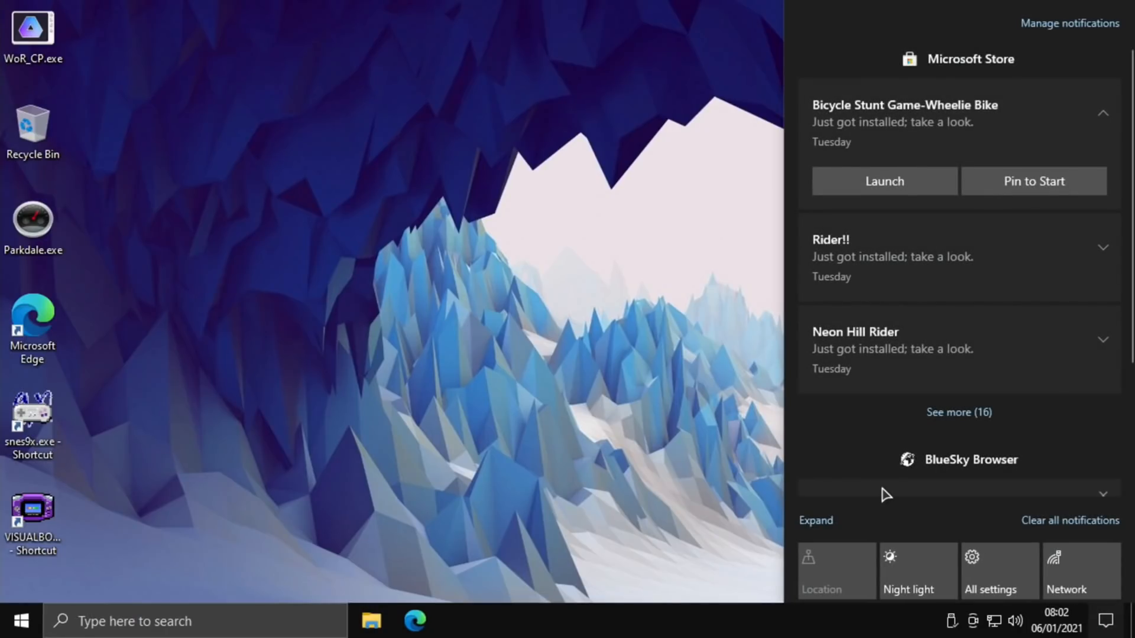
{"action": "mouse_move", "coordinate": [787, 219]}
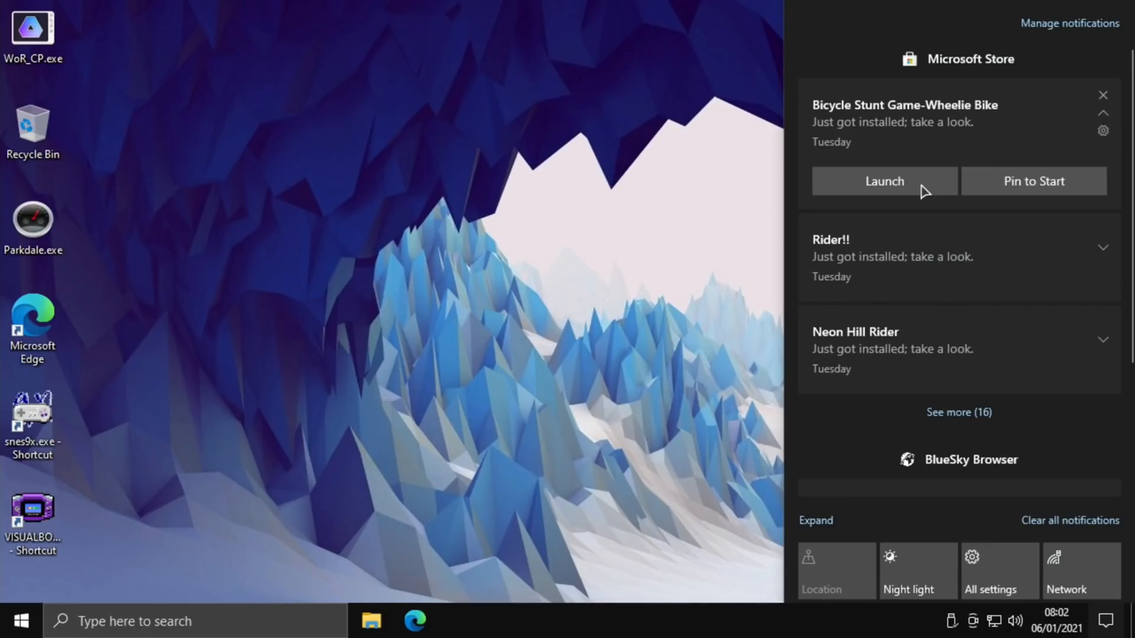
{"action": "mouse_move", "coordinate": [951, 417]}
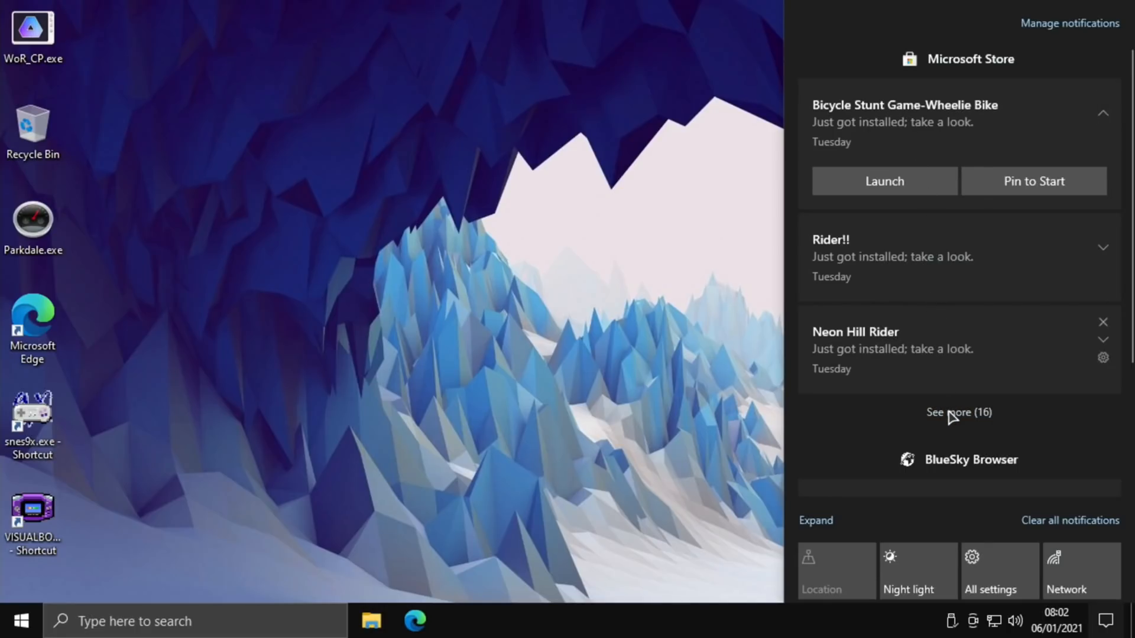
{"action": "left_click", "coordinate": [959, 412]}
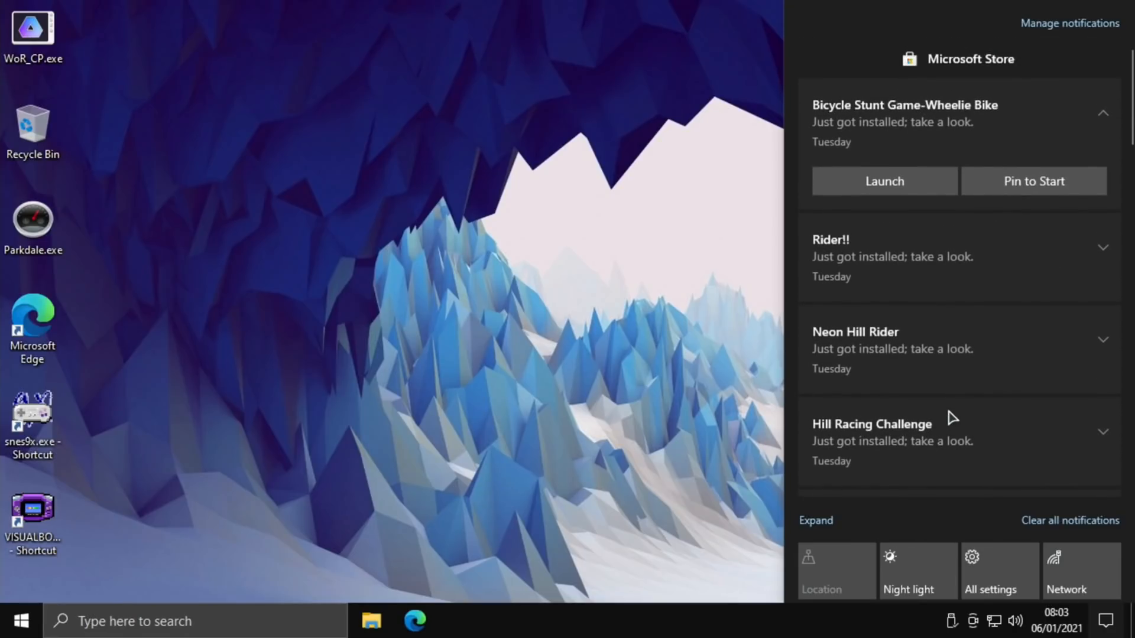
{"action": "scroll", "scroll_direction": "down", "scroll_amount": 3}
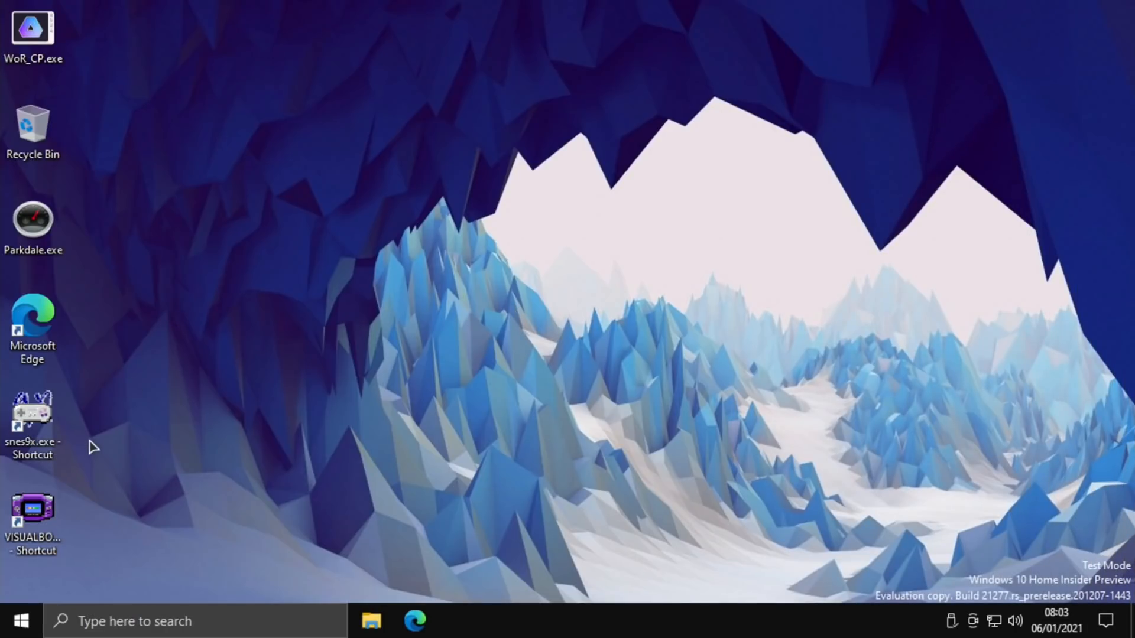
{"action": "mouse_move", "coordinate": [22, 617]}
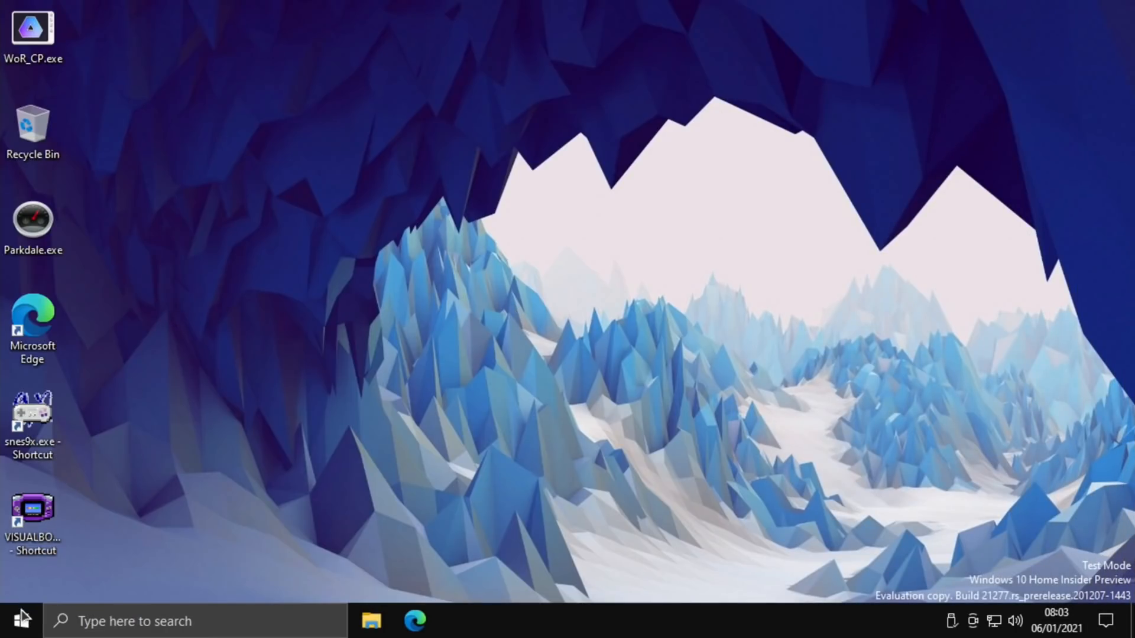
Launch Bicycle Stunt Game-Wheelie Bike from Recently added in Start.
{"action": "left_click", "coordinate": [14, 621]}
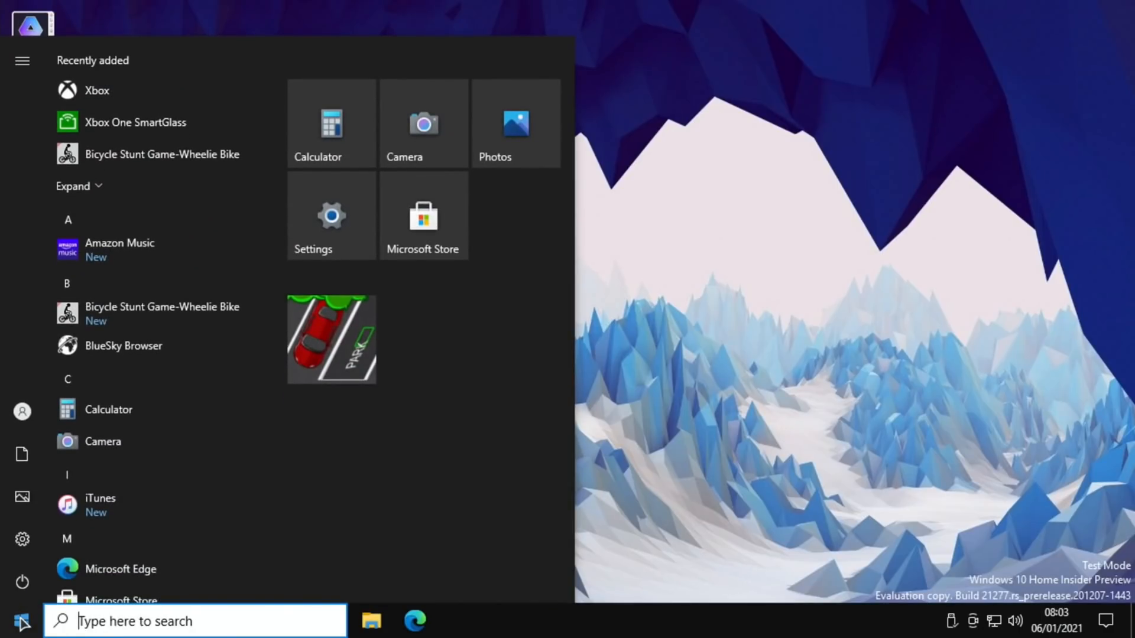
{"action": "mouse_move", "coordinate": [119, 248]}
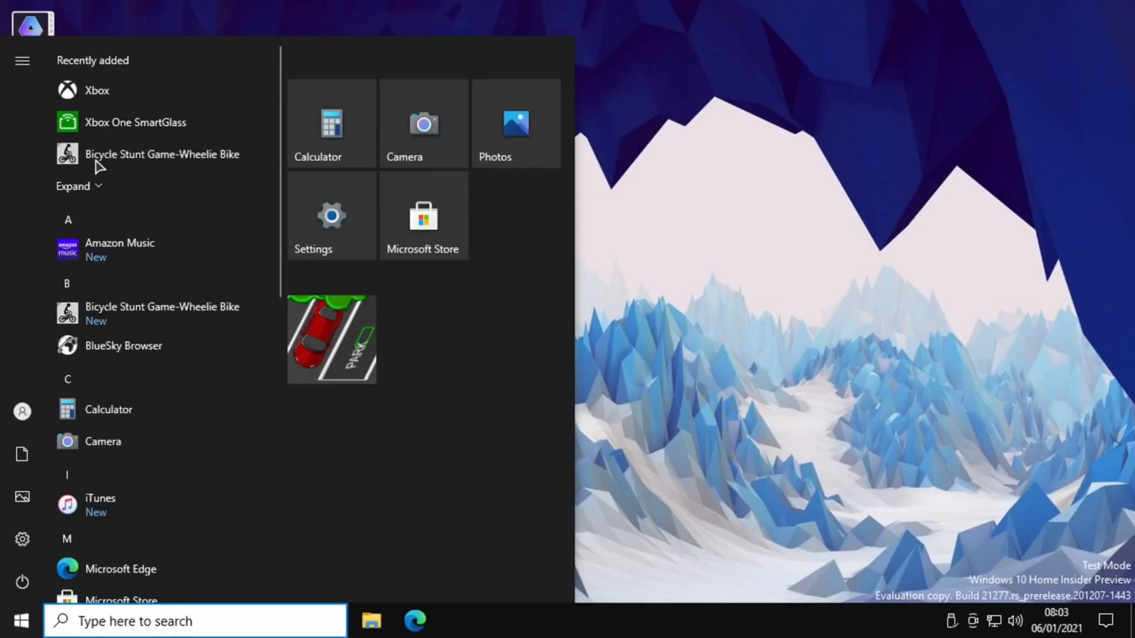
{"action": "left_click", "coordinate": [162, 154]}
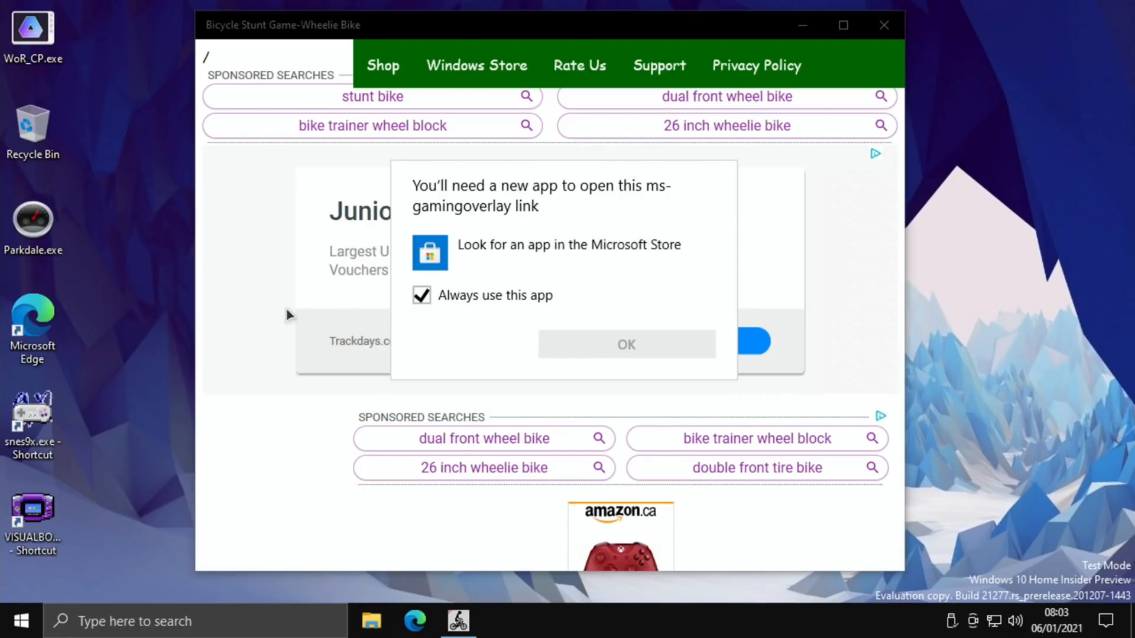
Dismiss the ms-gamingoverlay prompt and browse the ad-filled Bicycle Stunt game window.
{"action": "left_click", "coordinate": [624, 345]}
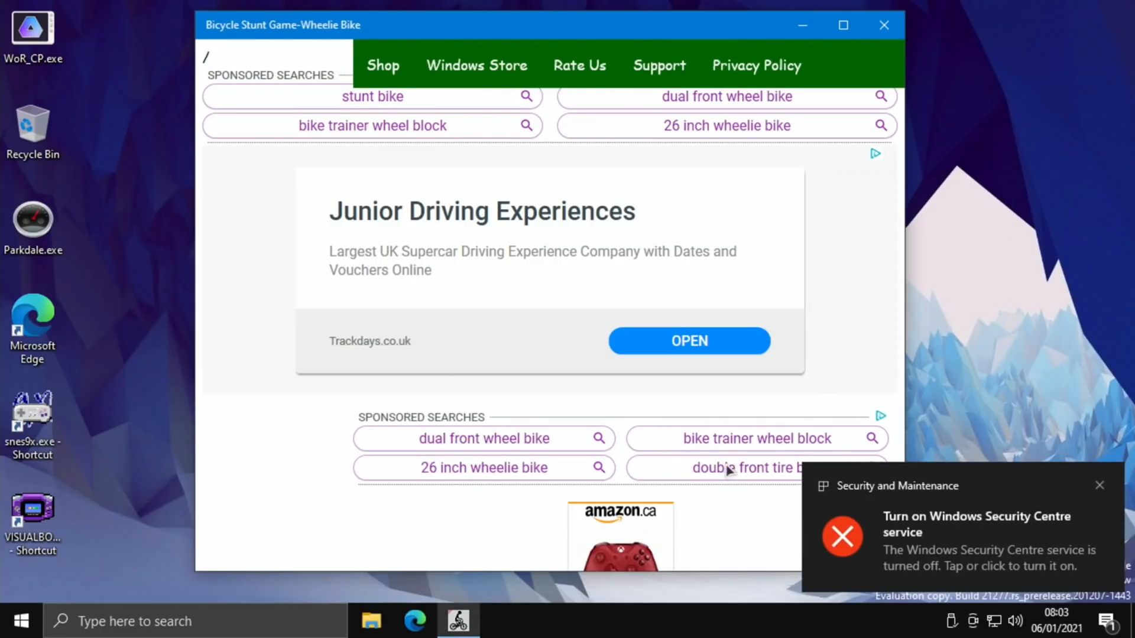
{"action": "left_click", "coordinate": [1099, 486]}
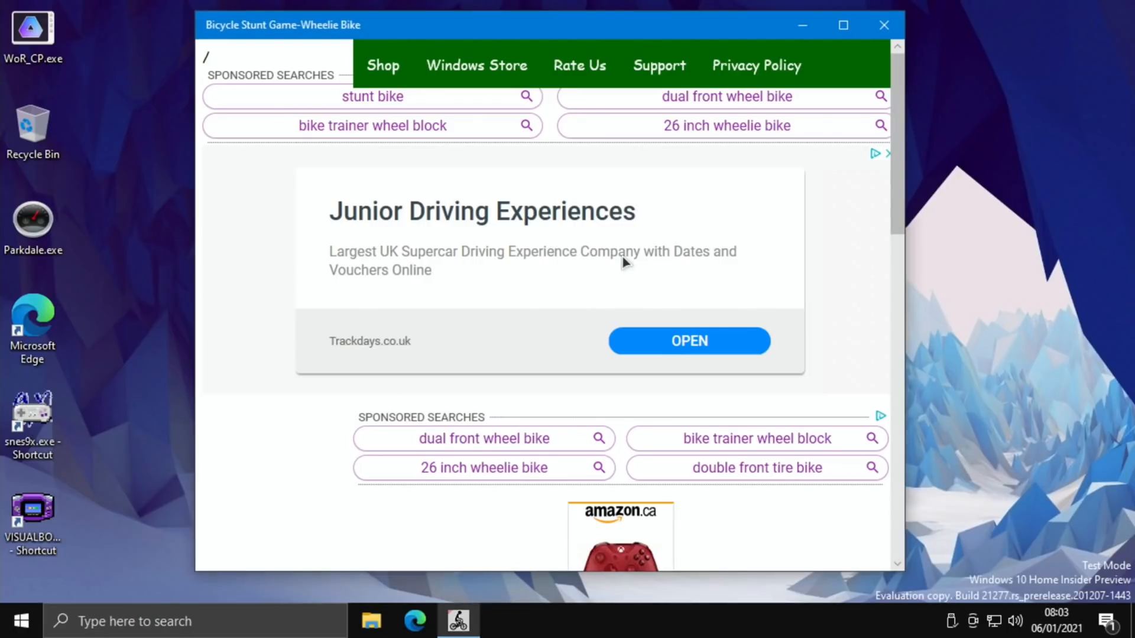
{"action": "mouse_move", "coordinate": [276, 303]}
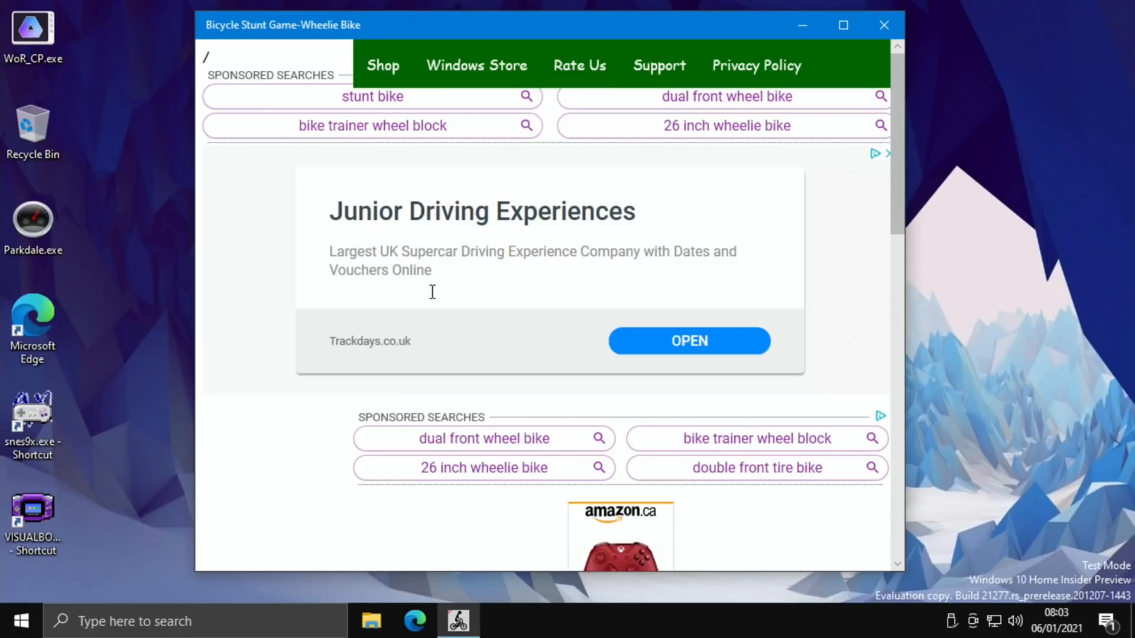
{"action": "scroll", "scroll_direction": "down", "scroll_amount": 3}
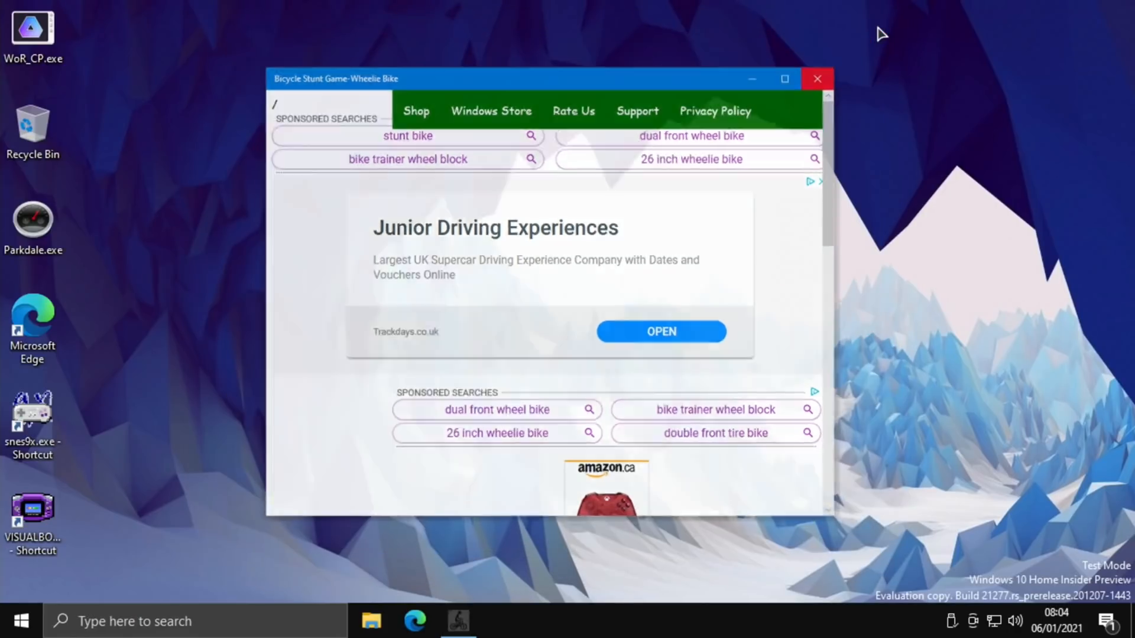
Launch Park Your Car Future from Start and decline the rating prompt.
{"action": "left_click", "coordinate": [17, 621]}
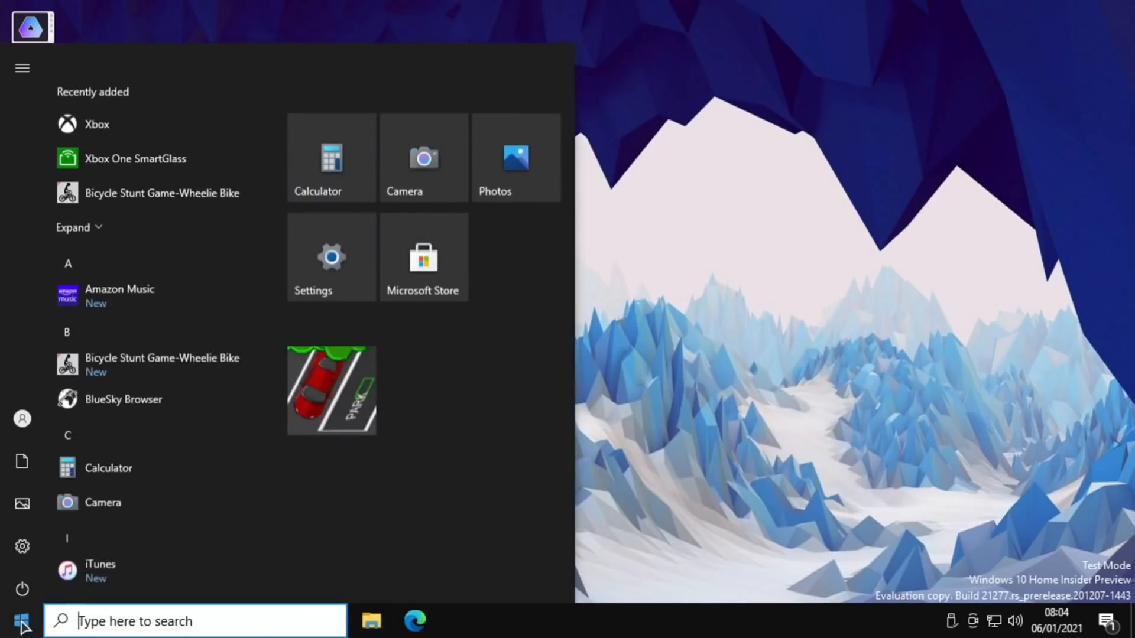
{"action": "left_click", "coordinate": [331, 391]}
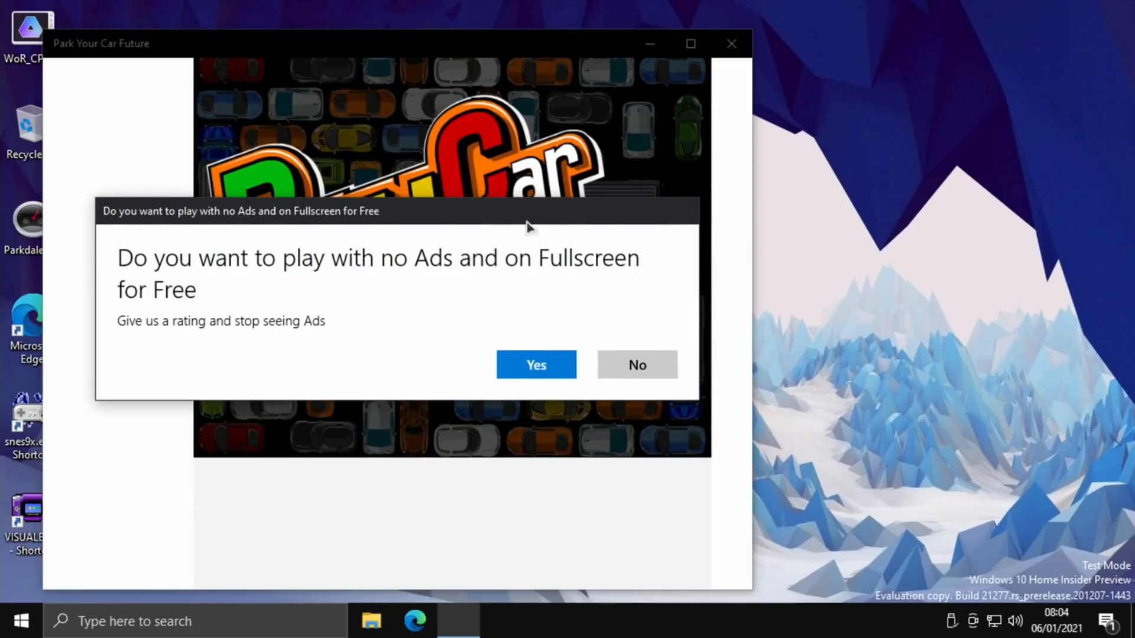
{"action": "left_click", "coordinate": [636, 365]}
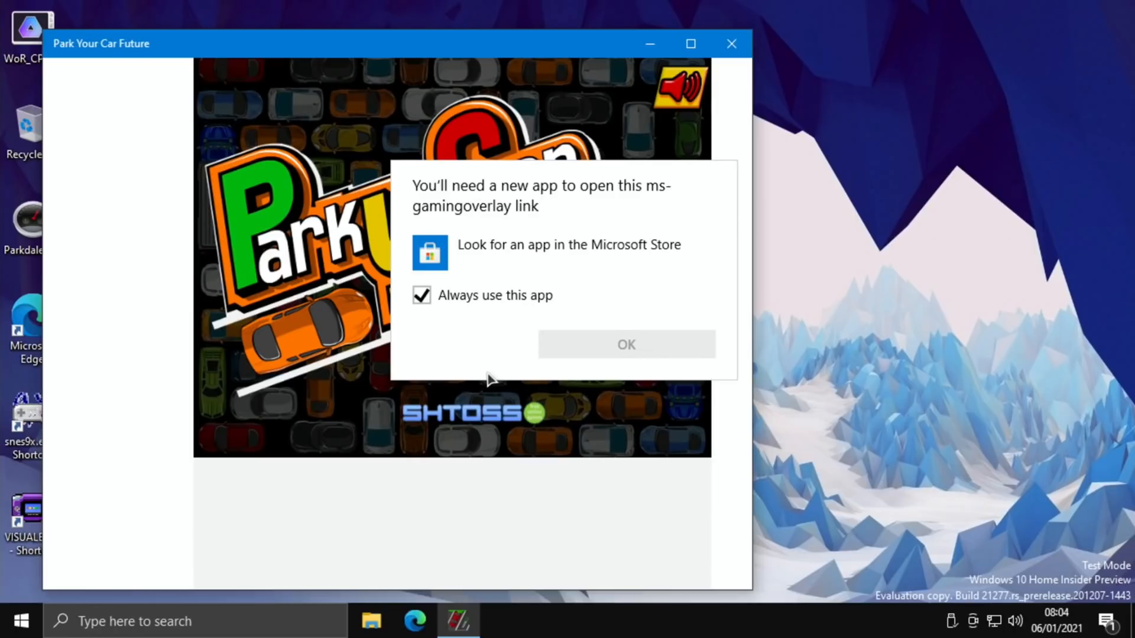
{"action": "mouse_move", "coordinate": [405, 319]}
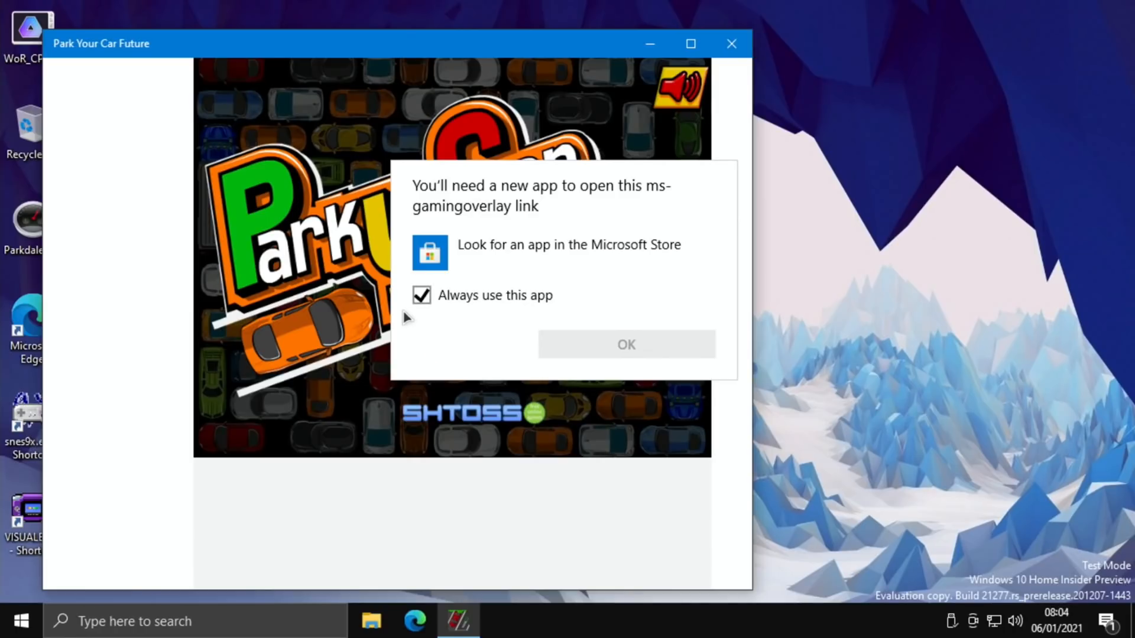
{"action": "mouse_move", "coordinate": [562, 334]}
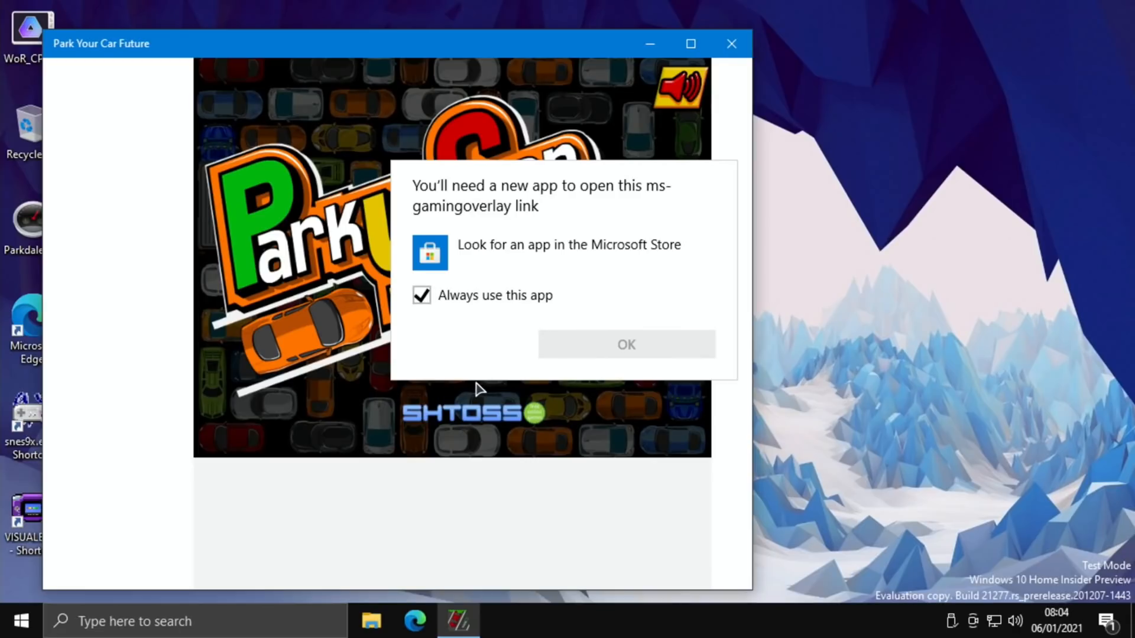
Dismiss the store-link prompt, start the game, and choose level 1.
{"action": "left_click", "coordinate": [625, 344]}
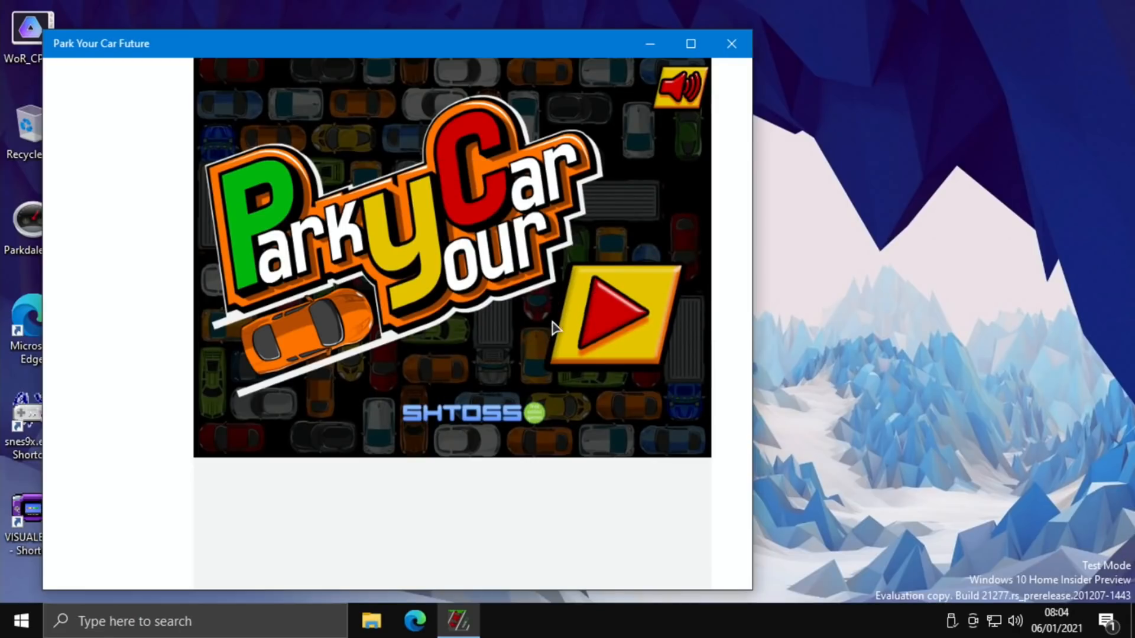
{"action": "left_click", "coordinate": [615, 315]}
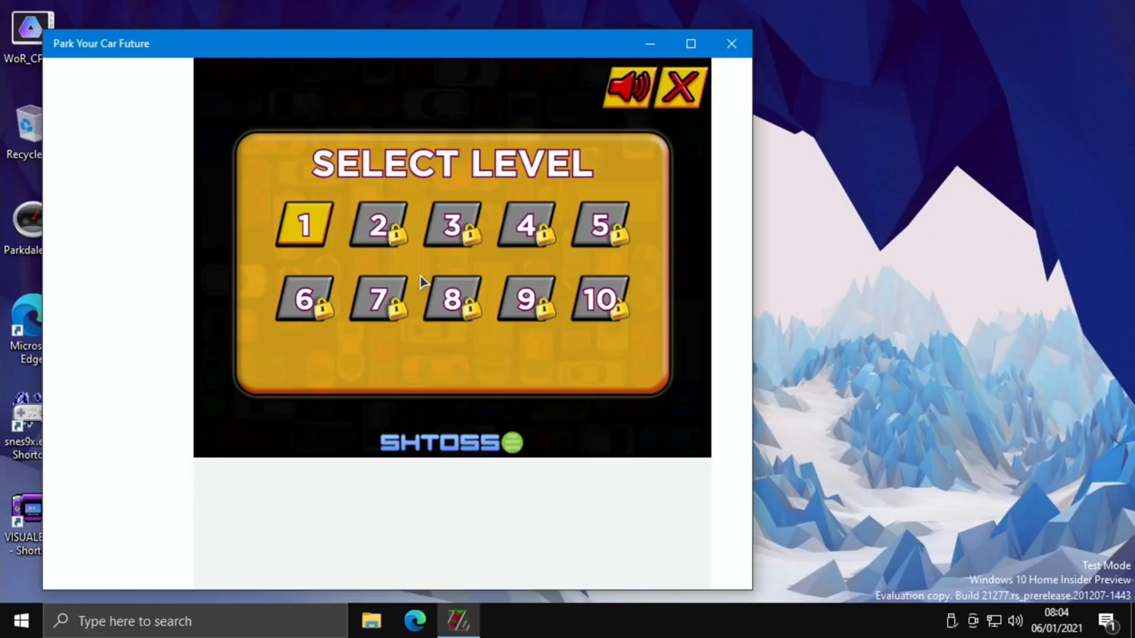
{"action": "mouse_move", "coordinate": [323, 238]}
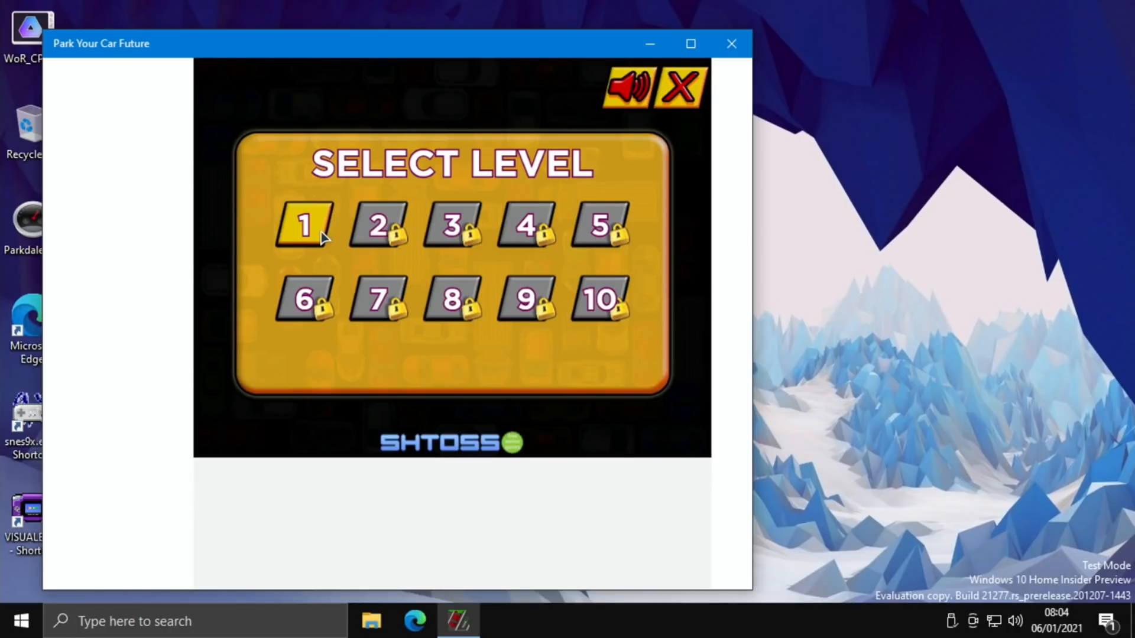
{"action": "left_click", "coordinate": [303, 224]}
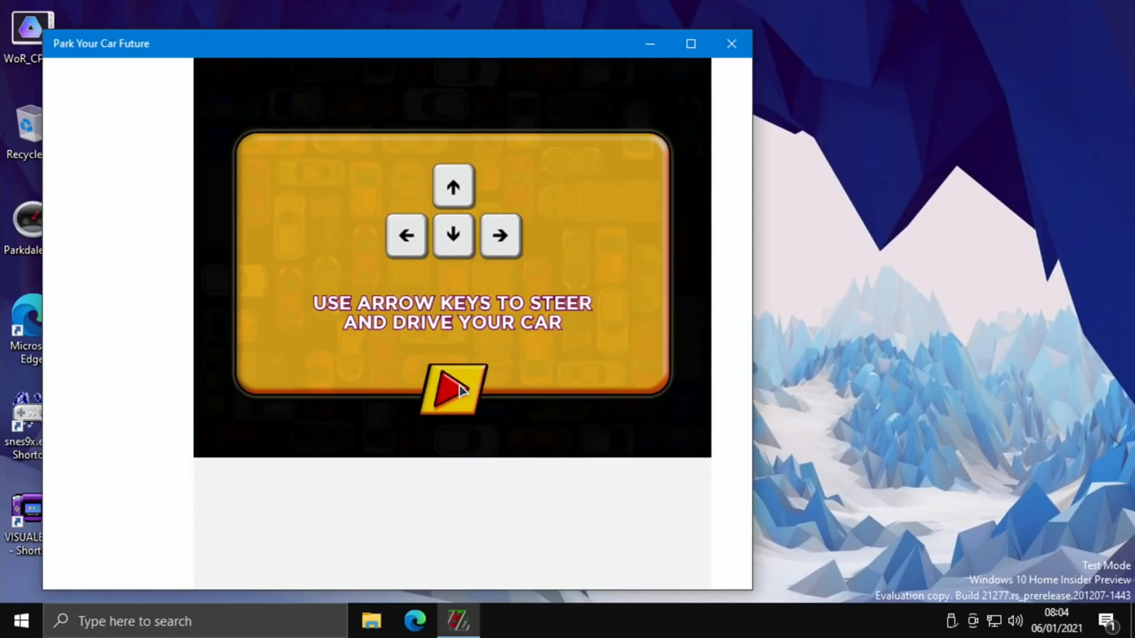
Start level 1 past the instructions and decline the rating prompt again.
{"action": "left_click", "coordinate": [452, 389]}
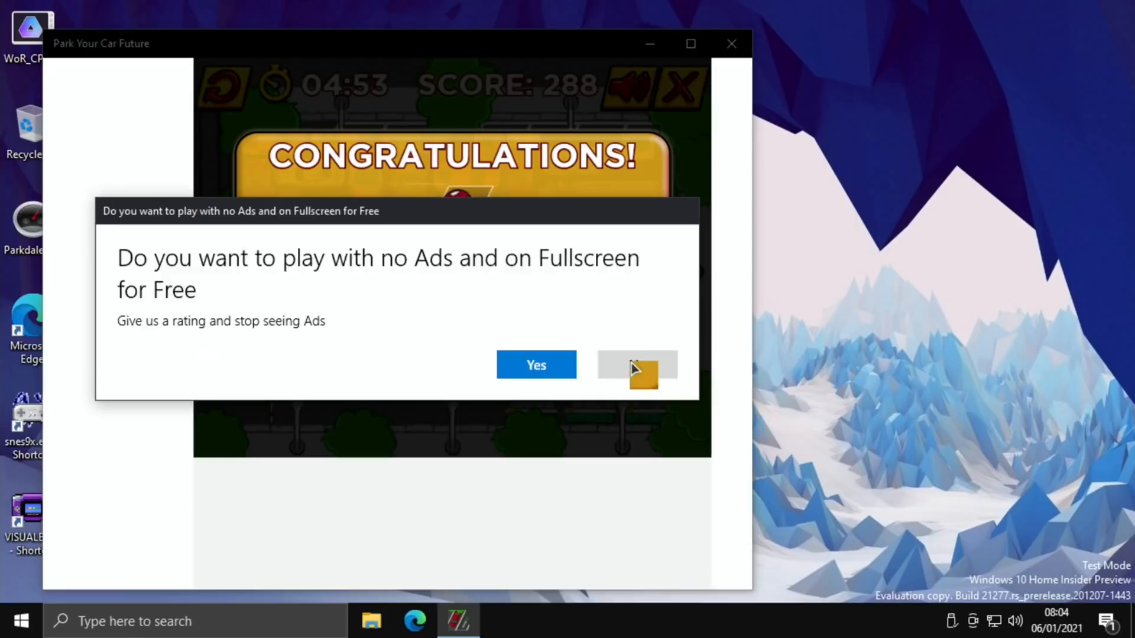
{"action": "left_click", "coordinate": [637, 365]}
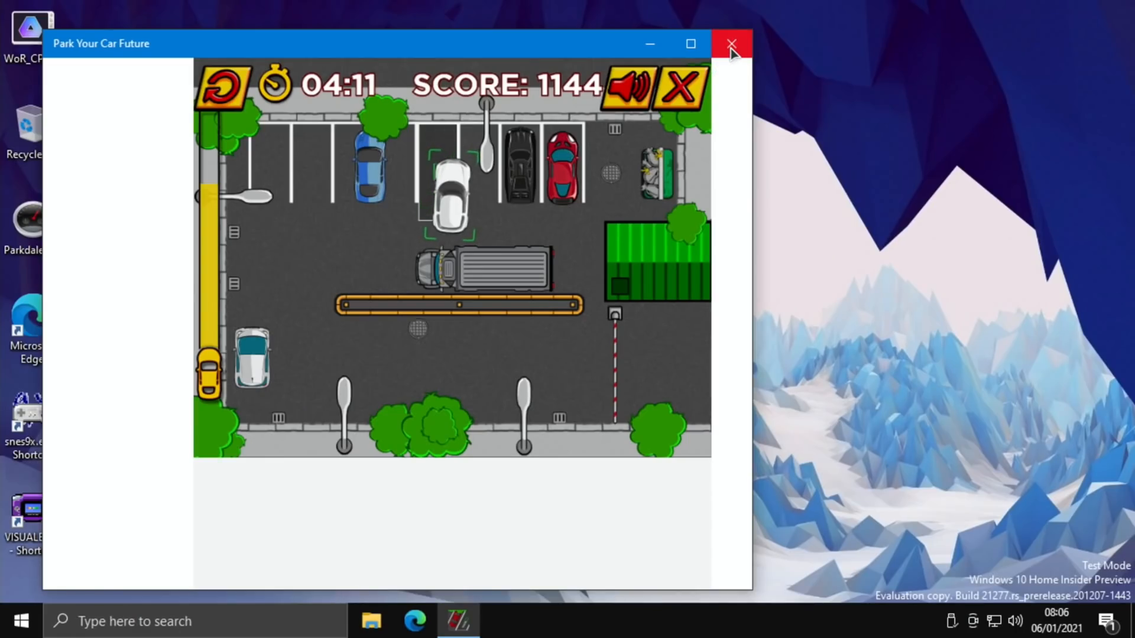
Close Park Your Car Future and launch Plane from the Start menu.
{"action": "left_click", "coordinate": [731, 43]}
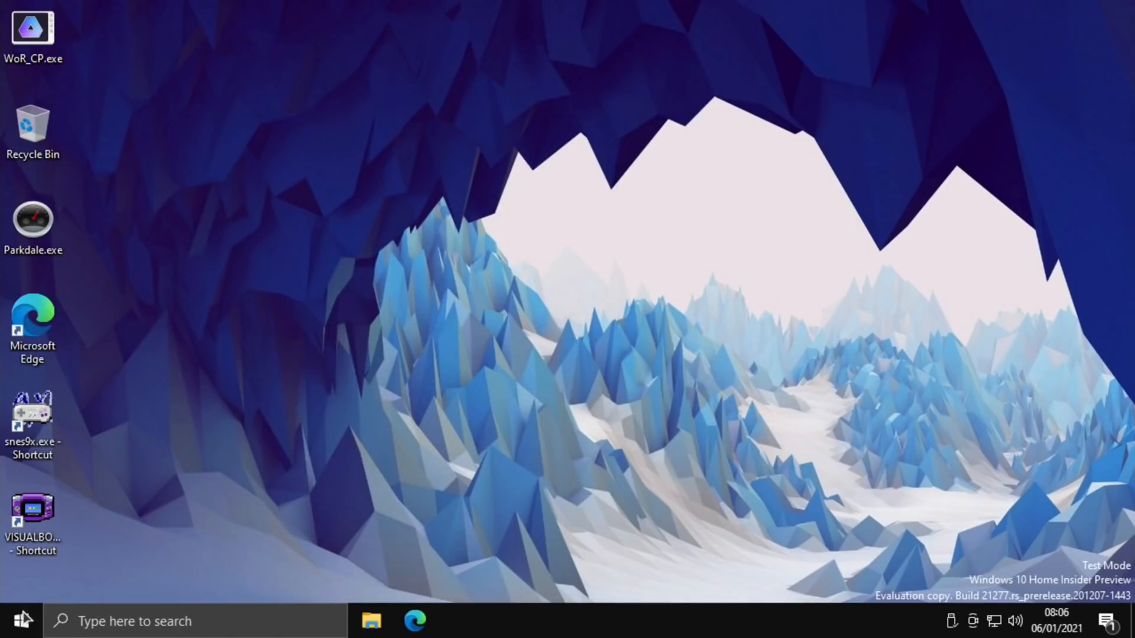
{"action": "left_click", "coordinate": [15, 620]}
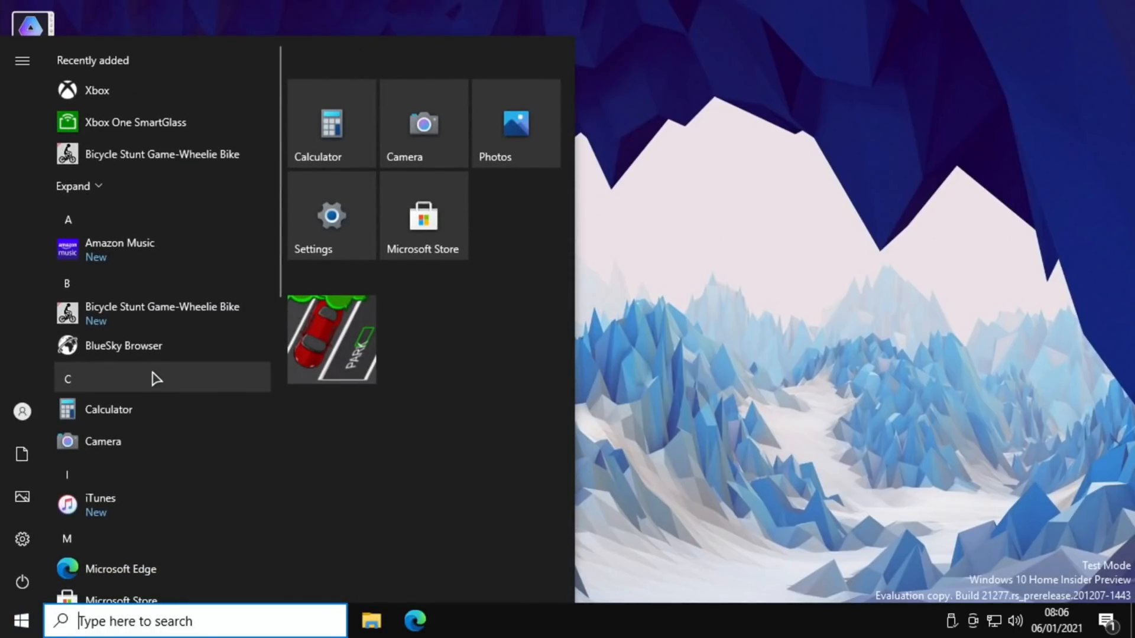
{"action": "mouse_move", "coordinate": [168, 219]}
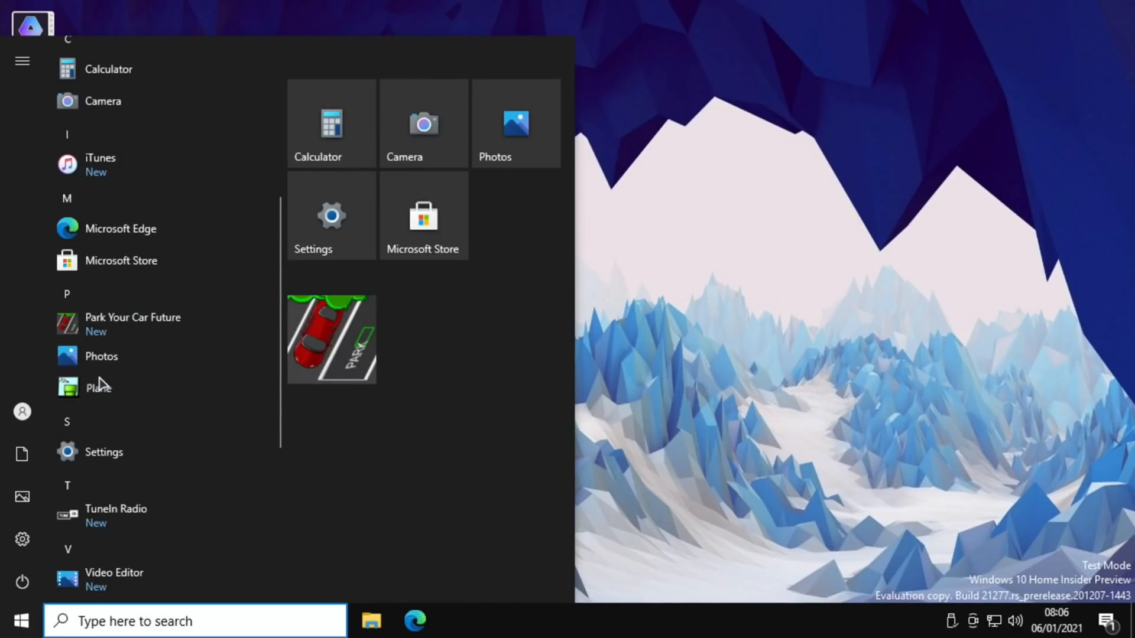
{"action": "left_click", "coordinate": [97, 387]}
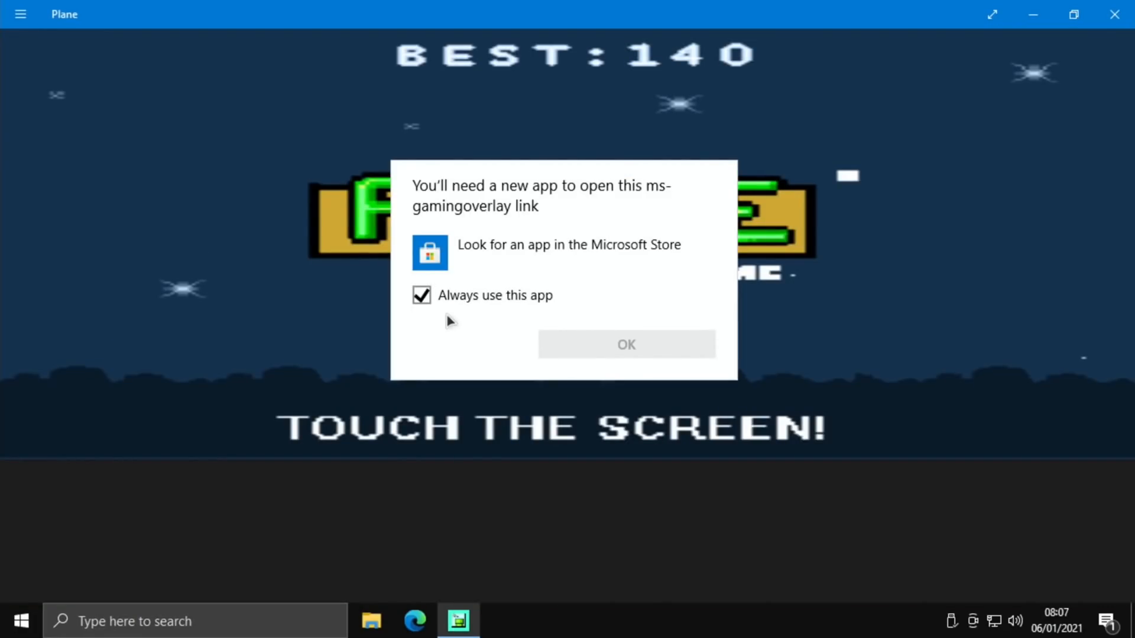
{"action": "mouse_move", "coordinate": [339, 335]}
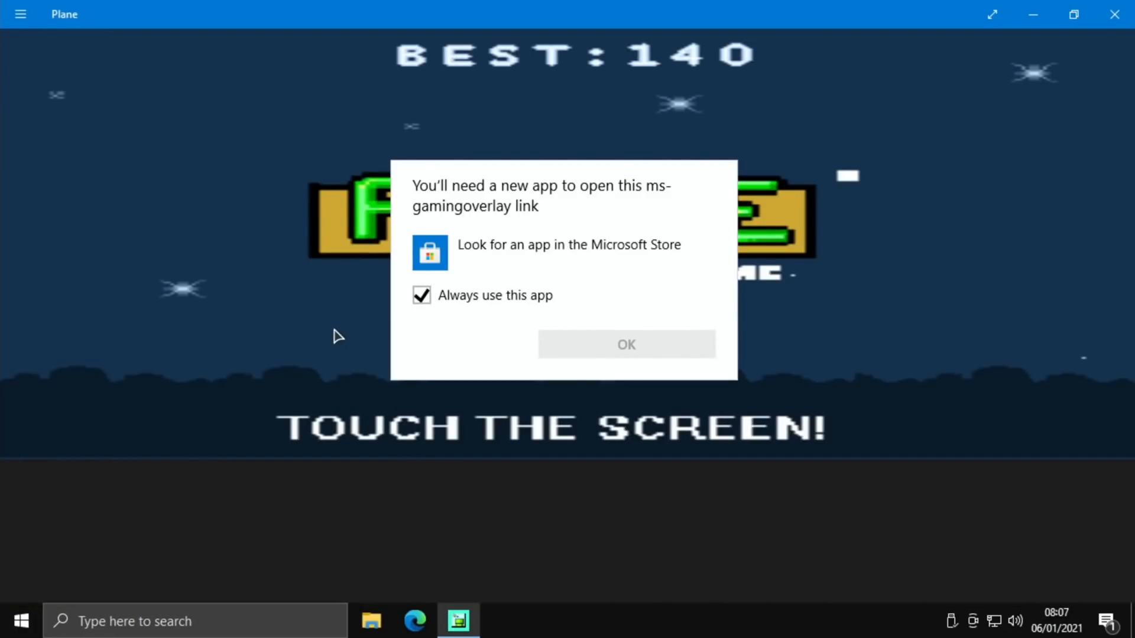
Dismiss the ms-gamingoverlay prompt to reach the Plane game.
{"action": "left_click", "coordinate": [625, 344]}
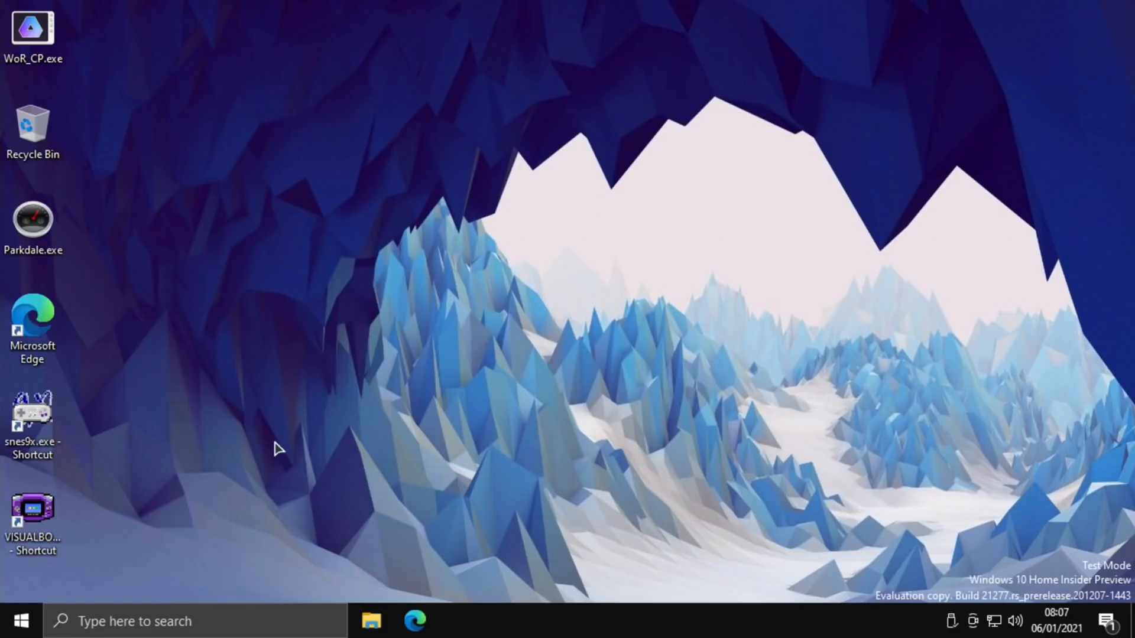
{"action": "mouse_move", "coordinate": [87, 430]}
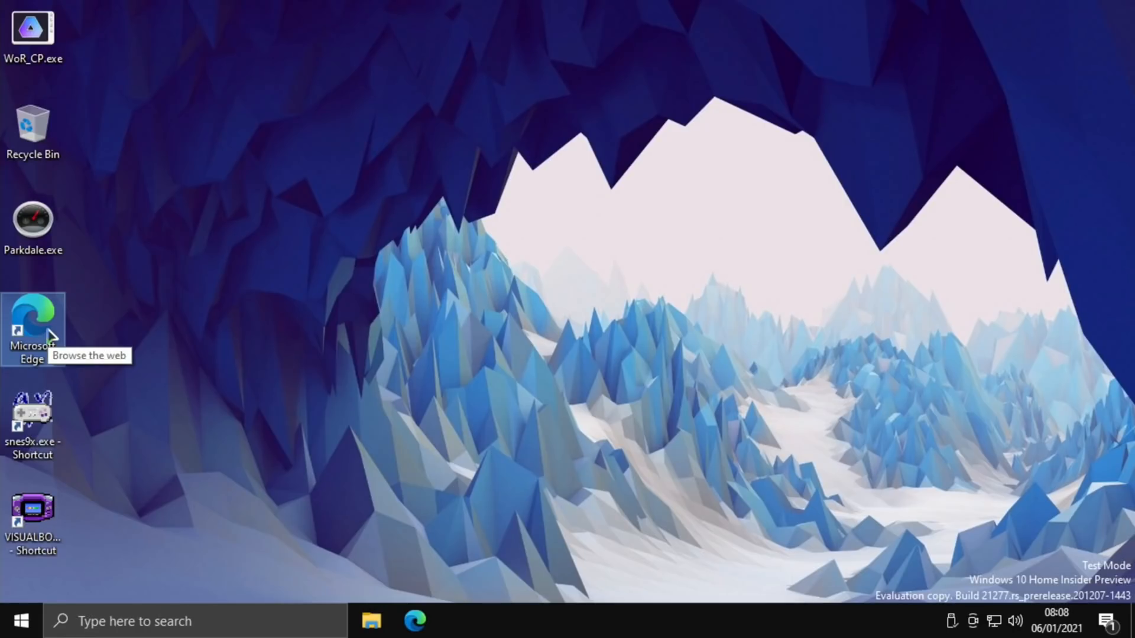
Open Microsoft Edge from its desktop shortcut.
{"action": "double_click", "coordinate": [32, 322]}
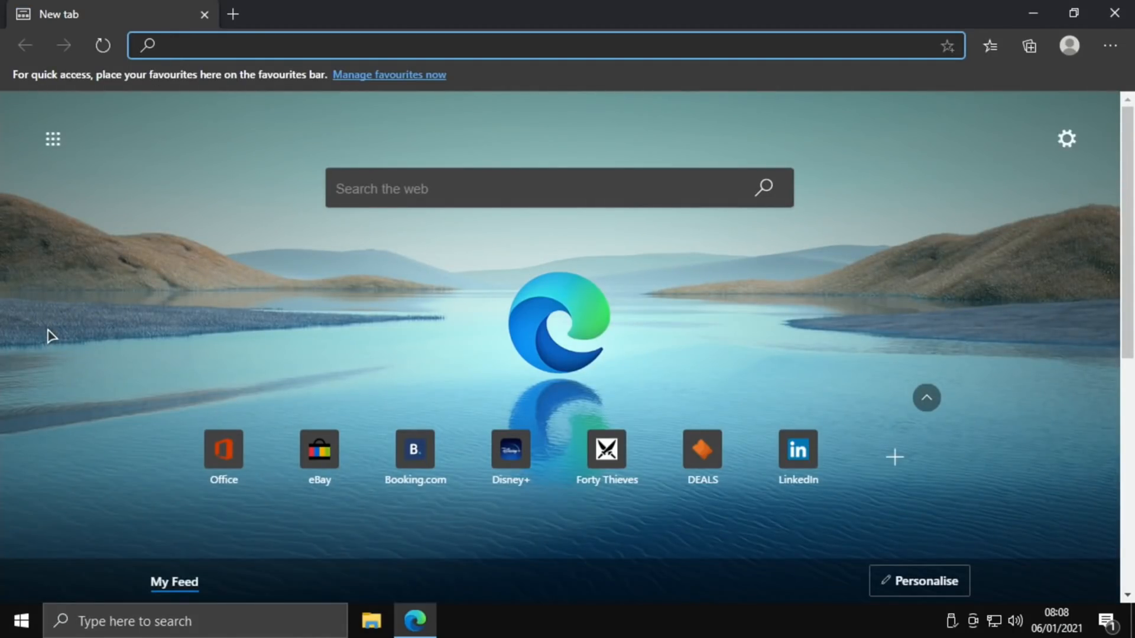
Search Bing for 'youtube' in Edge and open the YouTube site from the results.
{"action": "type", "text": "youtube&cvid=27dcc244db4f4d48ad05b18d30a708a7&pglt=547&FORM=ANSPA1&P..."}
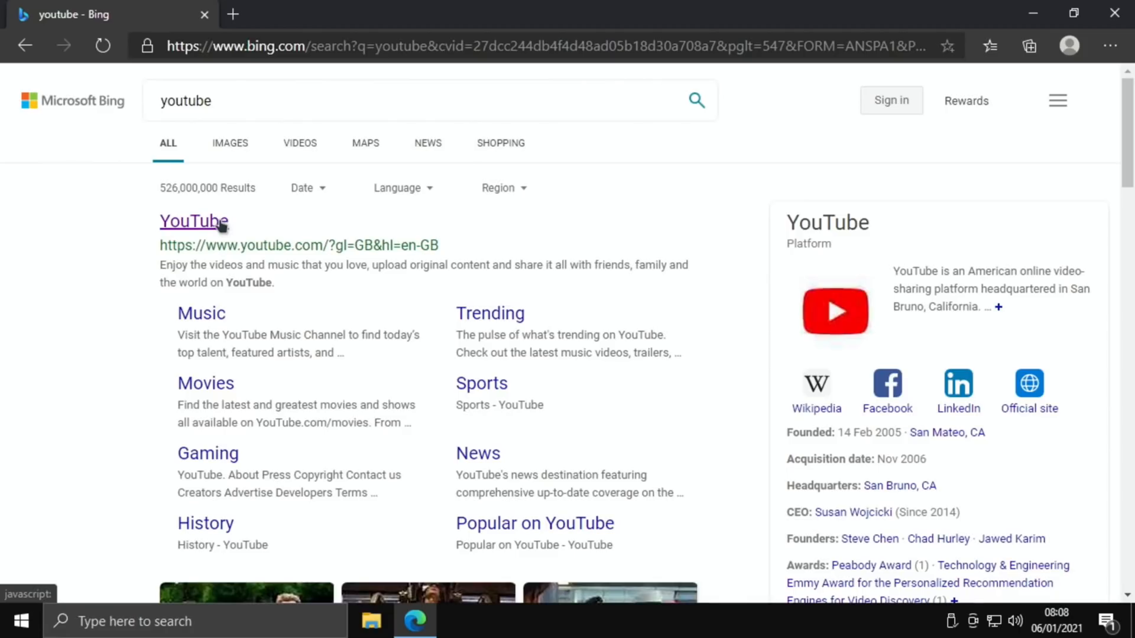
{"action": "left_click", "coordinate": [193, 221]}
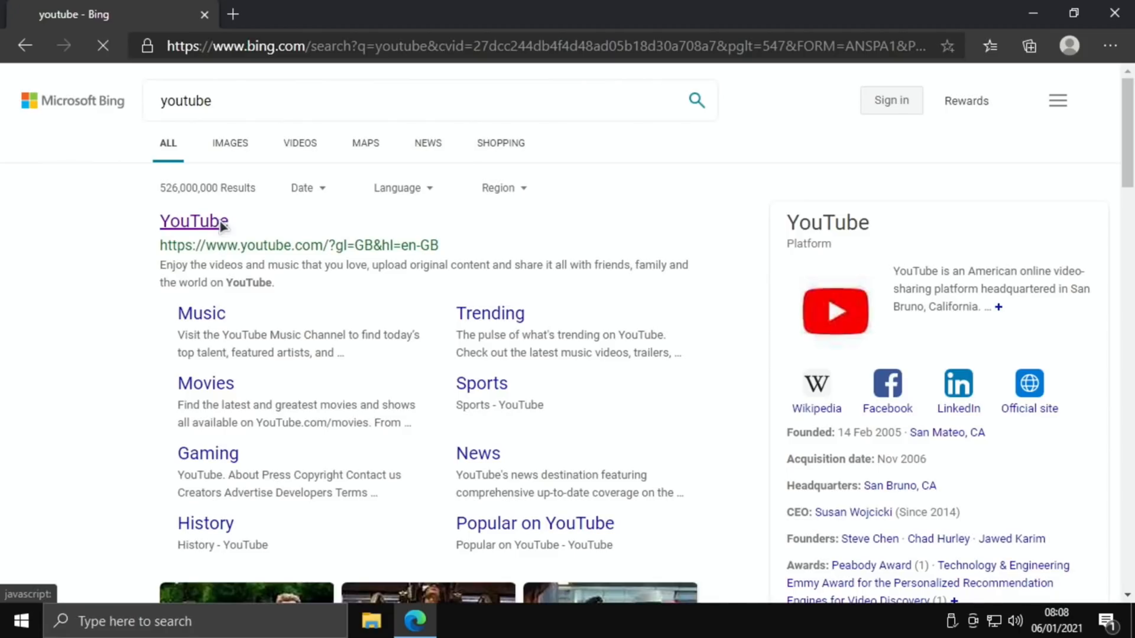
{"action": "left_click", "coordinate": [193, 220]}
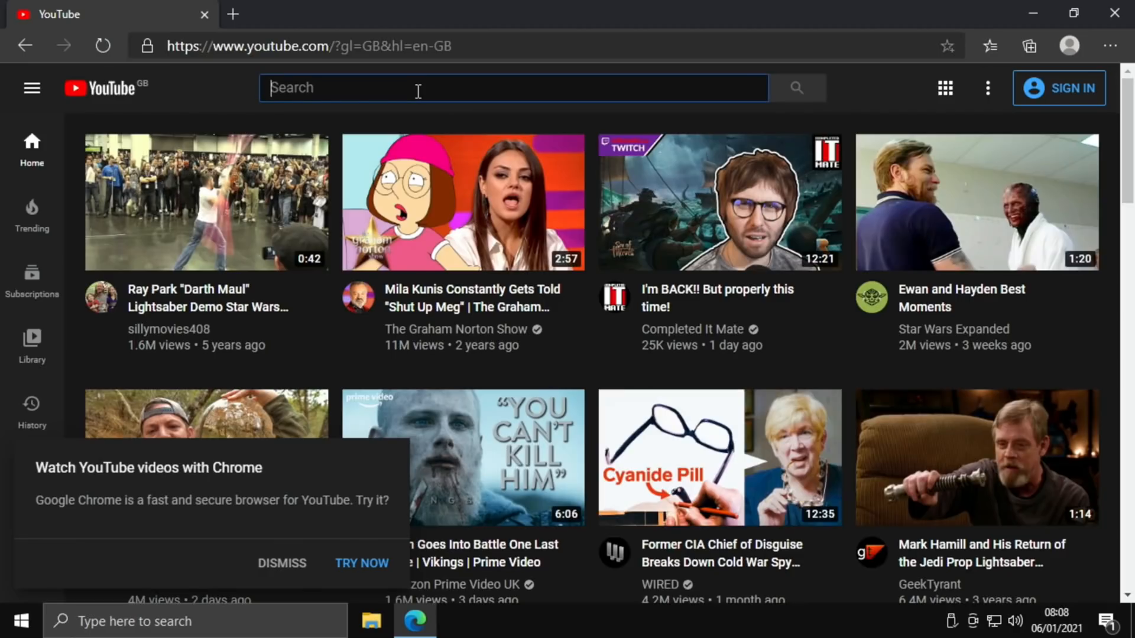
Search YouTube for 'leepspvideo hdr' and open the 4K UHD HDR demo clips video.
{"action": "type", "text": "l"}
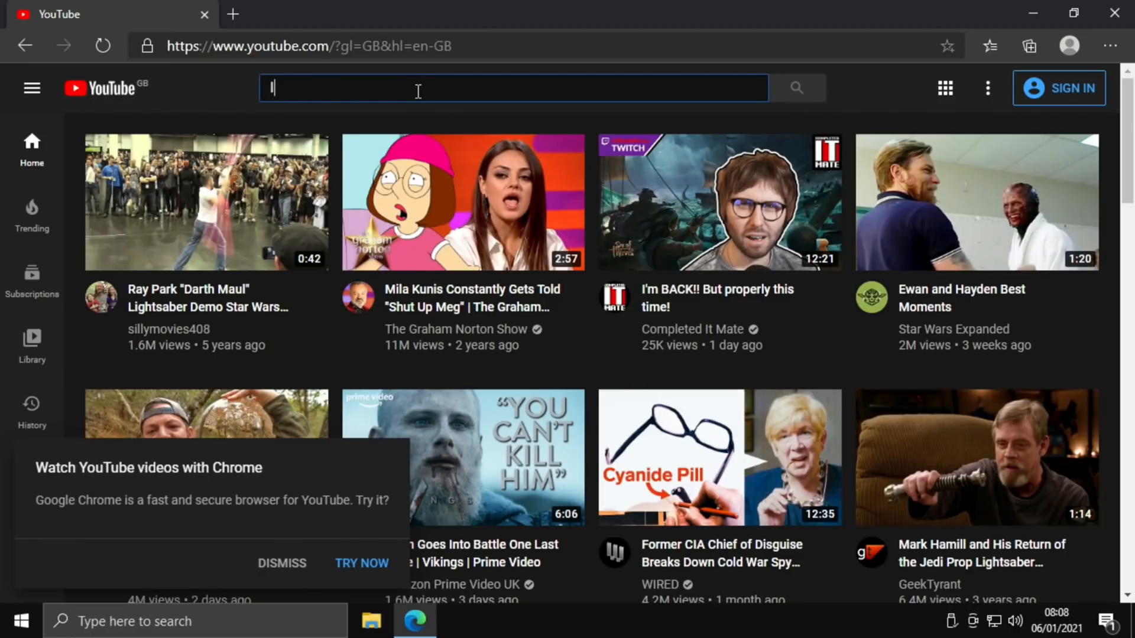
{"action": "type", "text": "leepspvideo"}
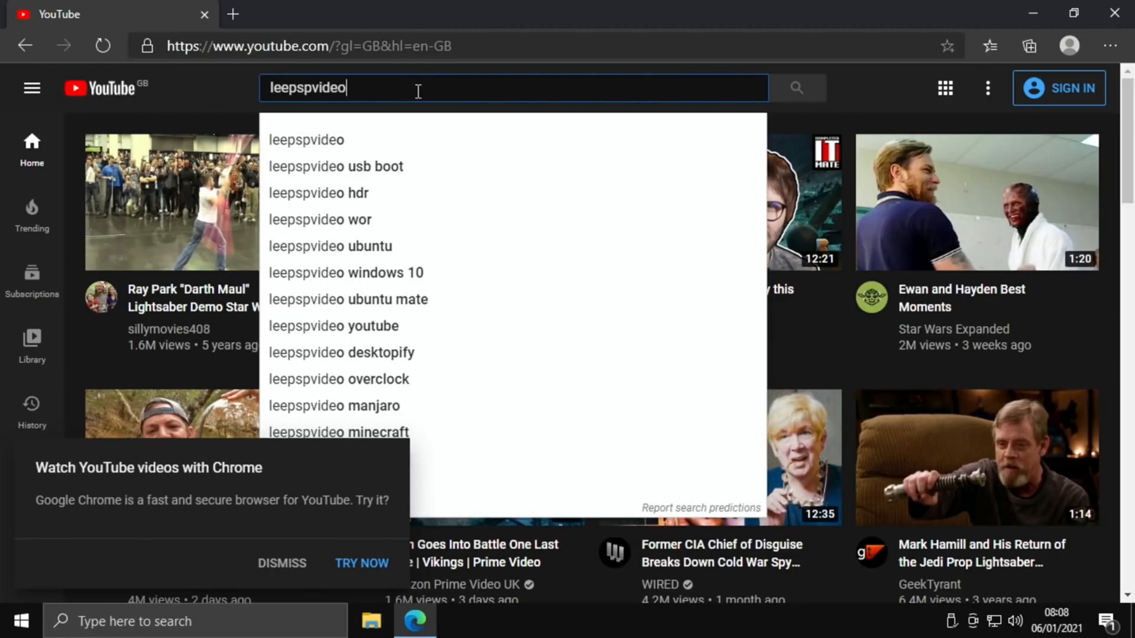
{"action": "left_click", "coordinate": [316, 193]}
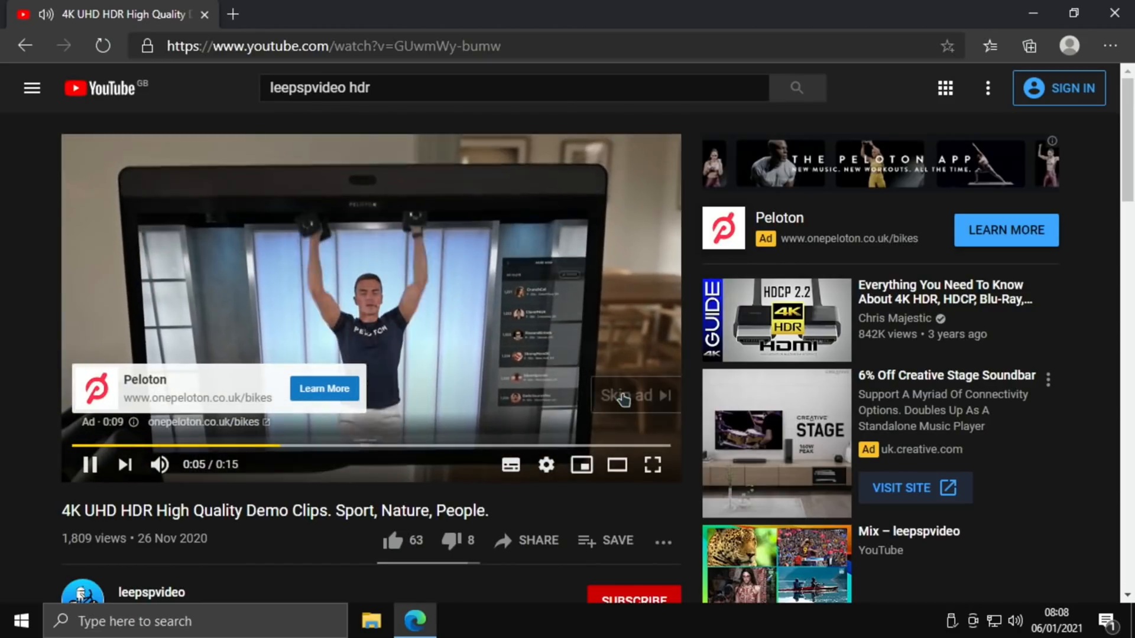
Skip the pre-roll ad and watch the 4K HDR demo clips full screen.
{"action": "left_click", "coordinate": [633, 396]}
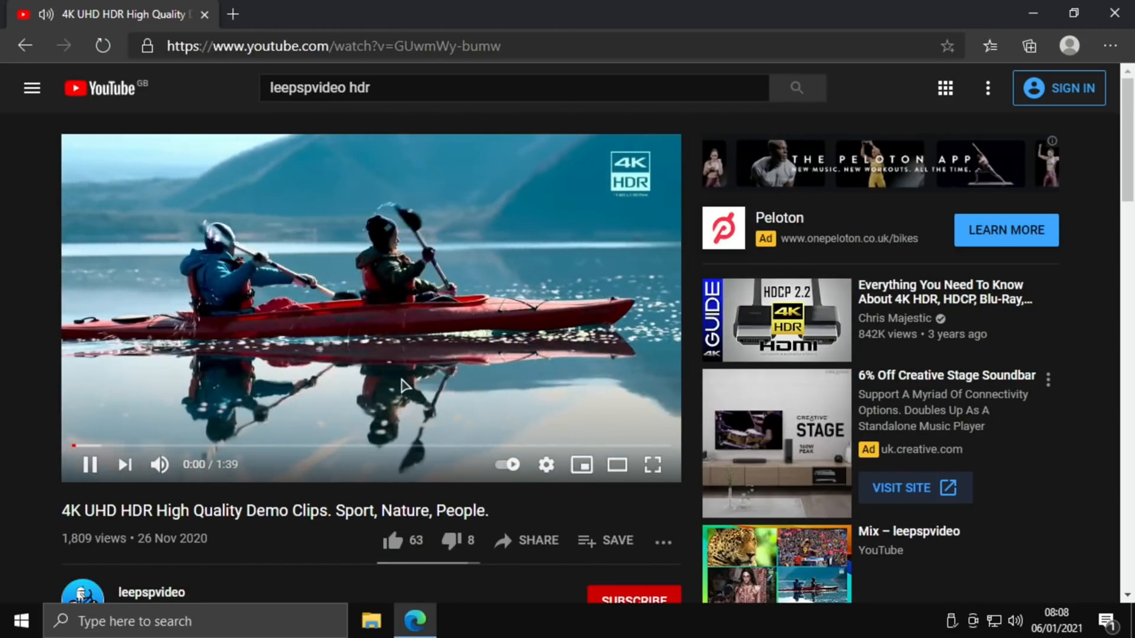
{"action": "left_click", "coordinate": [650, 465]}
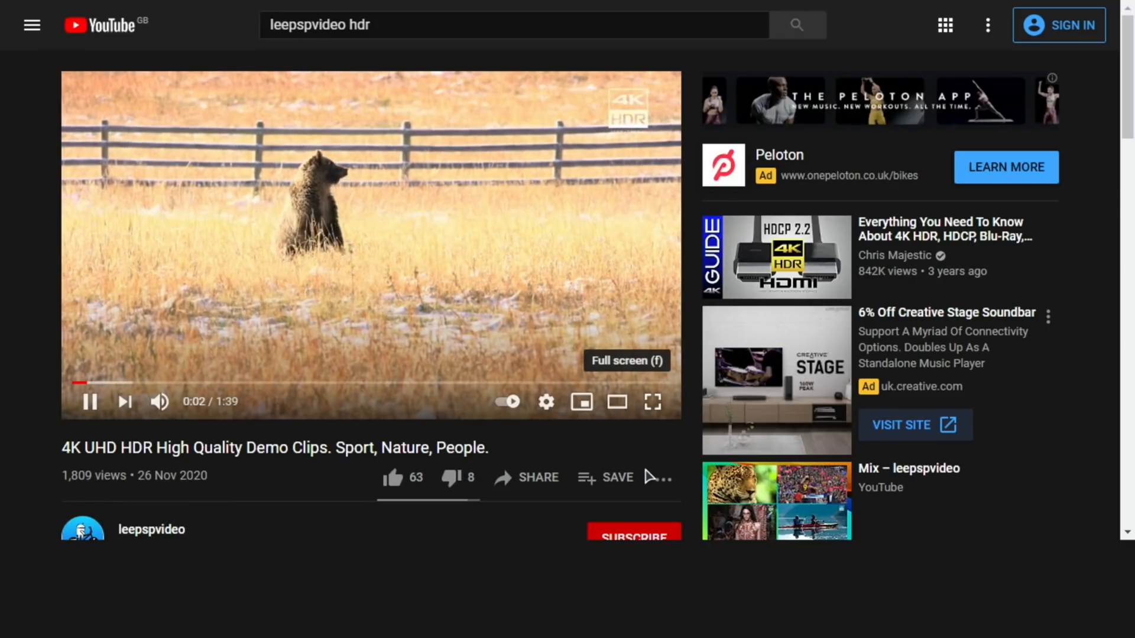
{"action": "left_click", "coordinate": [651, 402]}
{"action": "type", "text": "h"}
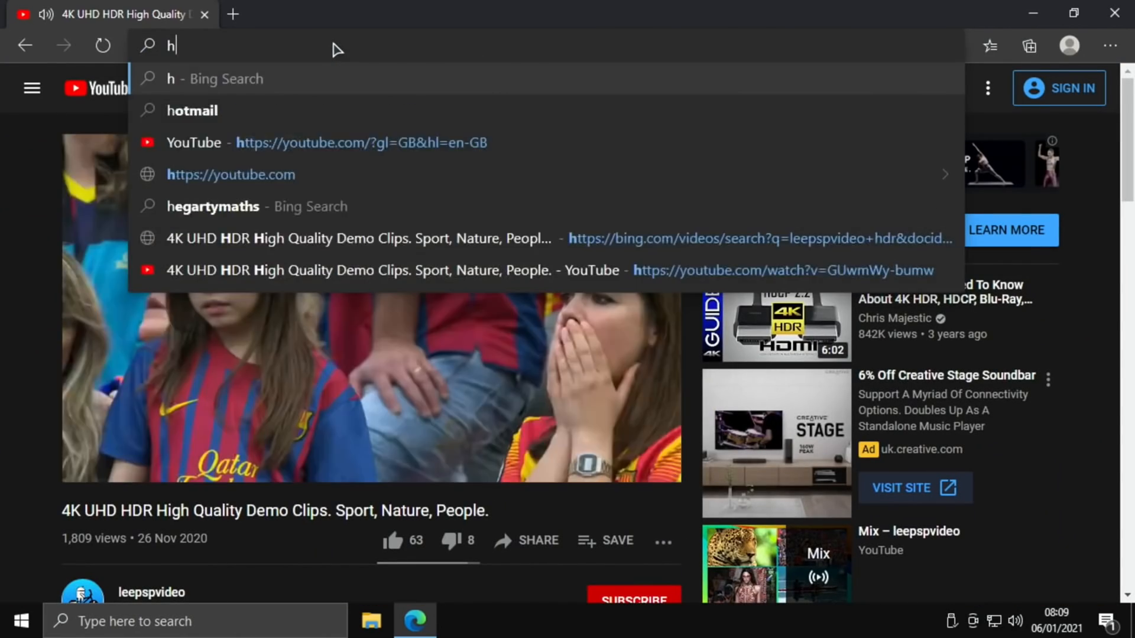
Open hotukdeals from a Bing search, then reach BBC Sport through a bbc search.
{"action": "type", "text": "otukdeals&cvid=e422540067be47a79e4fca92f4a44fd5&FORM=ANAB01&PC=U531"}
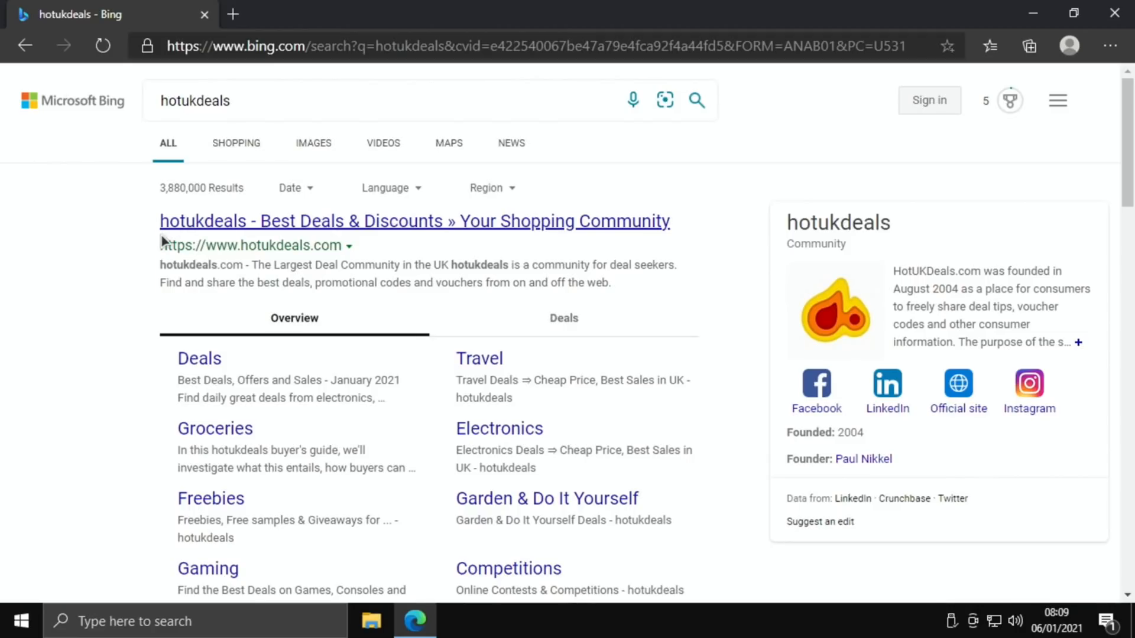
{"action": "left_click", "coordinate": [413, 220]}
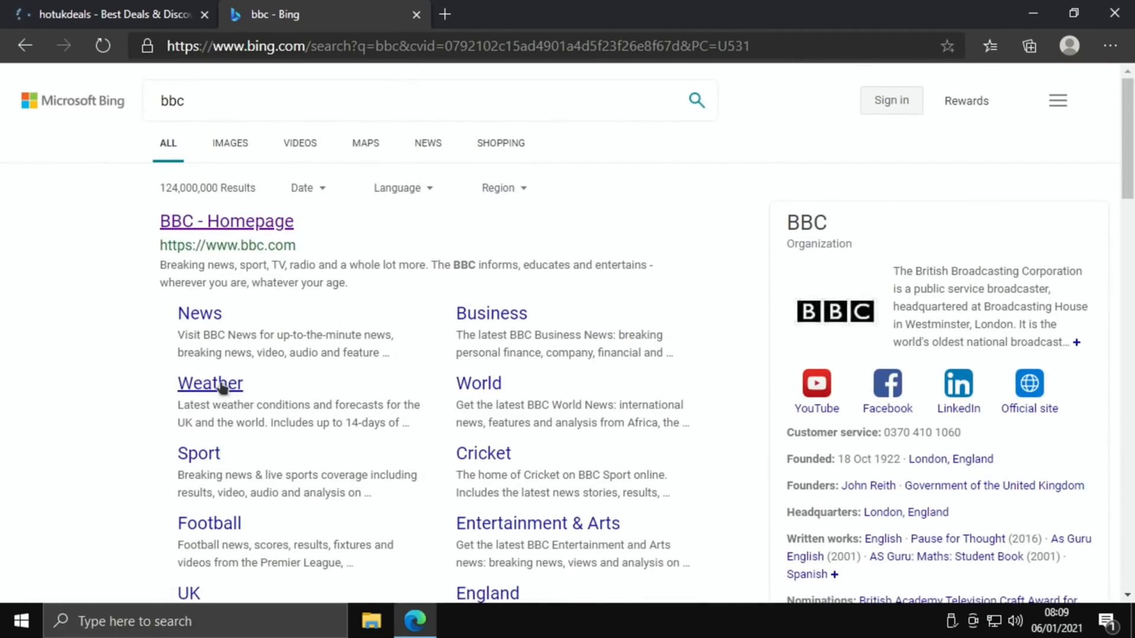
{"action": "left_click", "coordinate": [197, 454]}
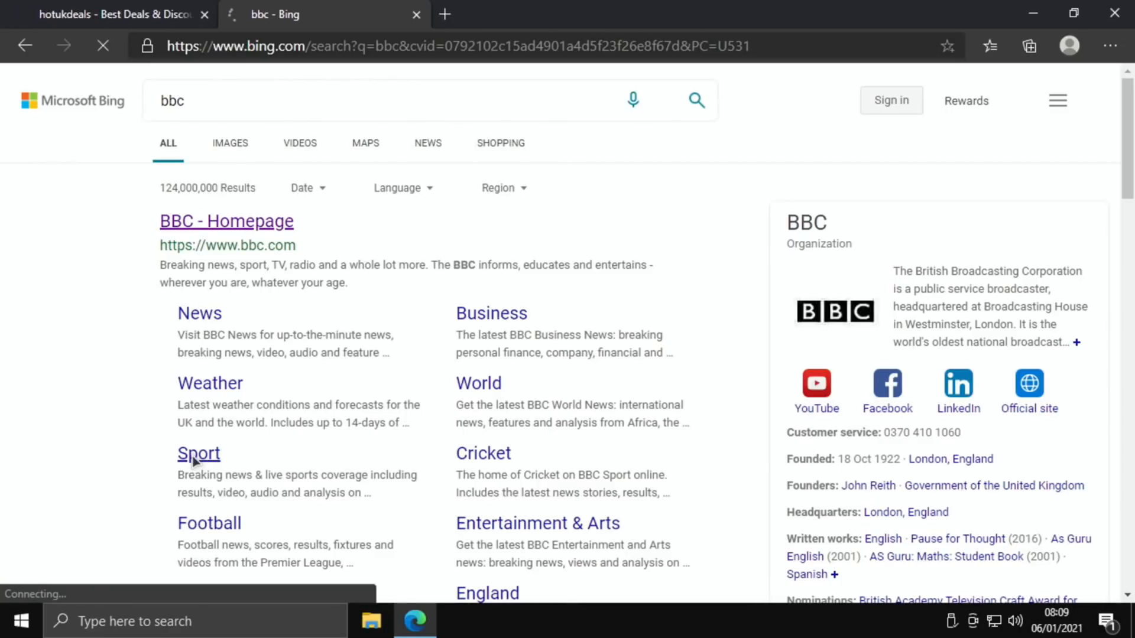
{"action": "left_click", "coordinate": [109, 14]}
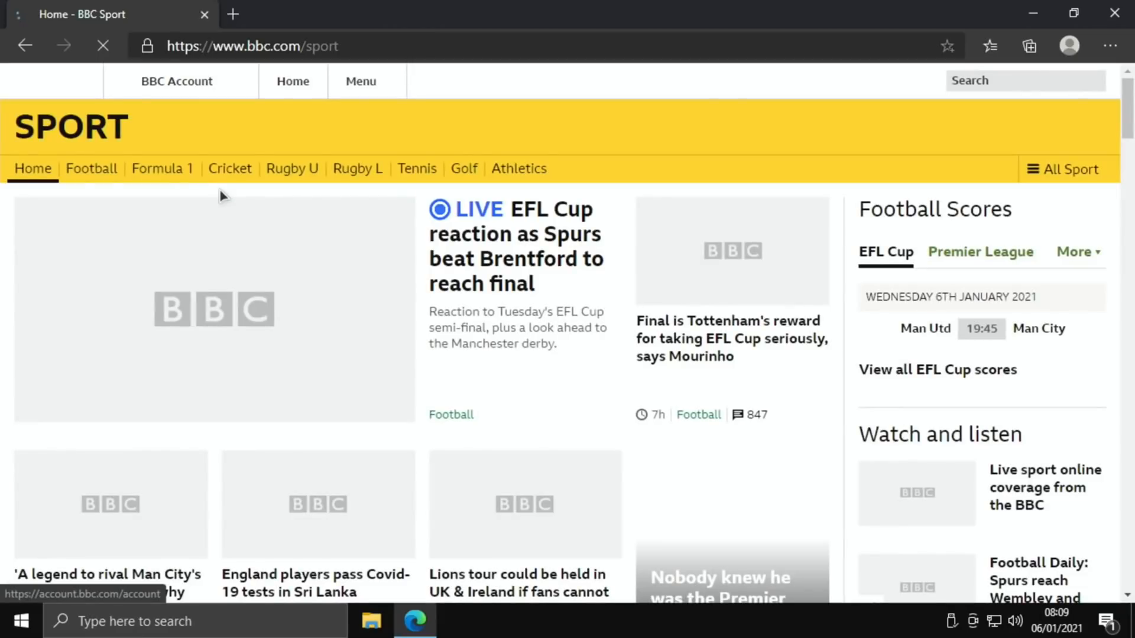
Scroll through the BBC Sport homepage's top stories and back toward the top.
{"action": "scroll", "scroll_direction": "down", "scroll_amount": 3}
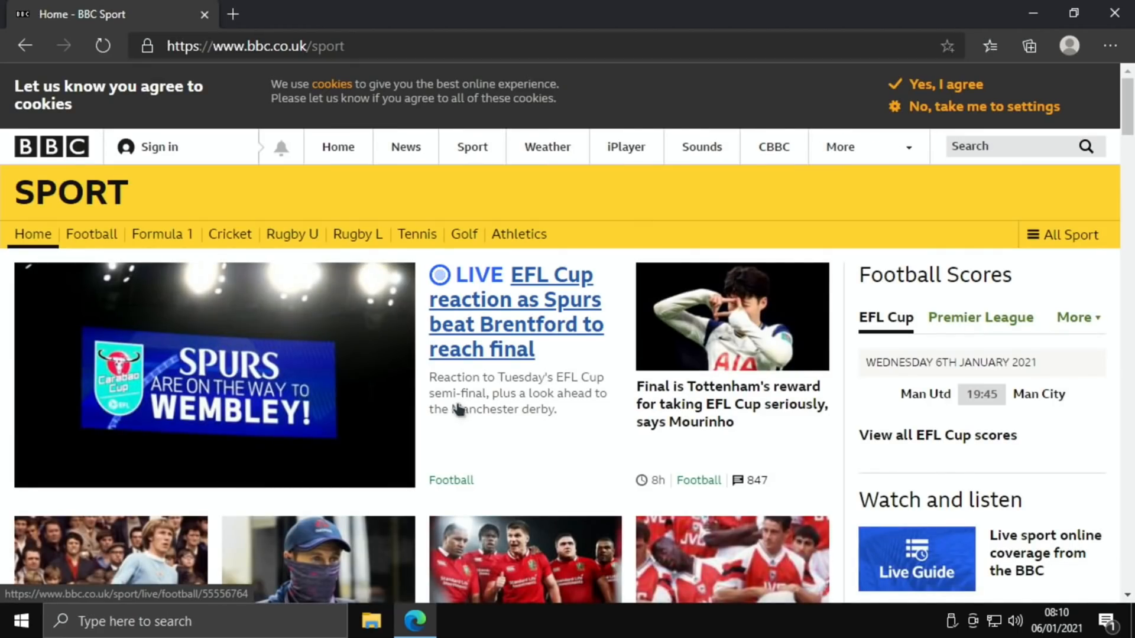
{"action": "scroll", "scroll_direction": "down", "scroll_amount": 3}
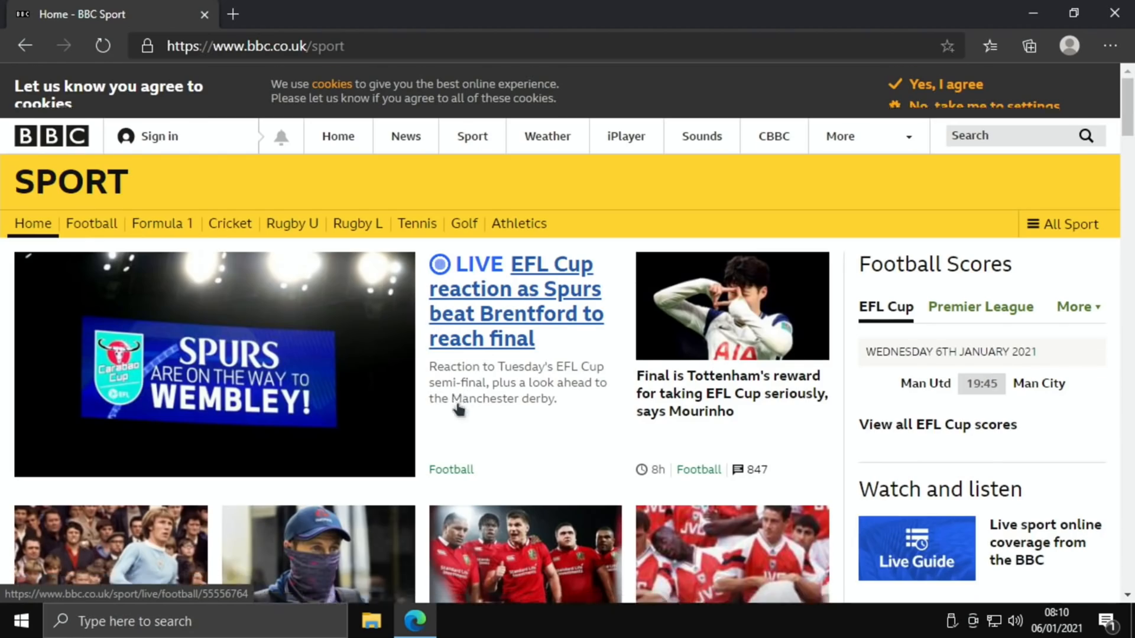
{"action": "scroll", "scroll_direction": "down", "scroll_amount": 3}
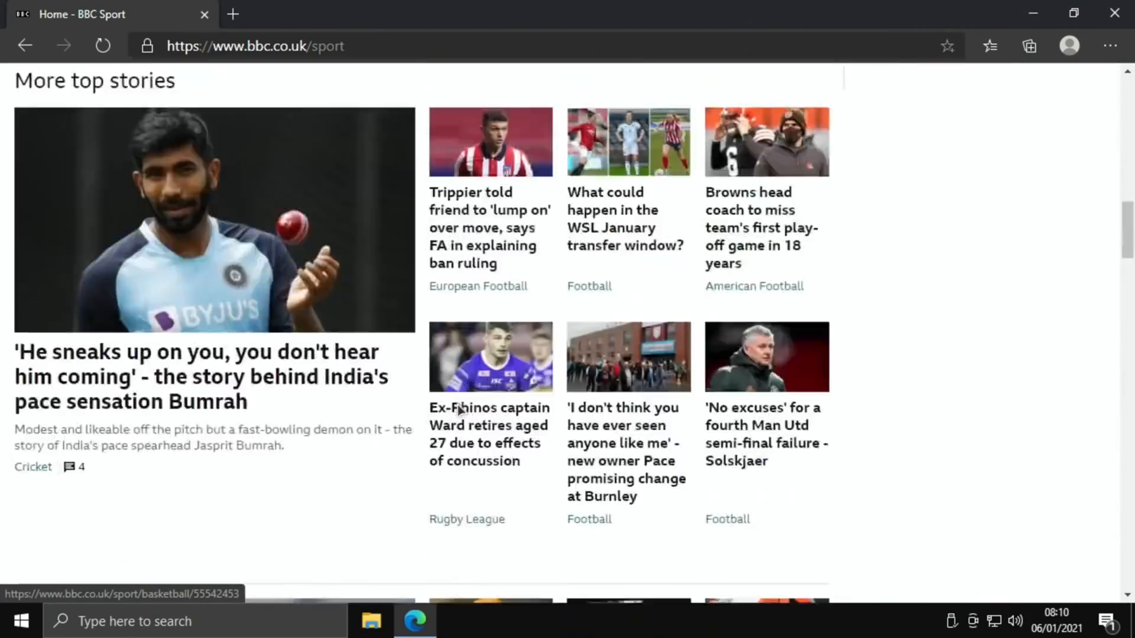
{"action": "scroll", "scroll_direction": "up", "scroll_amount": 3}
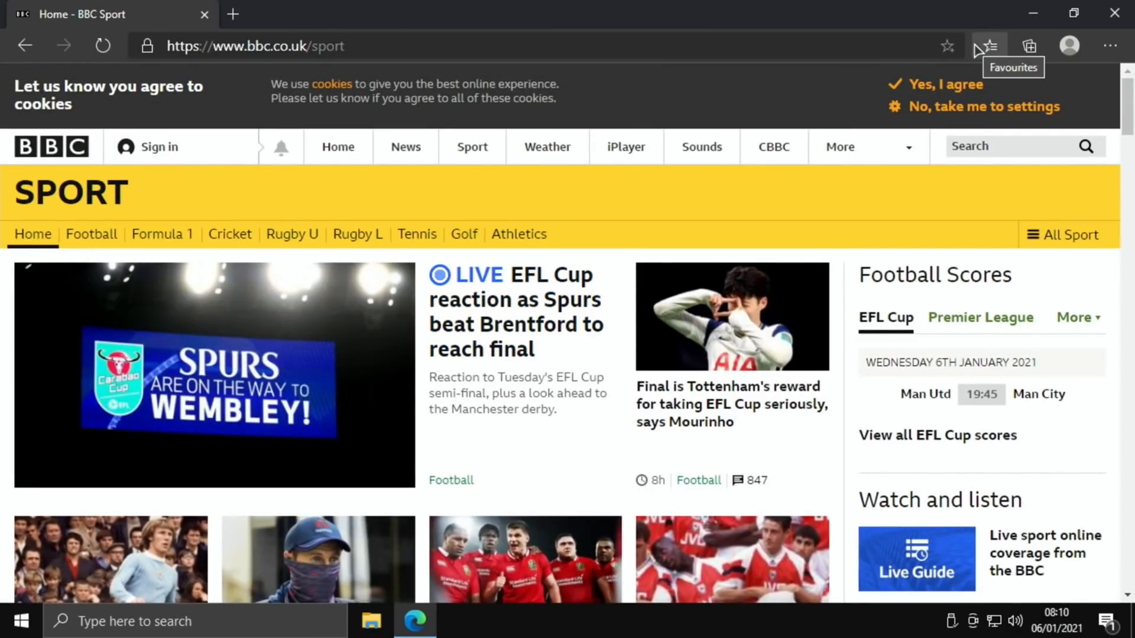
{"action": "scroll", "scroll_direction": "down", "scroll_amount": 3}
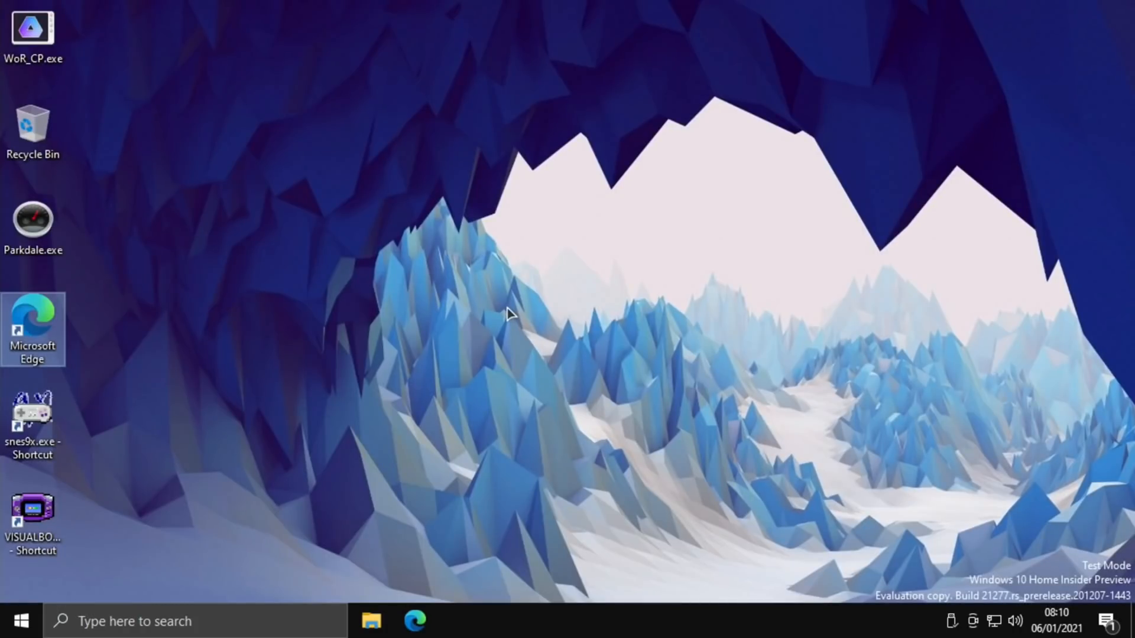
{"action": "mouse_move", "coordinate": [245, 504]}
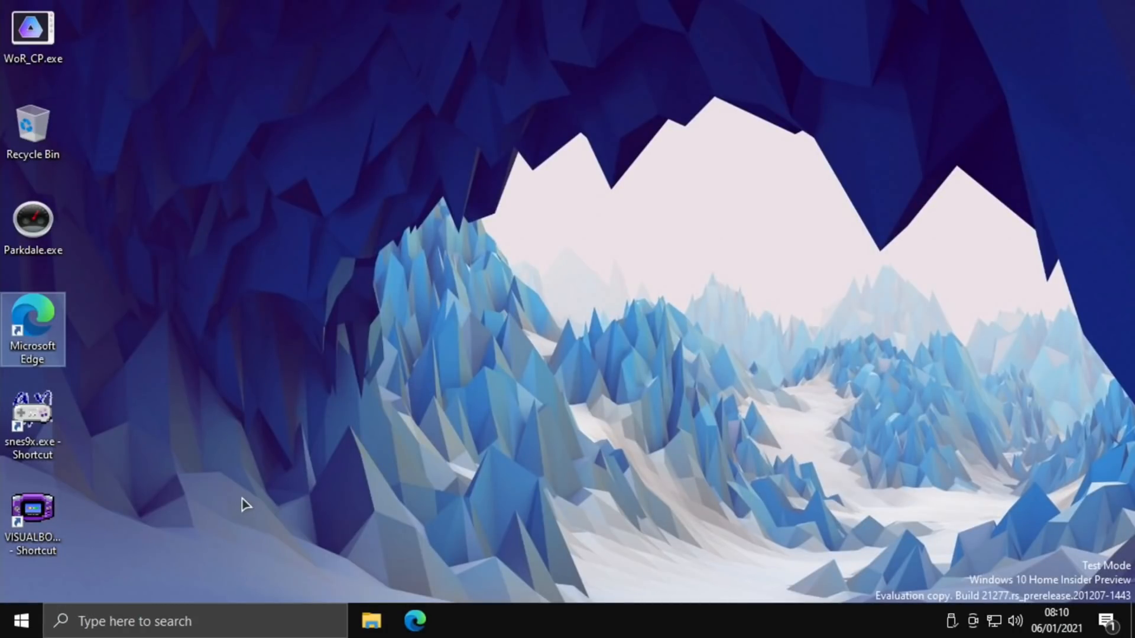
{"action": "mouse_move", "coordinate": [156, 259]}
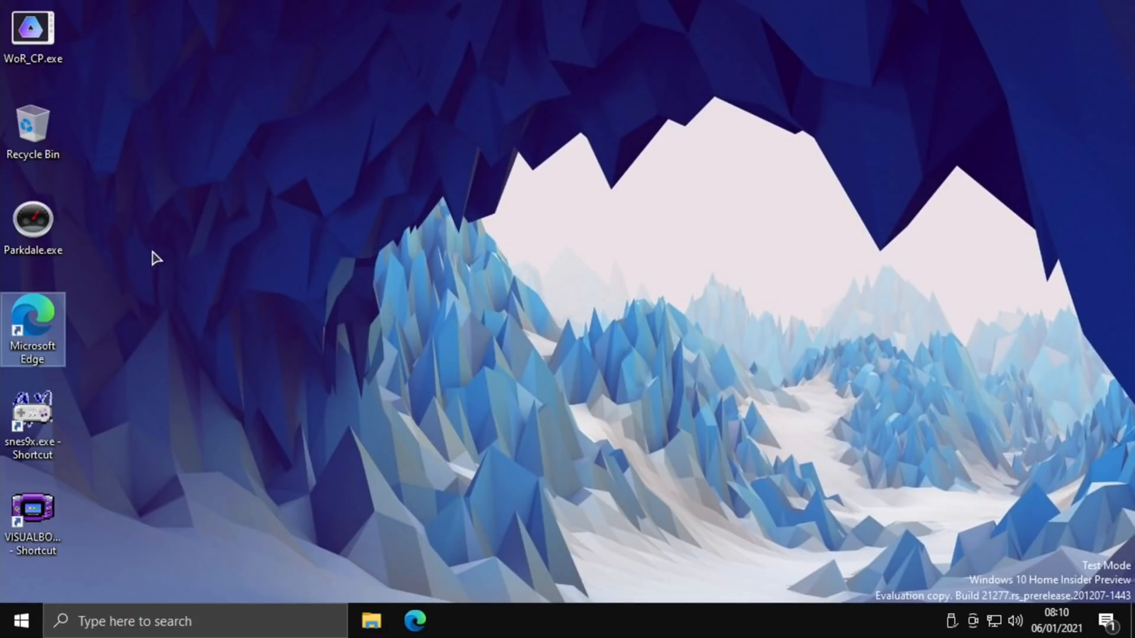
{"action": "mouse_move", "coordinate": [161, 278]}
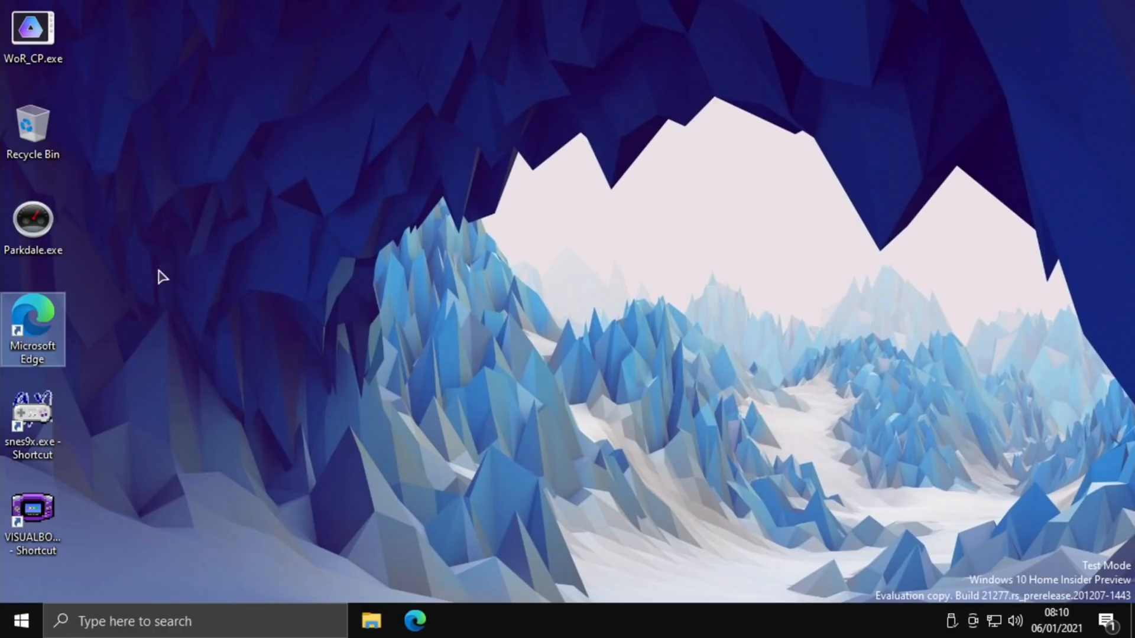
Launch Snes9x v1.42 from its snes9x.exe desktop shortcut.
{"action": "double_click", "coordinate": [31, 425]}
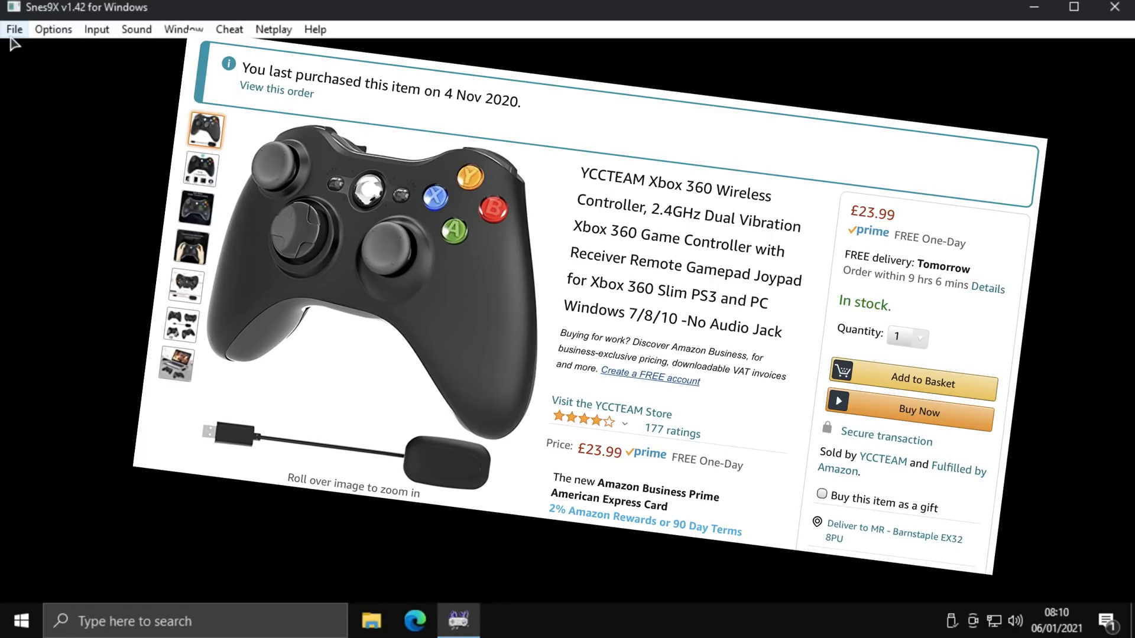
Open the Snes9x File menu showing the Recent Games list.
{"action": "left_click", "coordinate": [13, 29]}
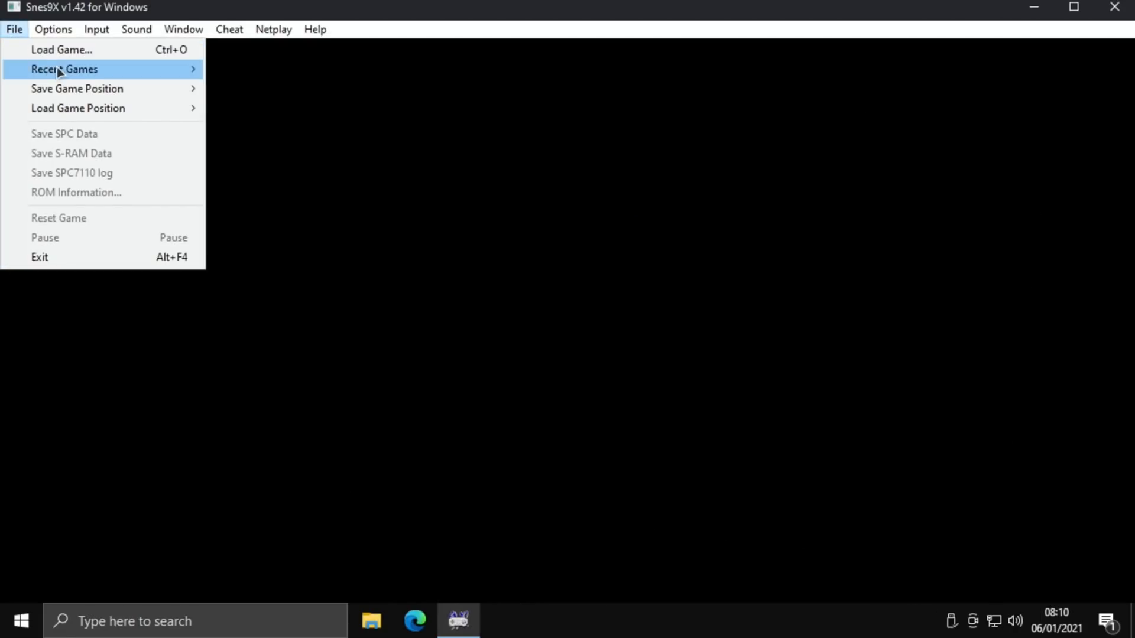
Start a game from Snes9x's Recent Games list, play it, then exit the emulator.
{"action": "left_click", "coordinate": [287, 68]}
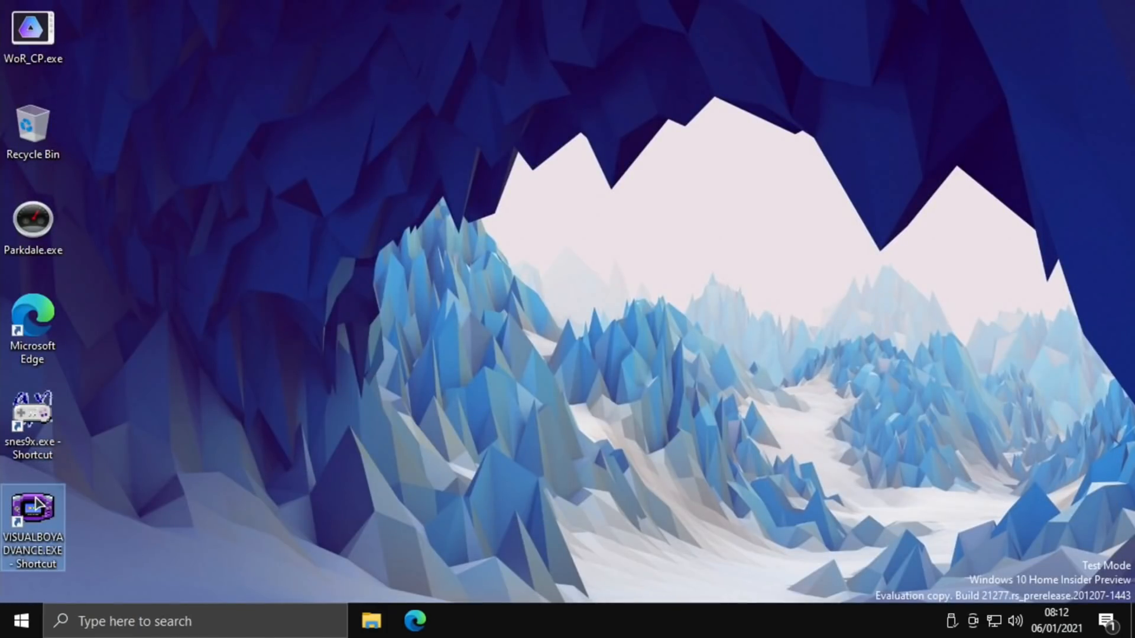
Launch VisualBoyAdvance and bring up the Select ROM dialog for the gba folder.
{"action": "double_click", "coordinate": [33, 510]}
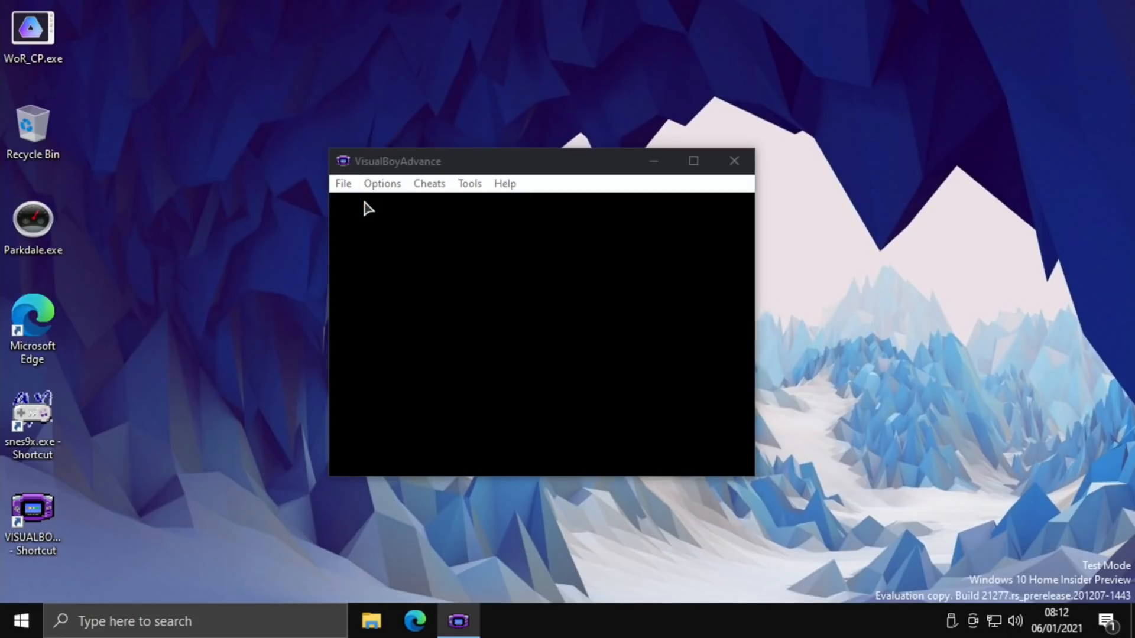
{"action": "left_click", "coordinate": [343, 183]}
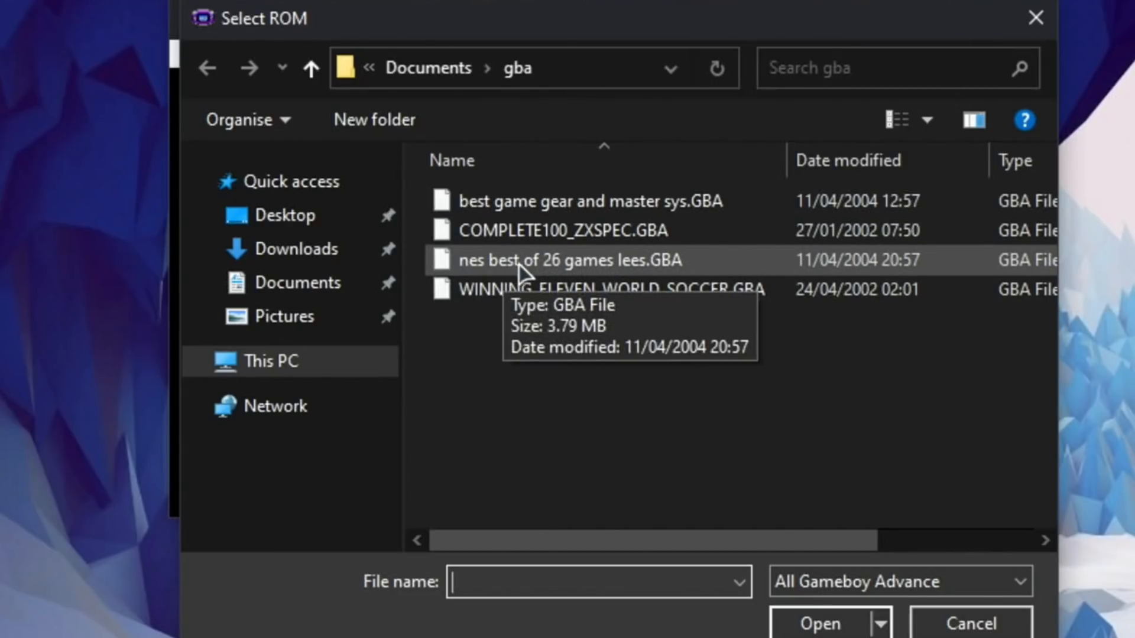
{"action": "mouse_move", "coordinate": [608, 272]}
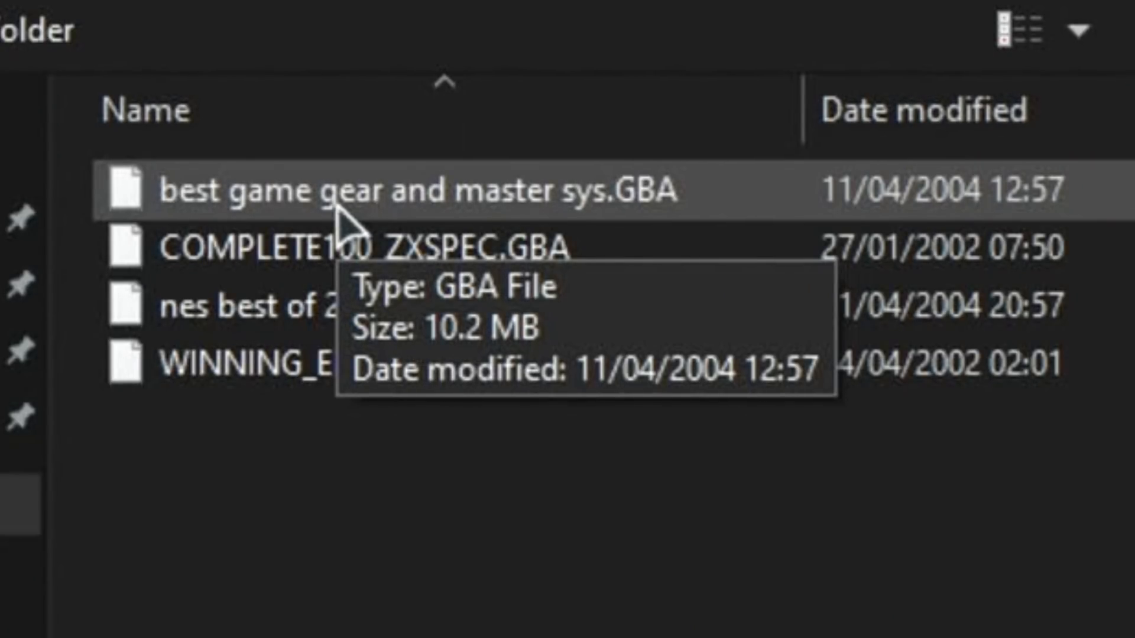
{"action": "mouse_move", "coordinate": [289, 250]}
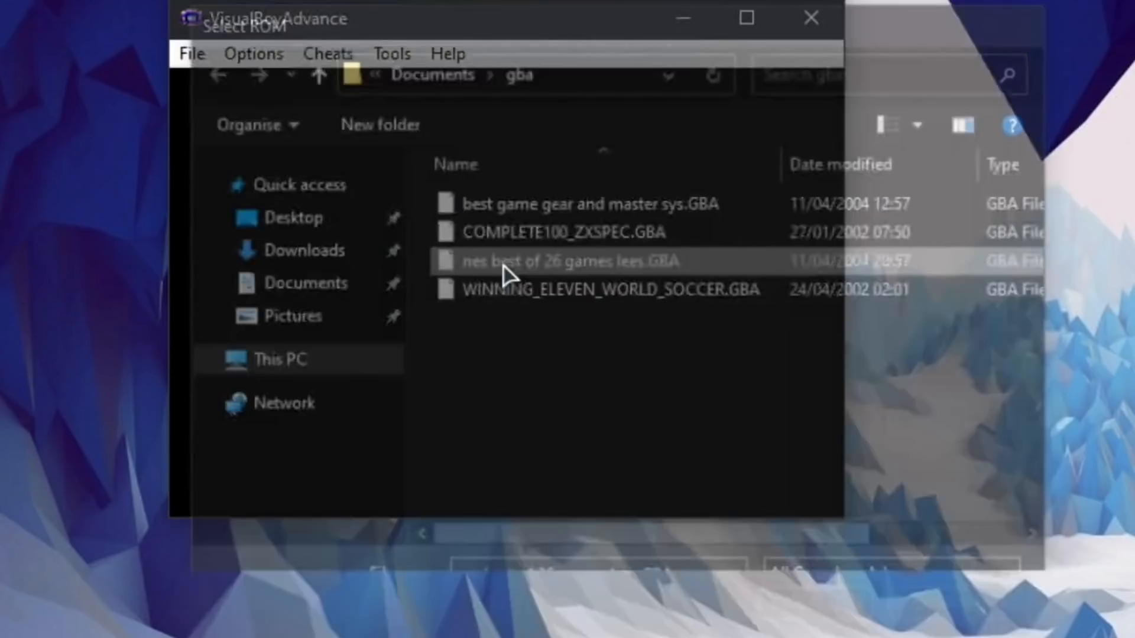
Load 'nes best of 26 games lees.GBA' and play its Galaga-style shooter to 930 points.
{"action": "double_click", "coordinate": [571, 262]}
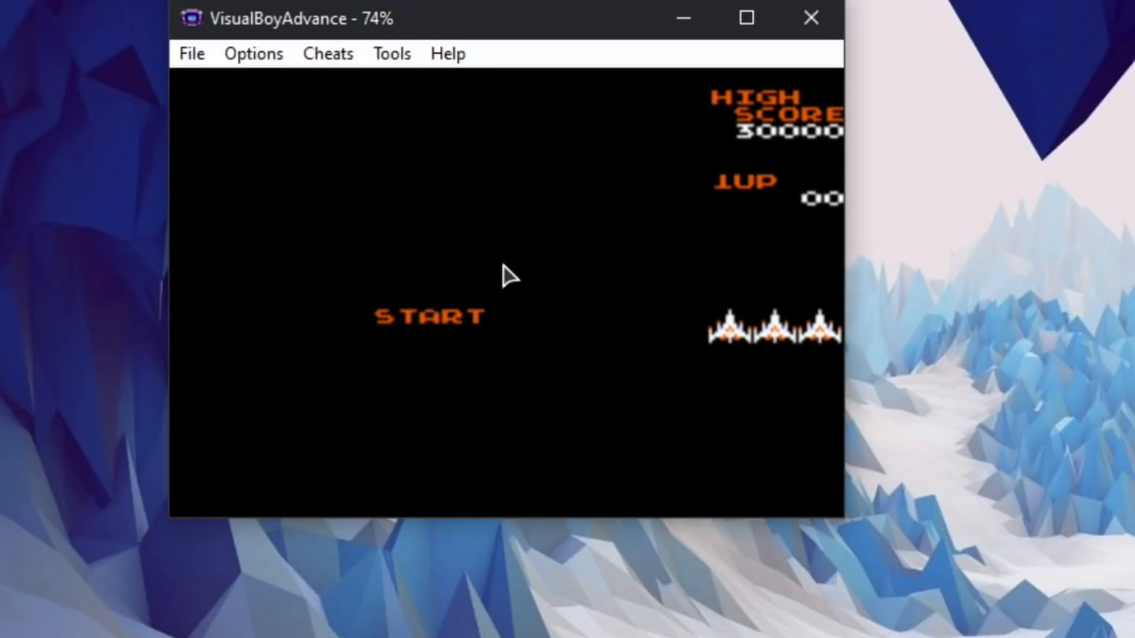
{"action": "mouse_move", "coordinate": [884, 268]}
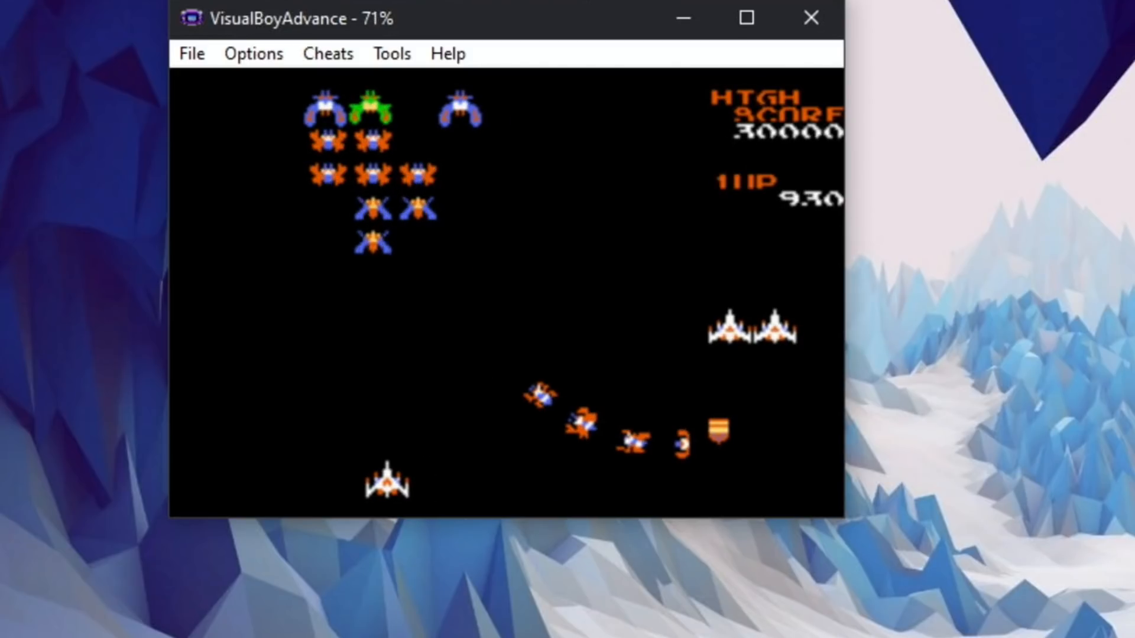
{"action": "left_click", "coordinate": [191, 52]}
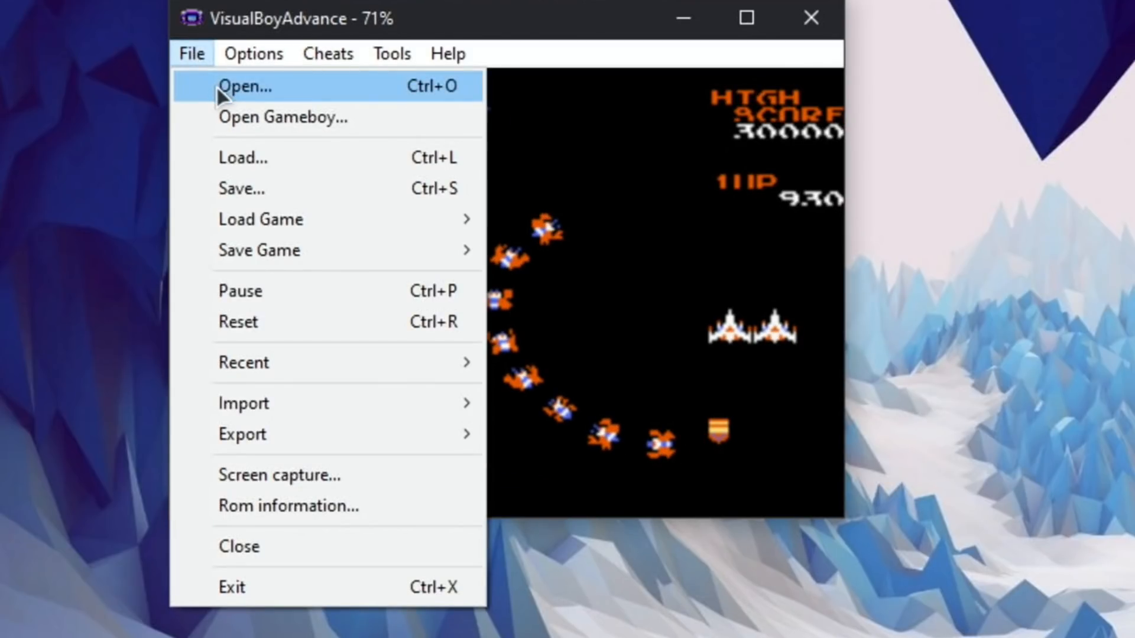
Load the COMPLETE100_ZXSPEC.GBA ROM to reach the Bruce Lee title screen.
{"action": "left_click", "coordinate": [244, 86]}
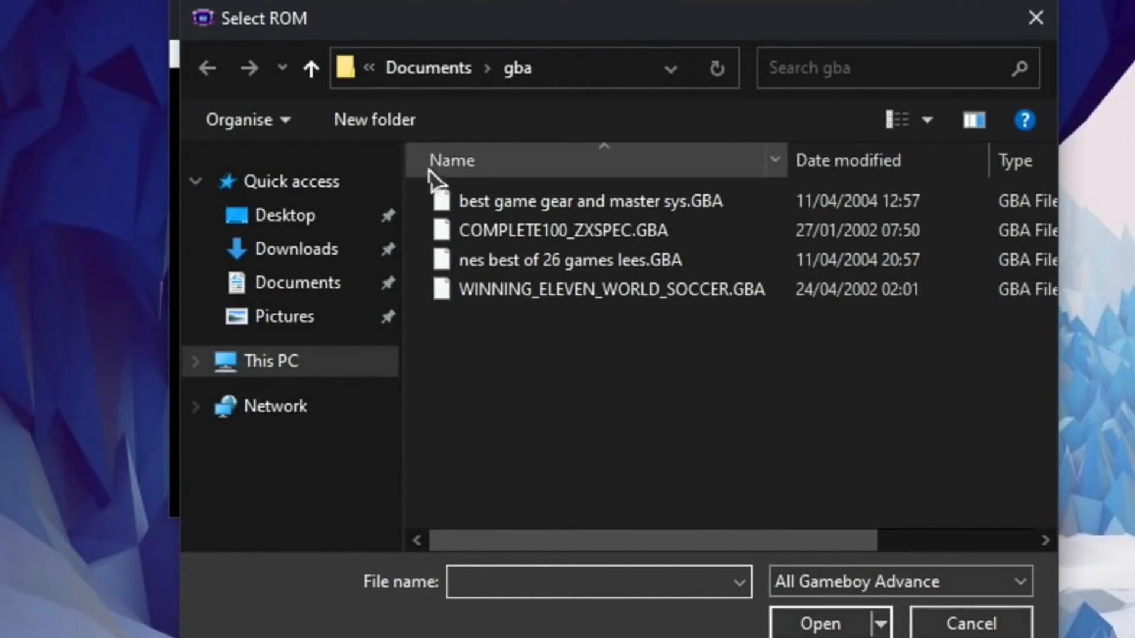
{"action": "double_click", "coordinate": [555, 230]}
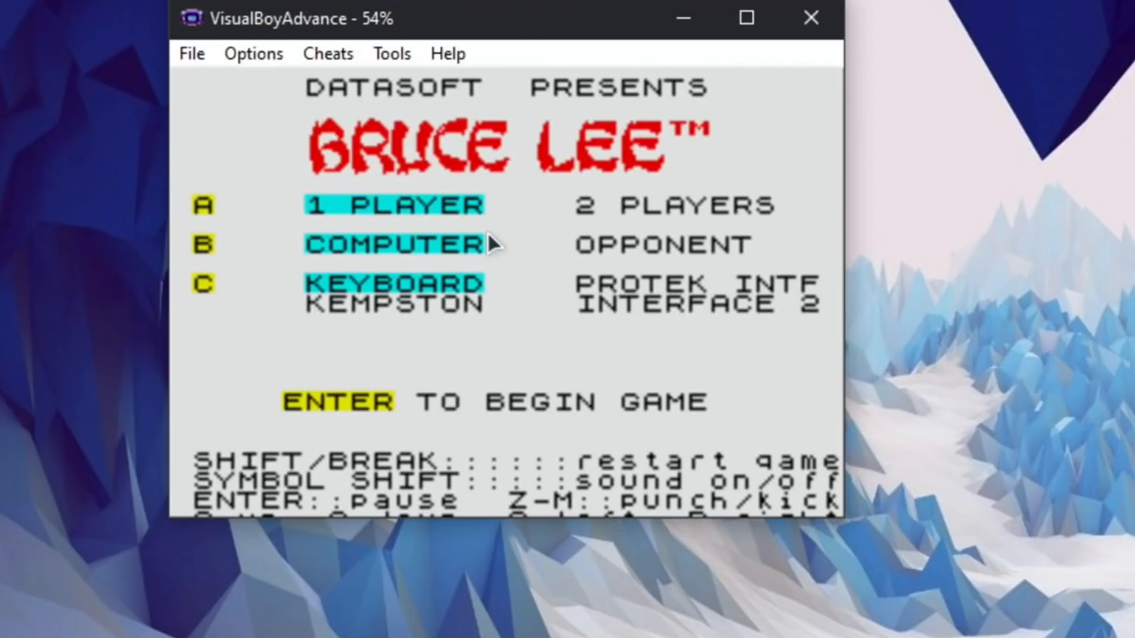
{"action": "left_click", "coordinate": [190, 53]}
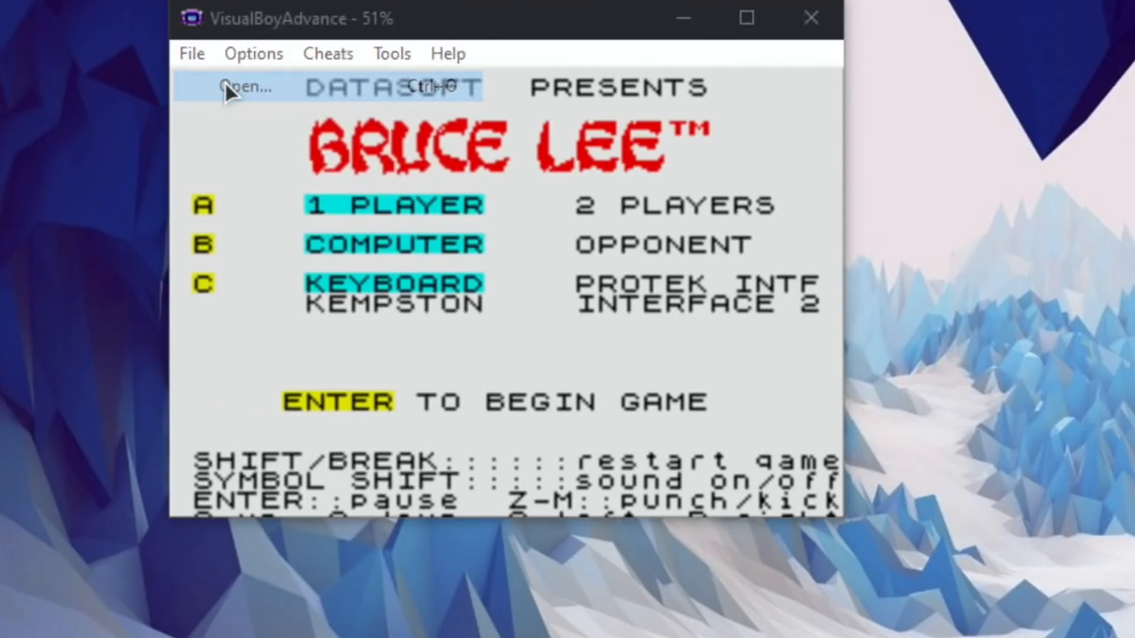
Load another ROM from the gba folder via the ROM chooser.
{"action": "left_click", "coordinate": [248, 87]}
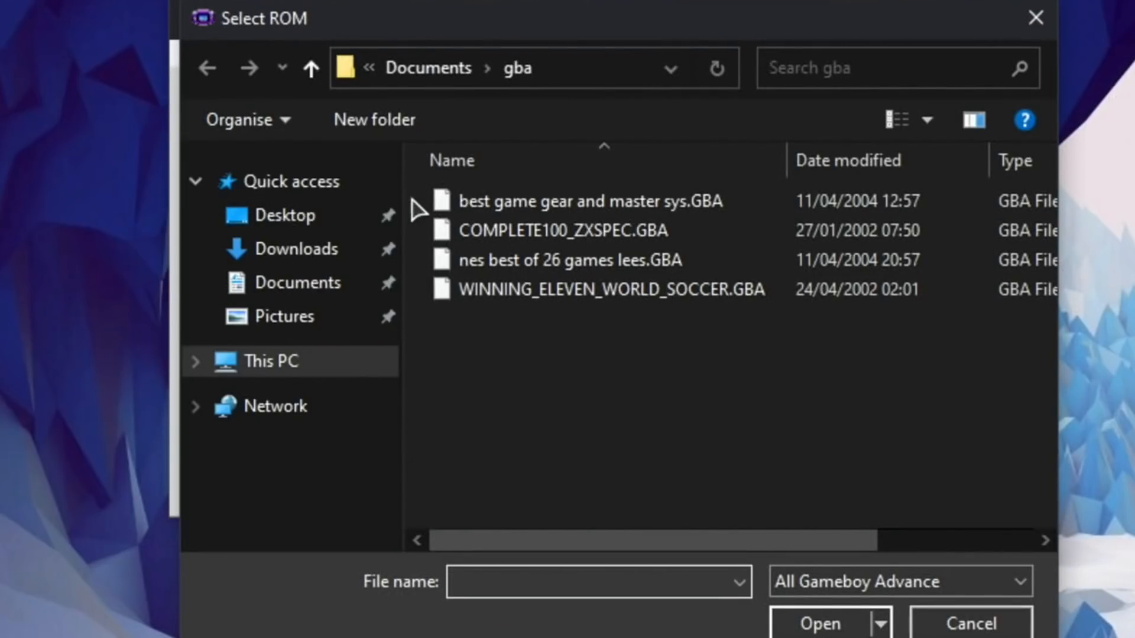
{"action": "double_click", "coordinate": [570, 260]}
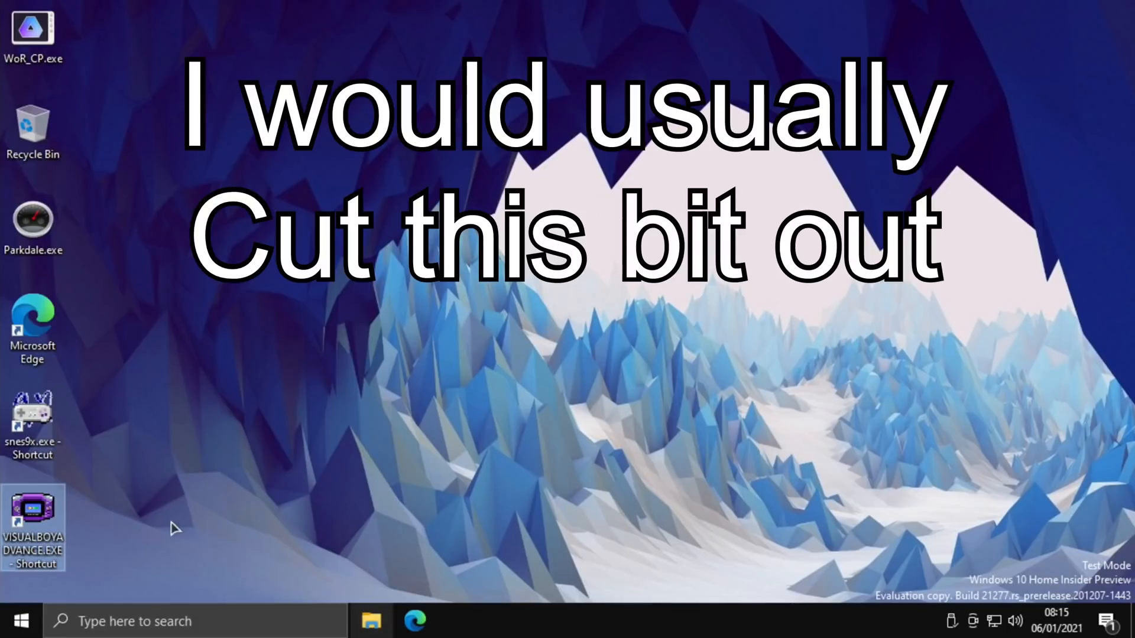
{"action": "mouse_move", "coordinate": [210, 367]}
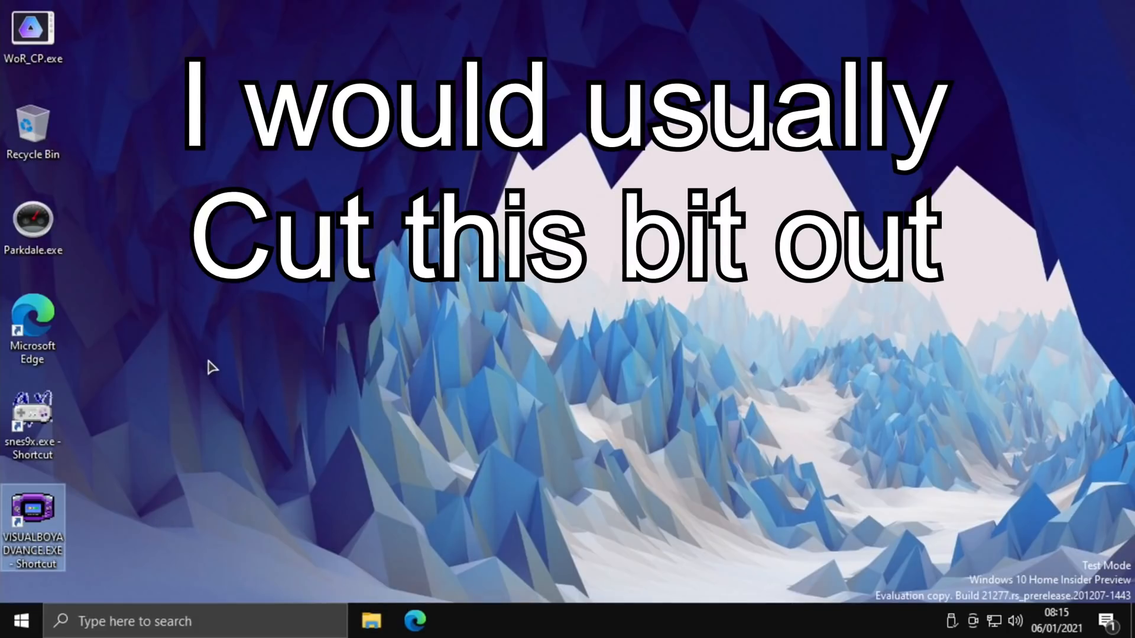
{"action": "mouse_move", "coordinate": [68, 463]}
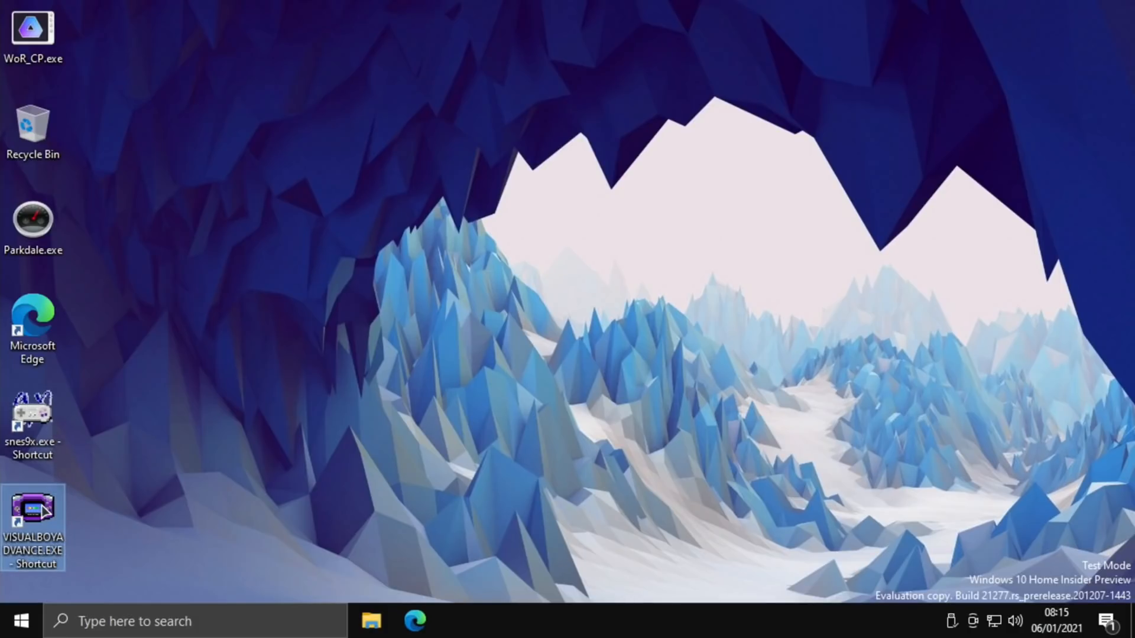
{"action": "mouse_move", "coordinate": [32, 510]}
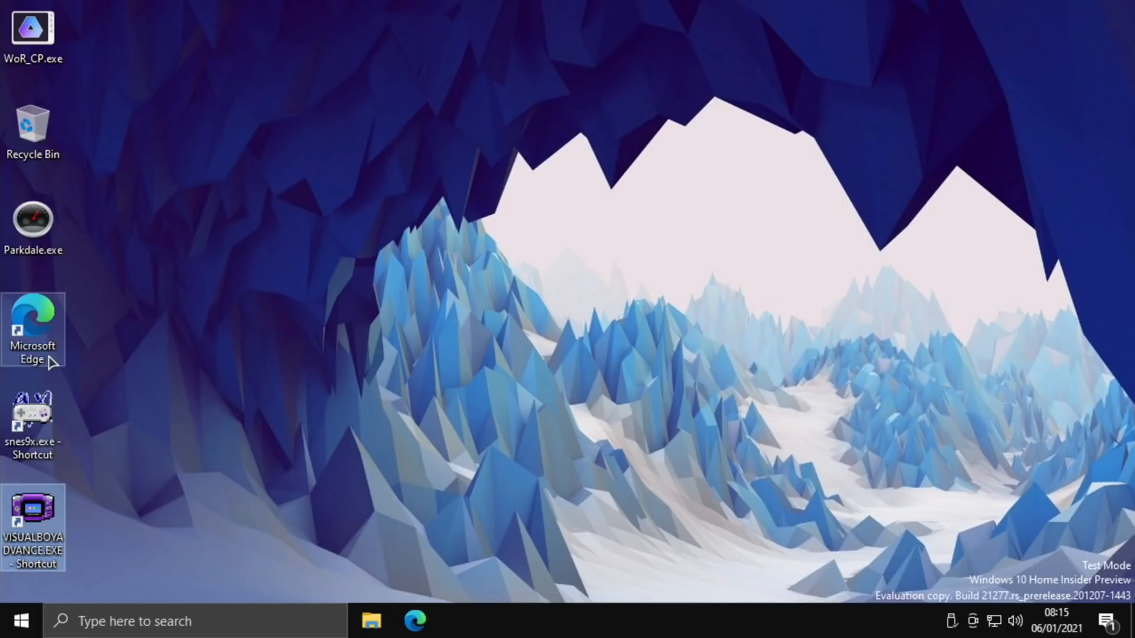
{"action": "mouse_move", "coordinate": [40, 417]}
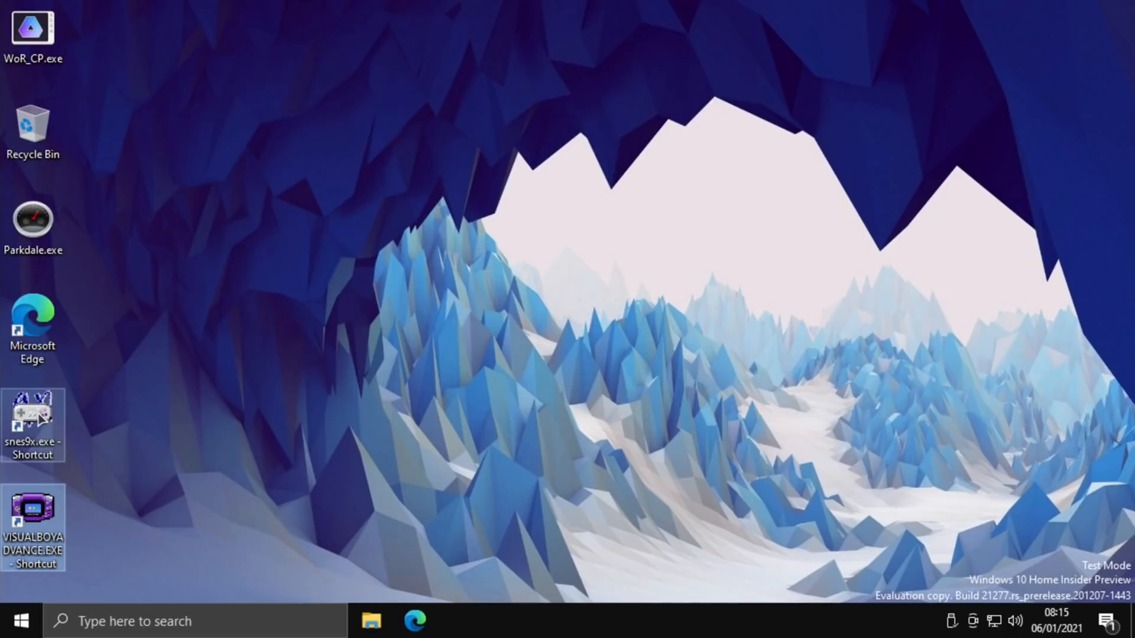
{"action": "mouse_move", "coordinate": [44, 453]}
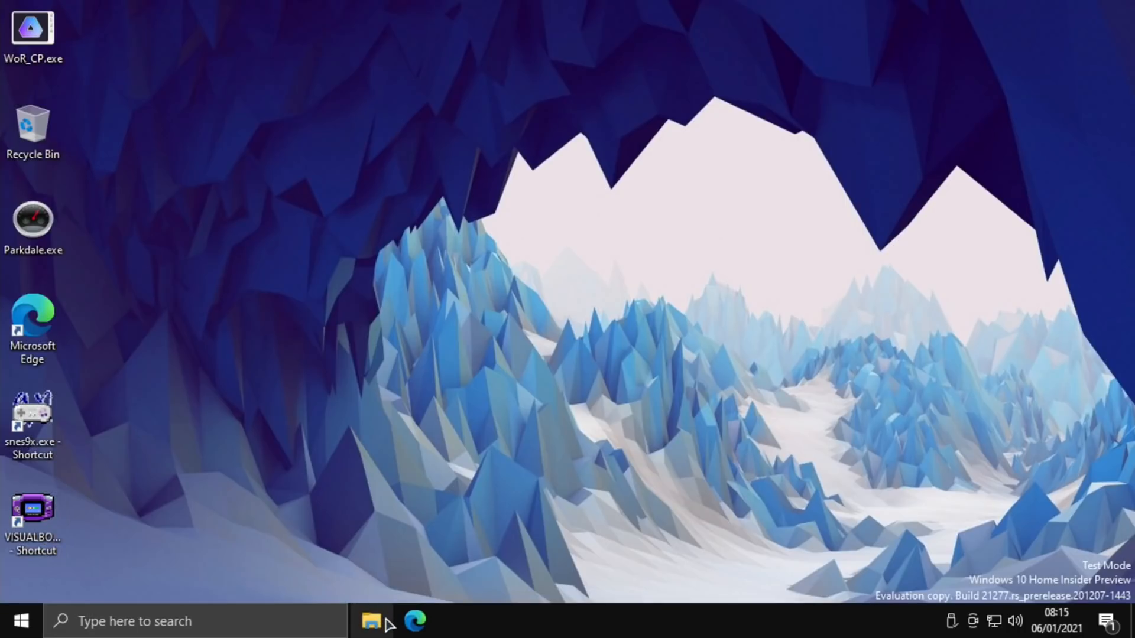
Launch File Explorer from the taskbar to show This PC.
{"action": "left_click", "coordinate": [371, 621]}
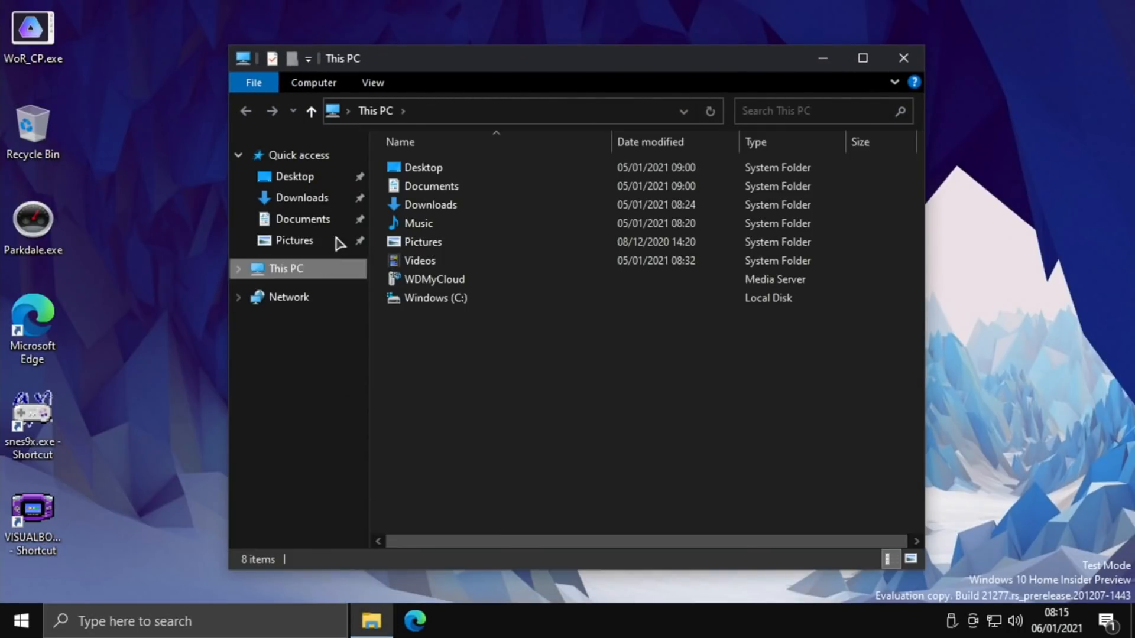
Browse Documents > gba to review its eight ROM and save files, then close Explorer.
{"action": "double_click", "coordinate": [431, 186]}
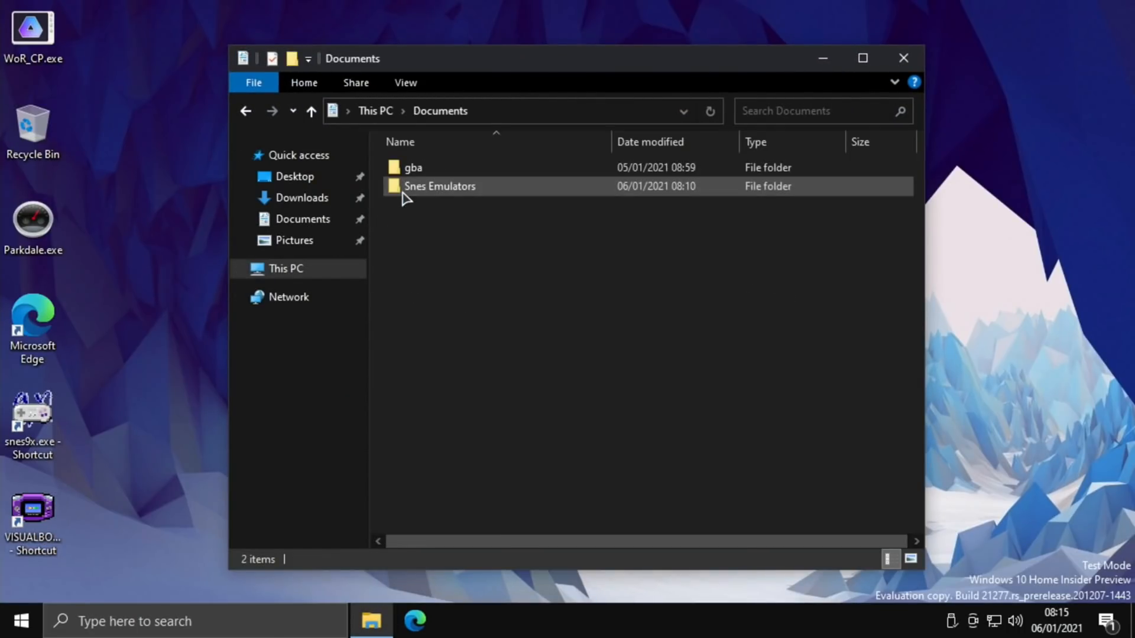
{"action": "double_click", "coordinate": [413, 167]}
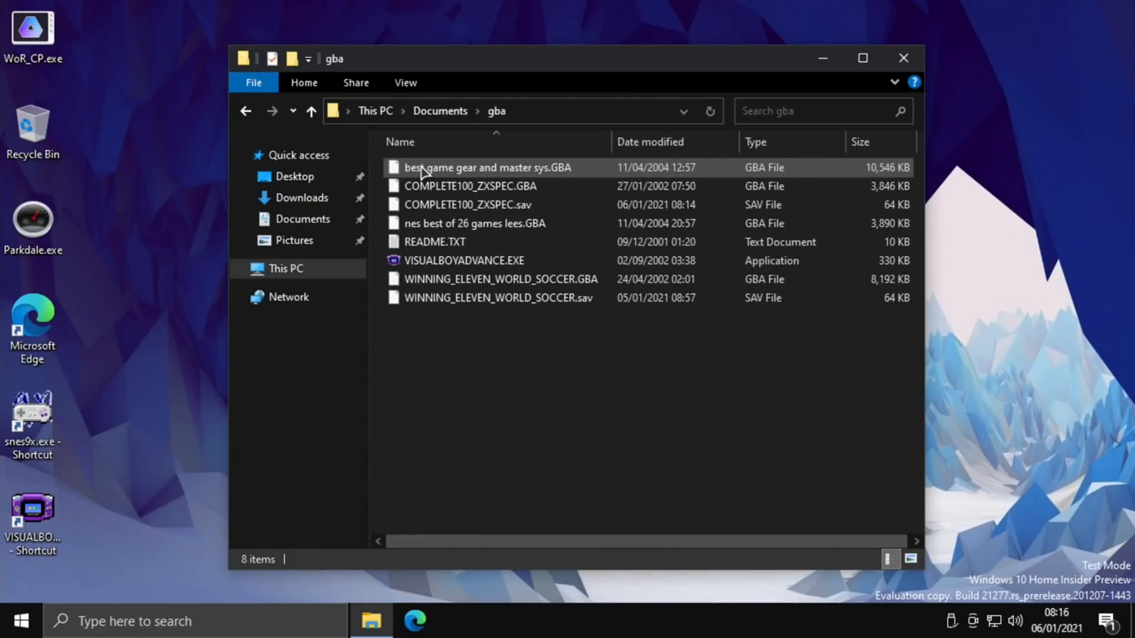
{"action": "mouse_move", "coordinate": [492, 297]}
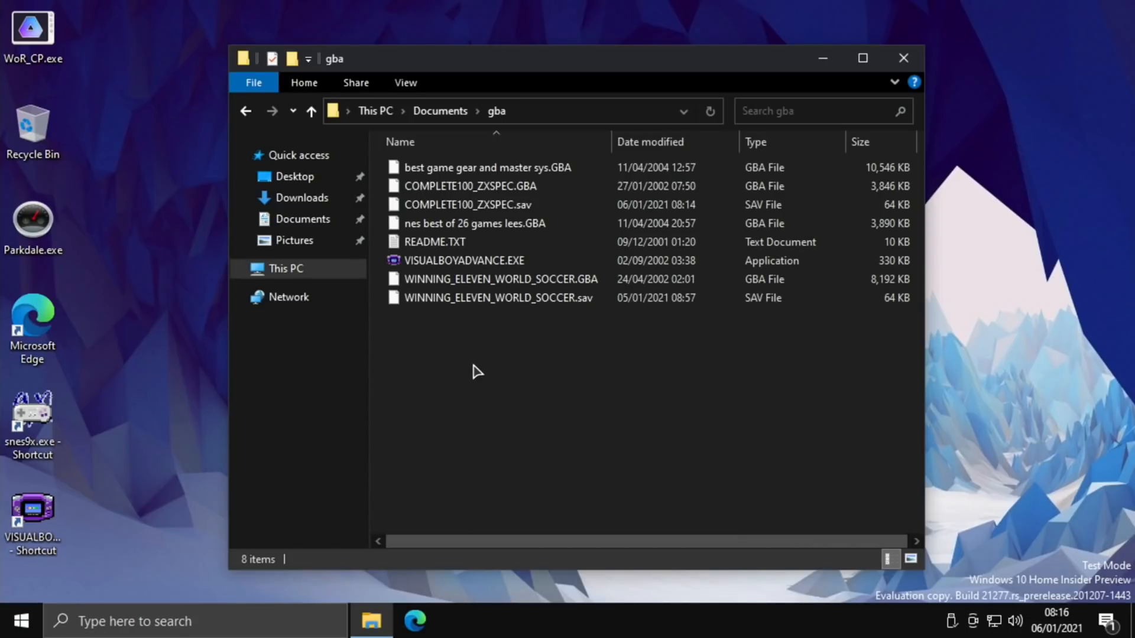
{"action": "mouse_move", "coordinate": [145, 264]}
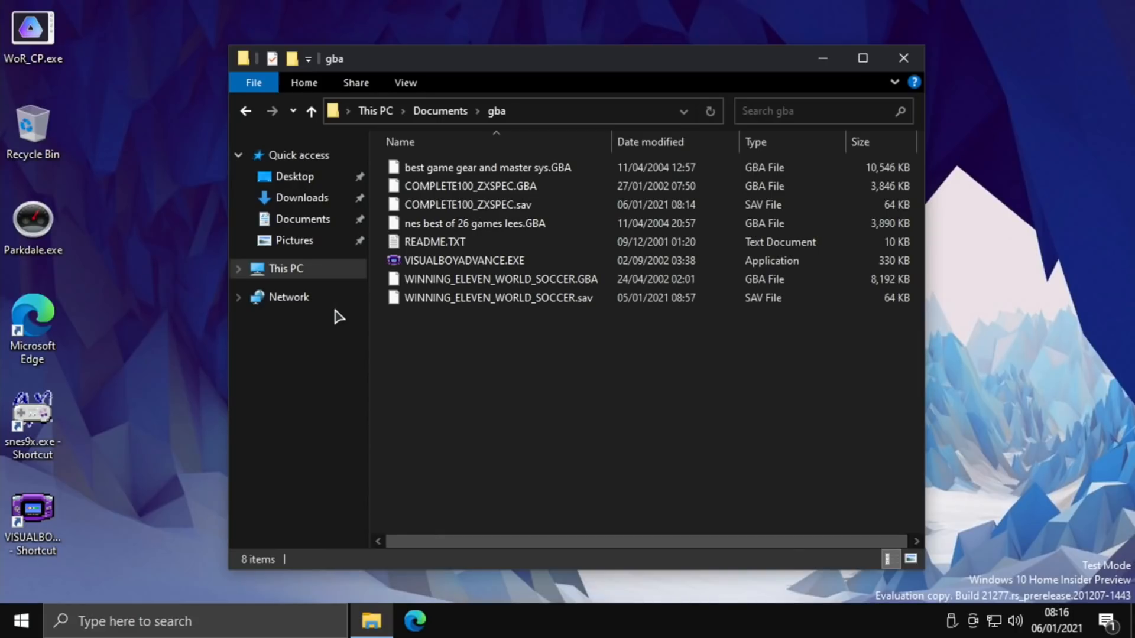
{"action": "left_click", "coordinate": [471, 205]}
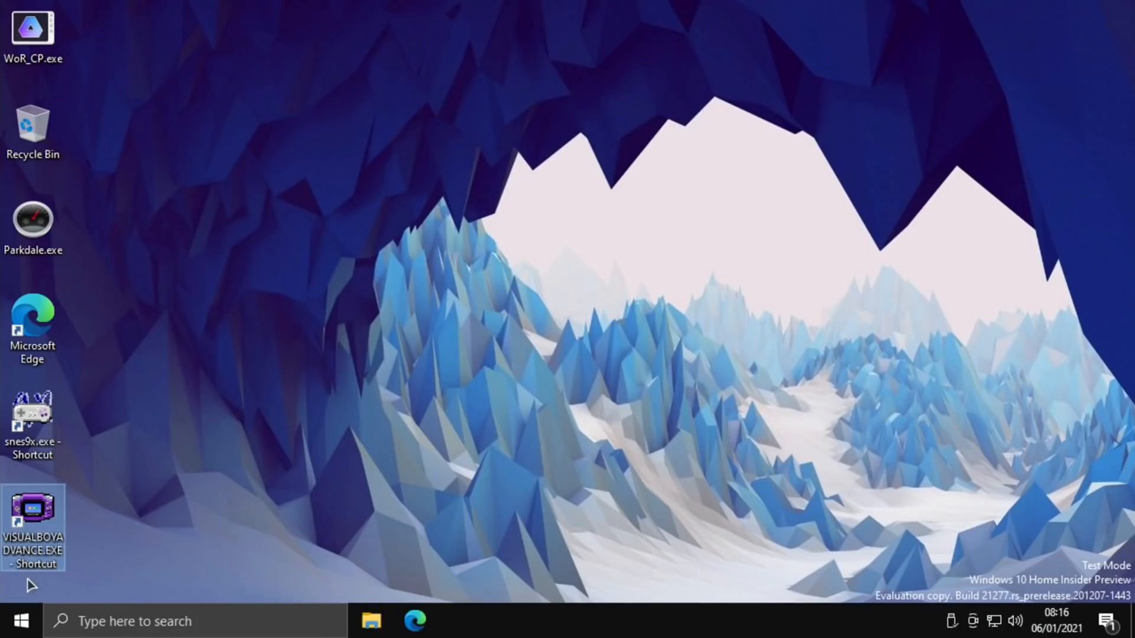
Launch Parkdale and start a quick benchmark on drive C:, showing 47.2 MByte/sec write.
{"action": "left_click", "coordinate": [33, 217]}
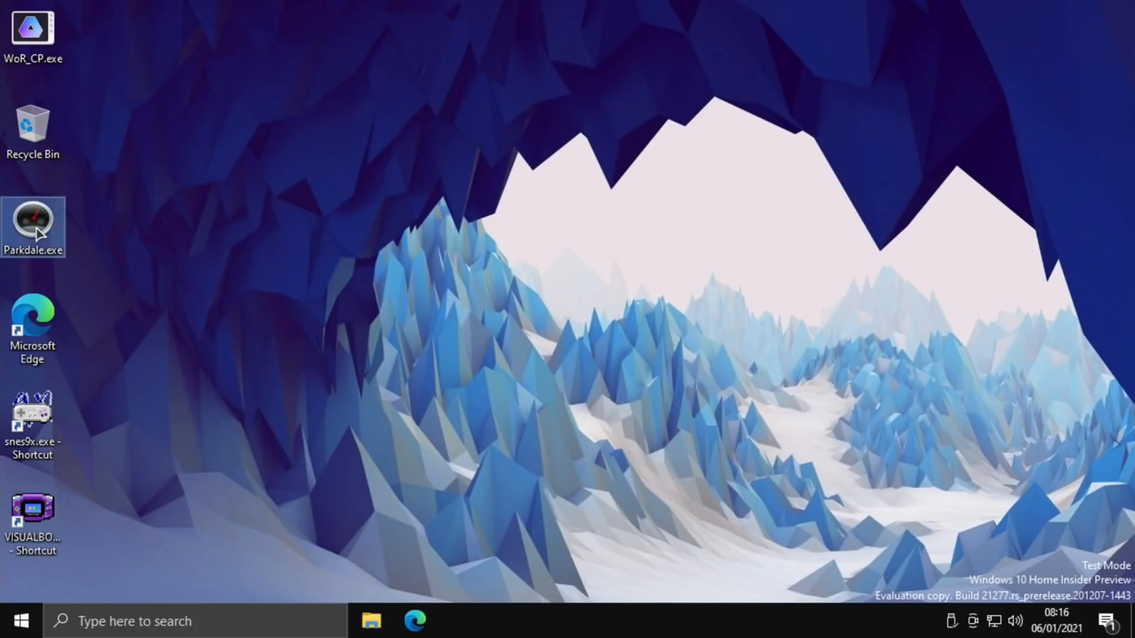
{"action": "double_click", "coordinate": [33, 227]}
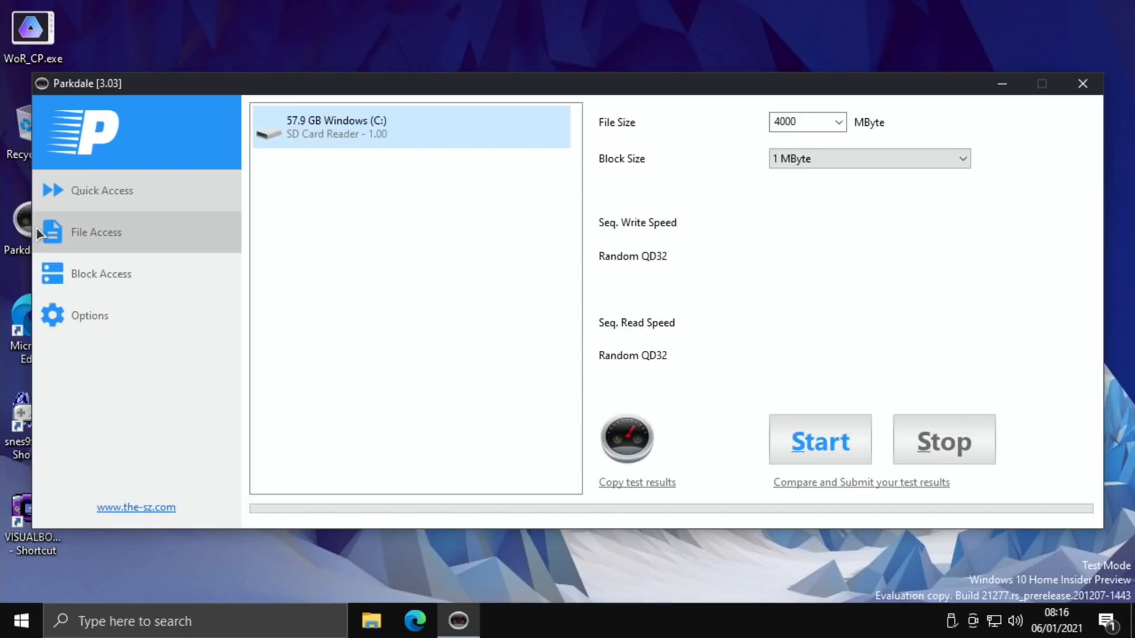
{"action": "left_click", "coordinate": [819, 440]}
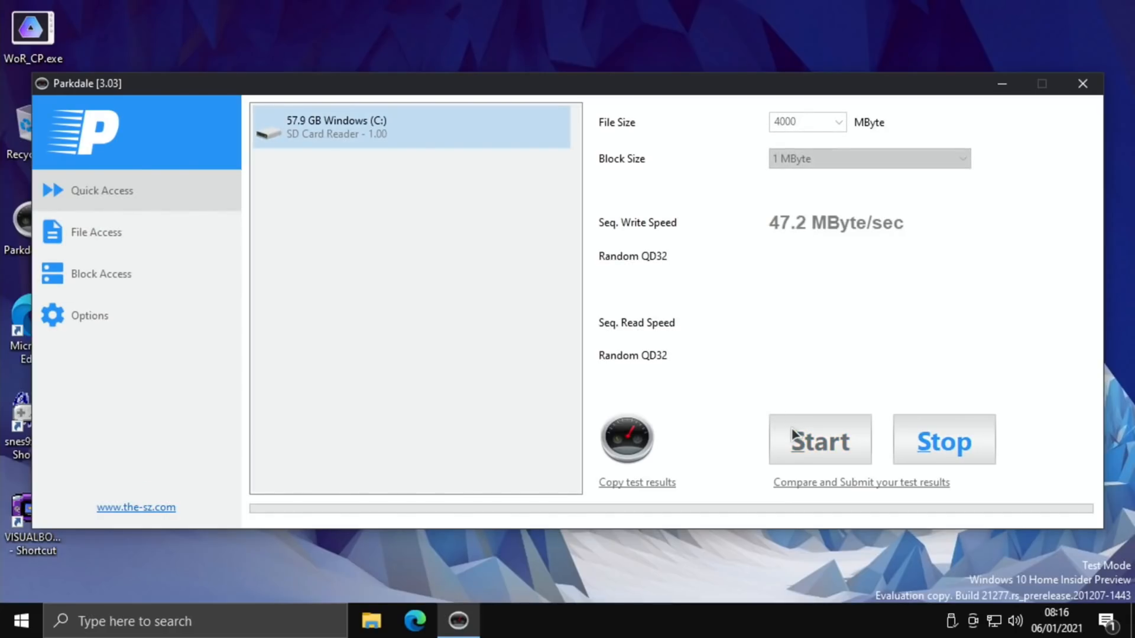